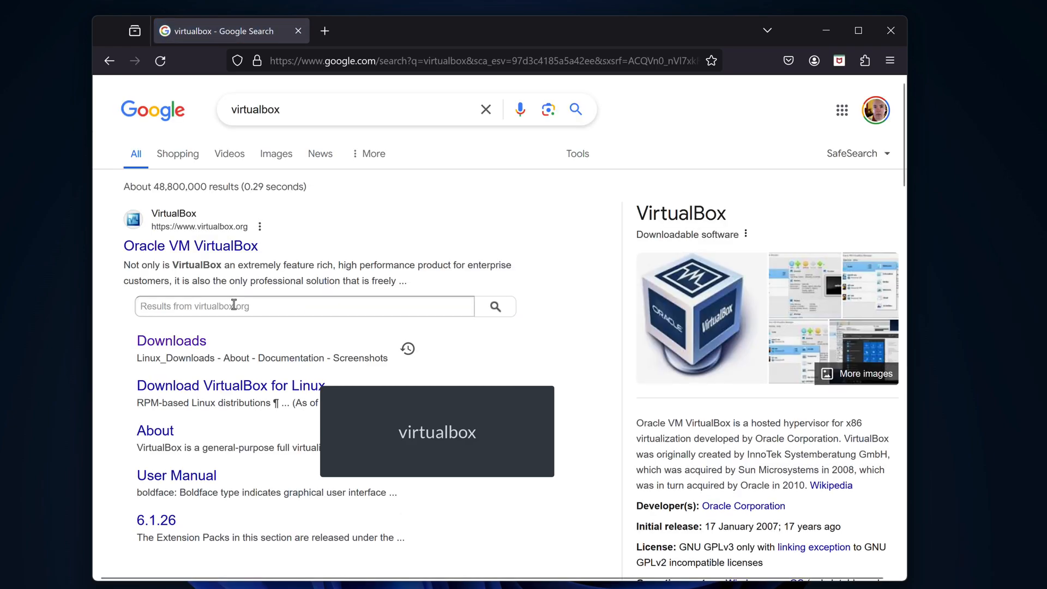
Download the VirtualBox 7.0.14 Windows hosts installer from the official downloads page.
left_click(171, 341)
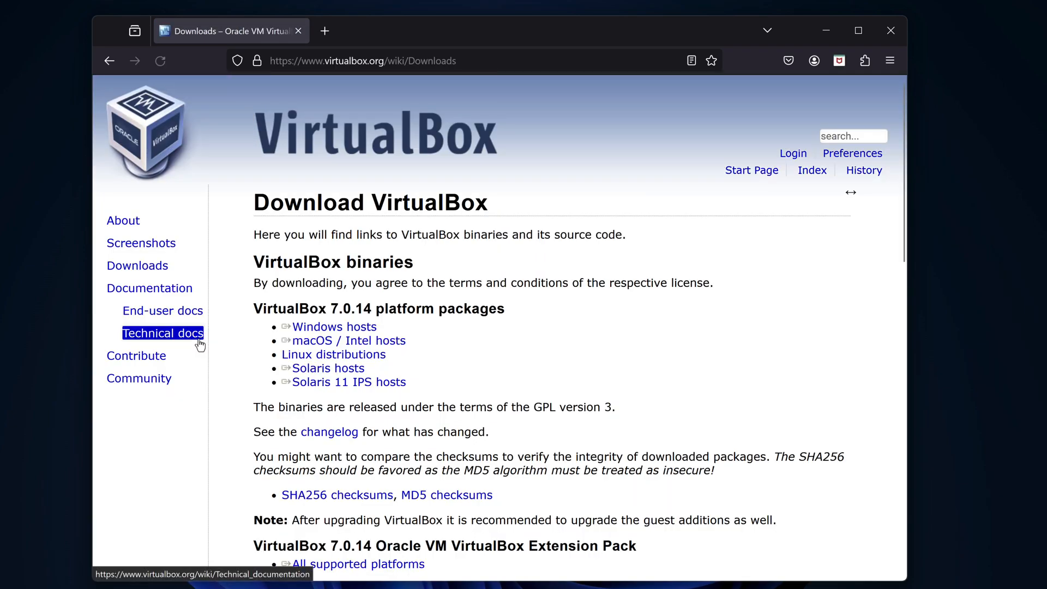
left_click(328, 326)
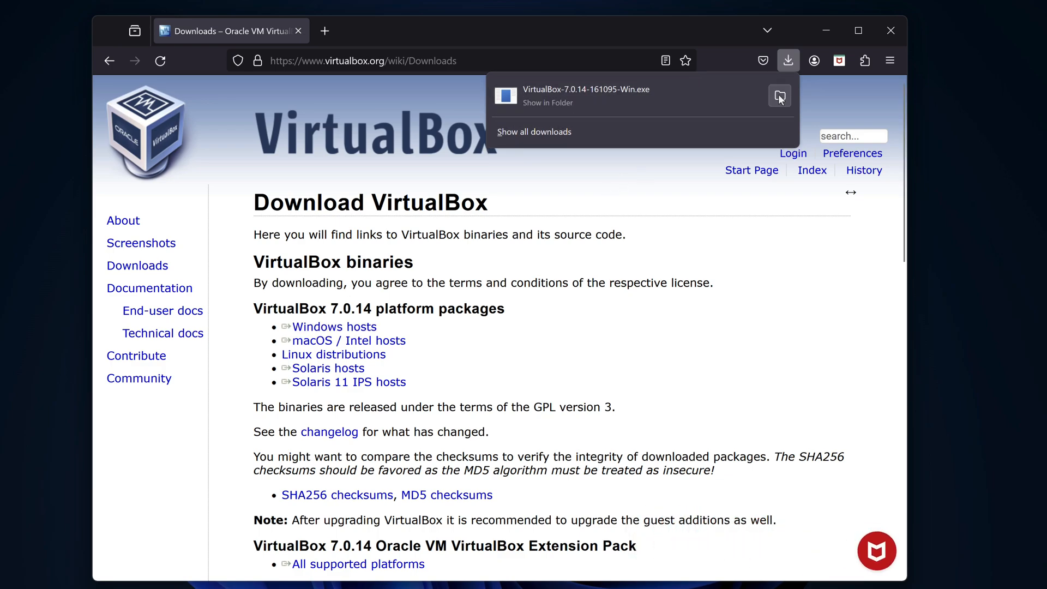
Show the installer in its Downloads folder and open a terminal there.
left_click(779, 96)
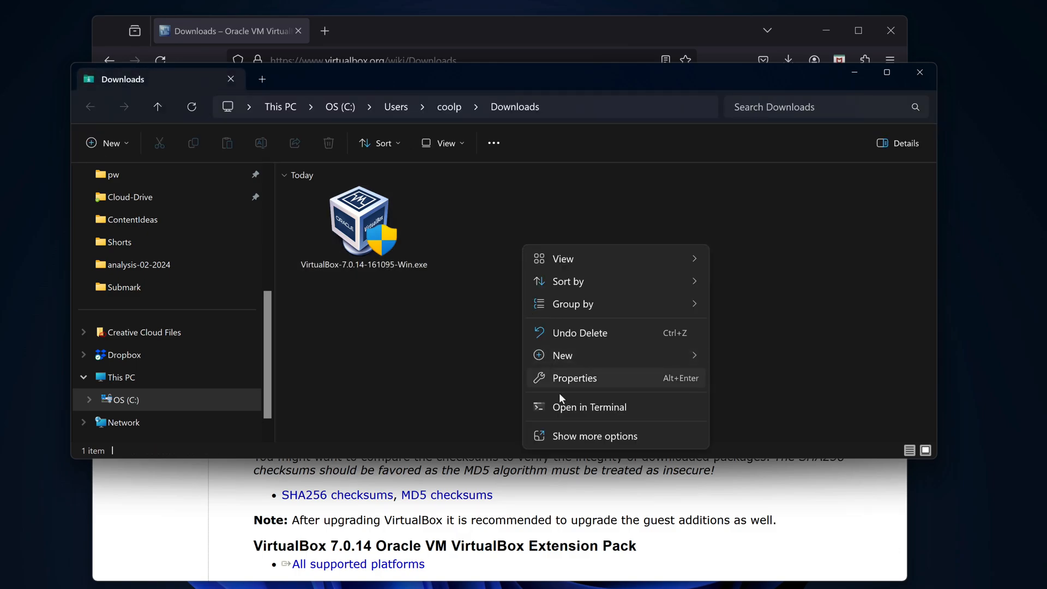
left_click(590, 406)
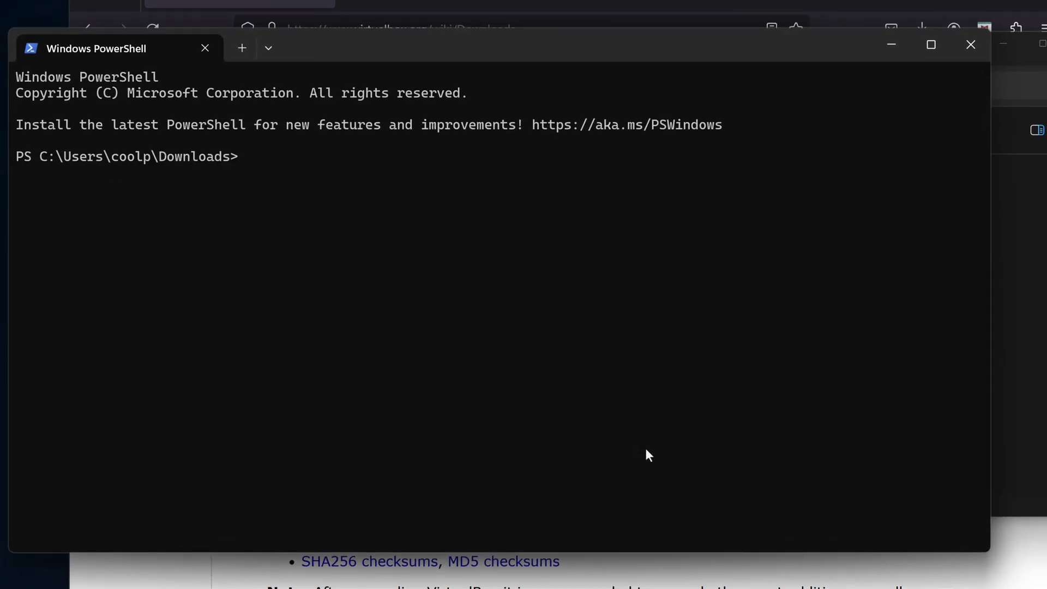
List the Downloads folder with dir to find VirtualBox-7.0.14-161095-Win.exe.
type("dir")
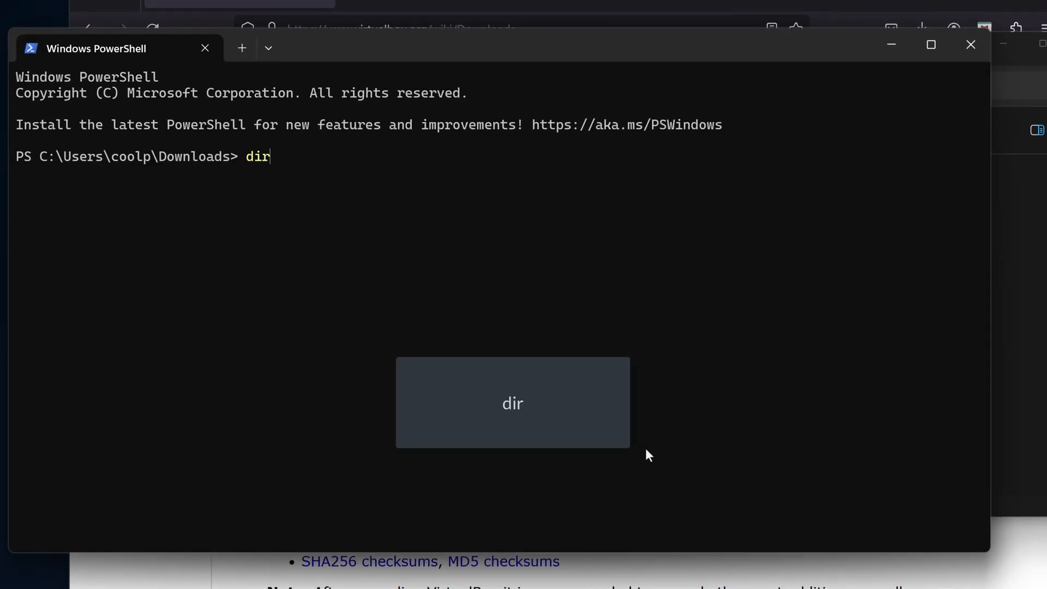
key("Enter")
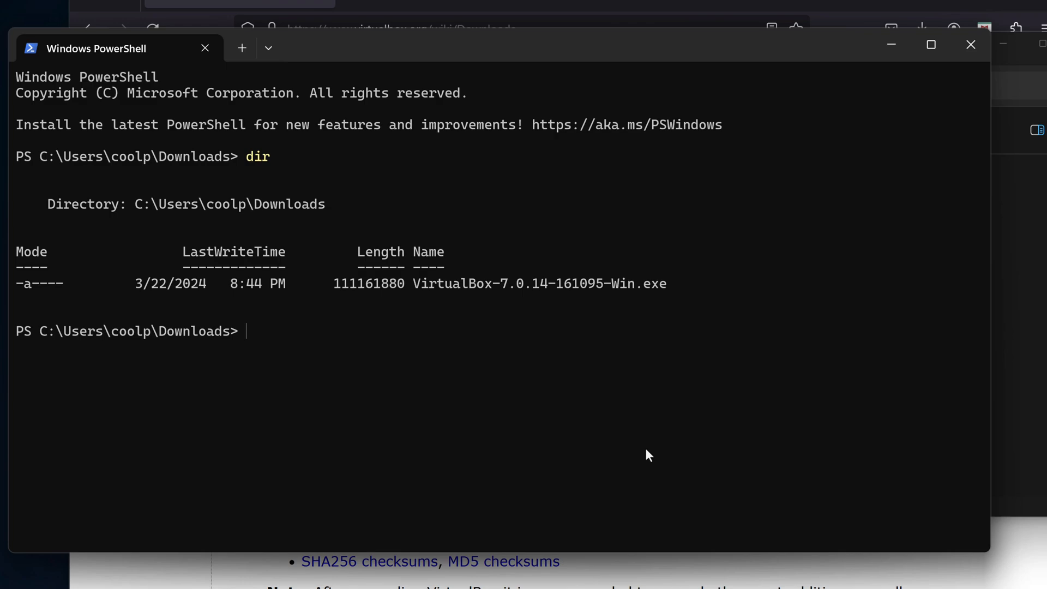
Type a get-filehash SHA256 comparison for VirtualBox-7.0.14-161095-Win.exe against an empty "" value.
type("((ge")
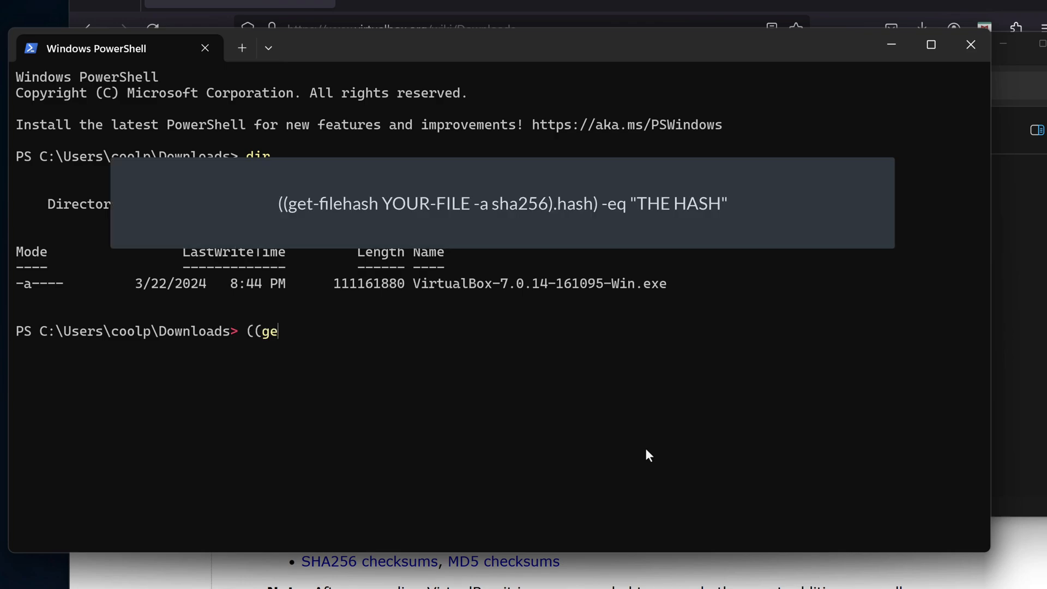
type("t")
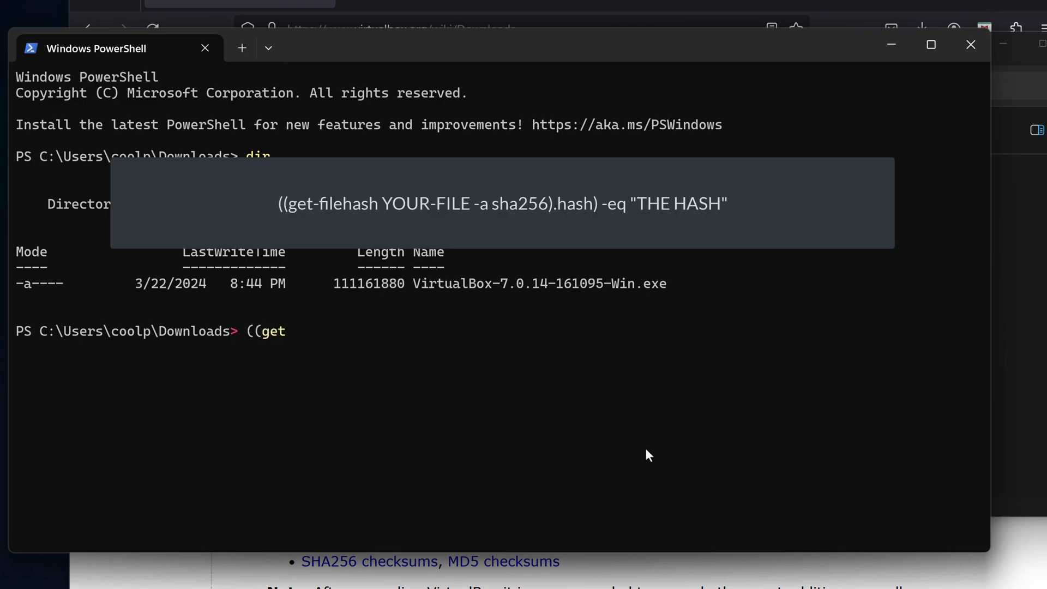
type("-file")
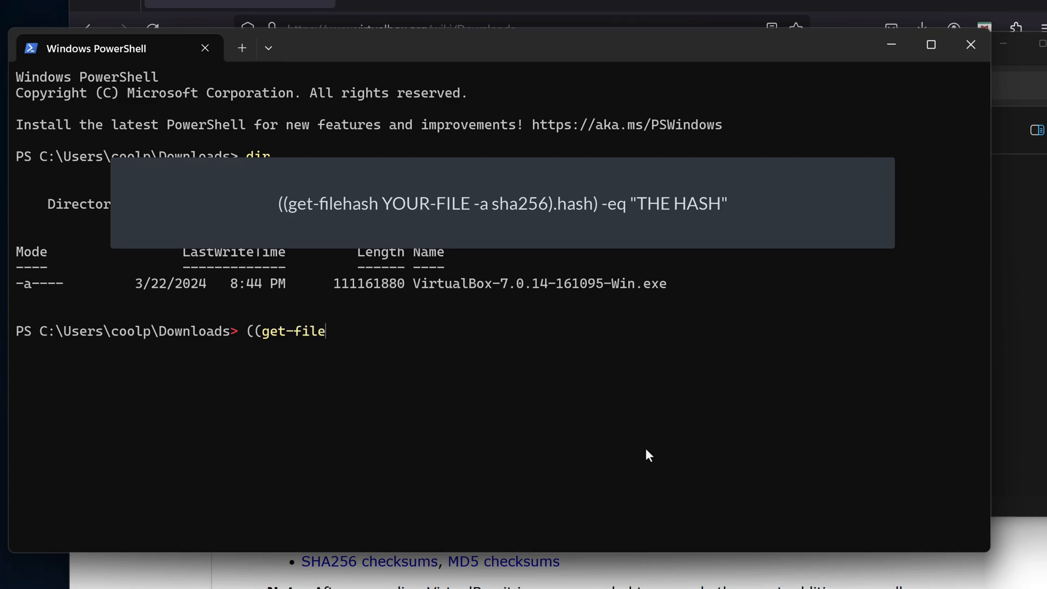
type("hash")
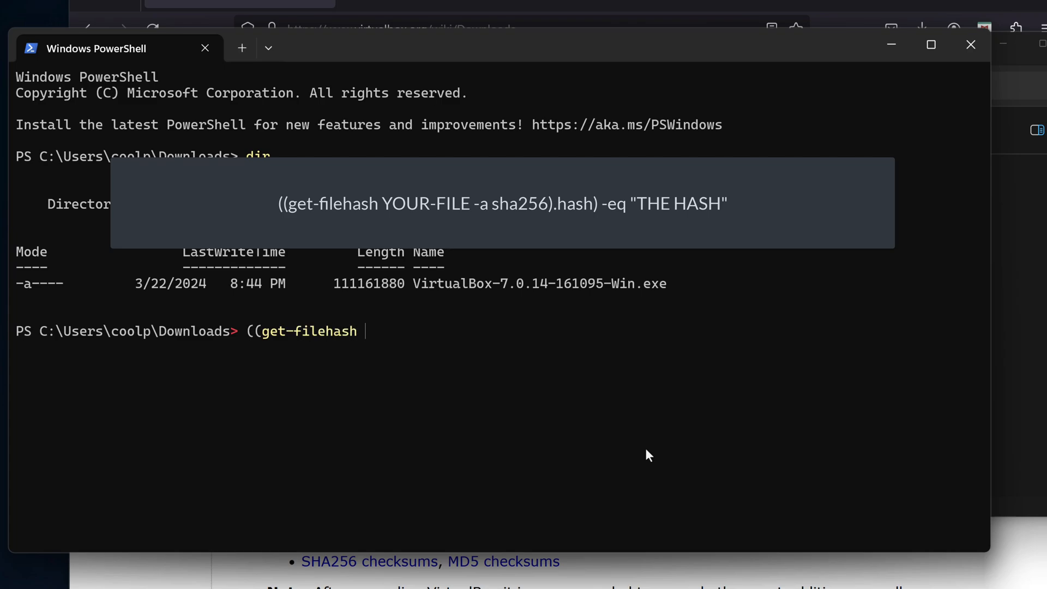
type(".\\")
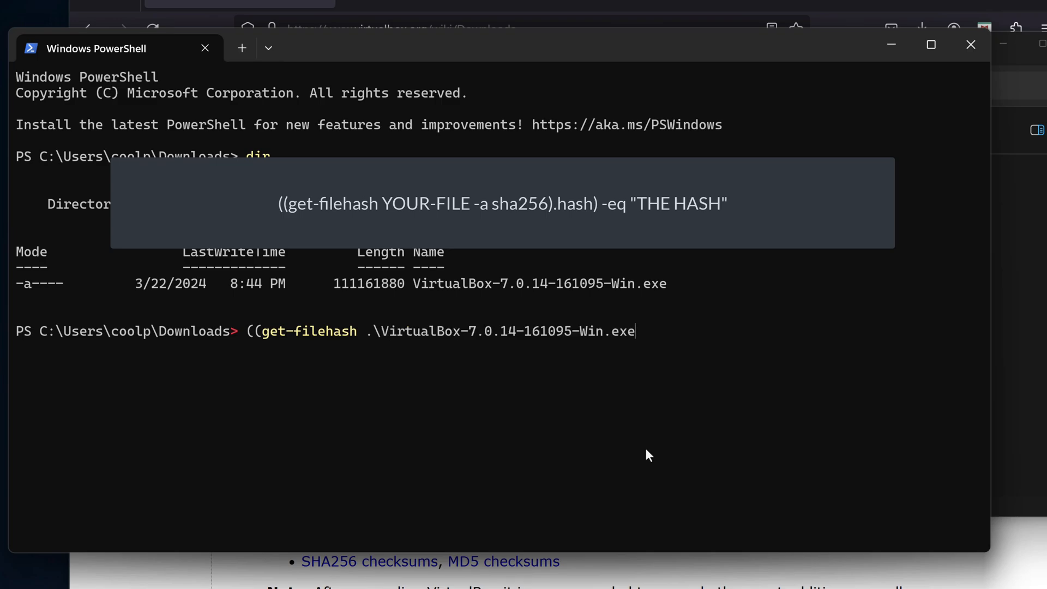
type("\" \"")
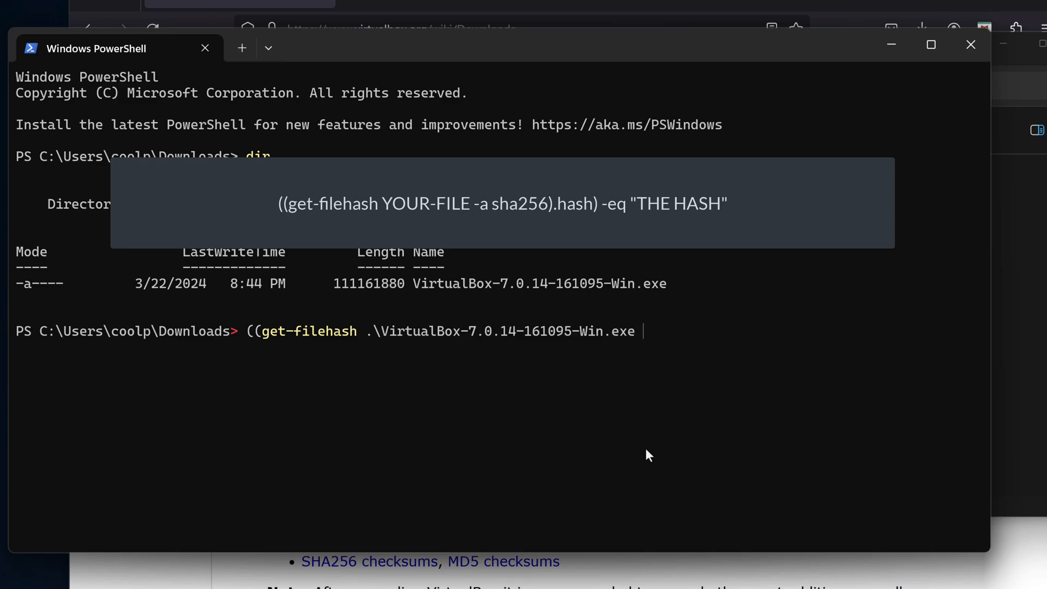
type("-a sha")
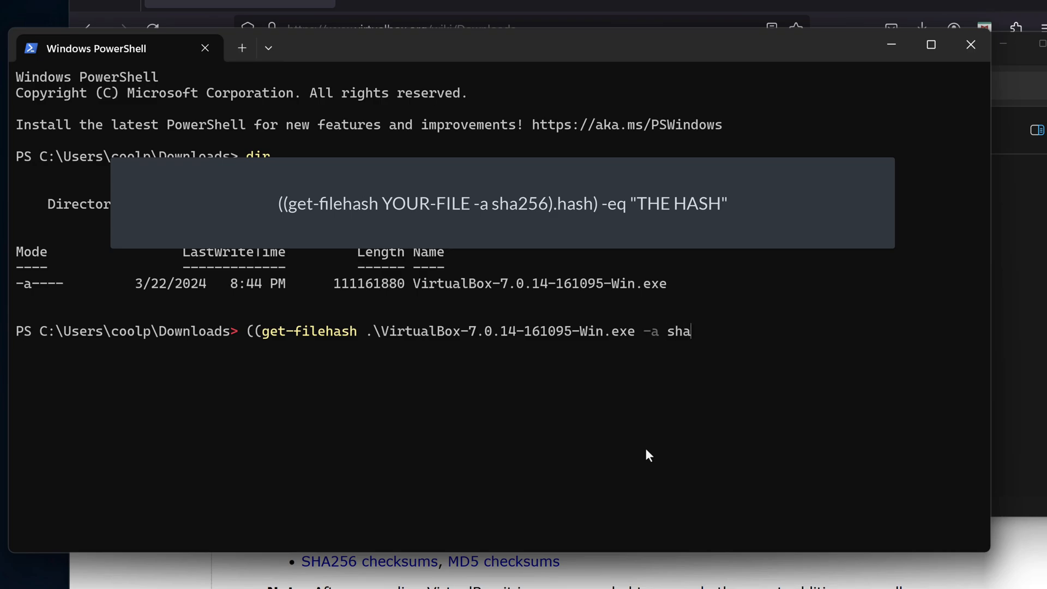
type("256)")
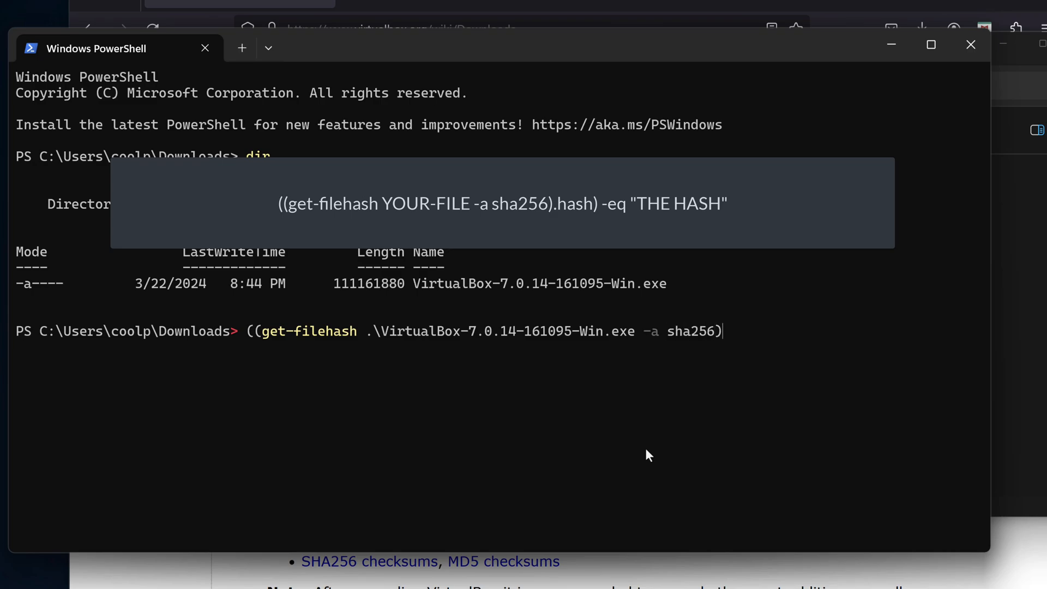
type(".hash")
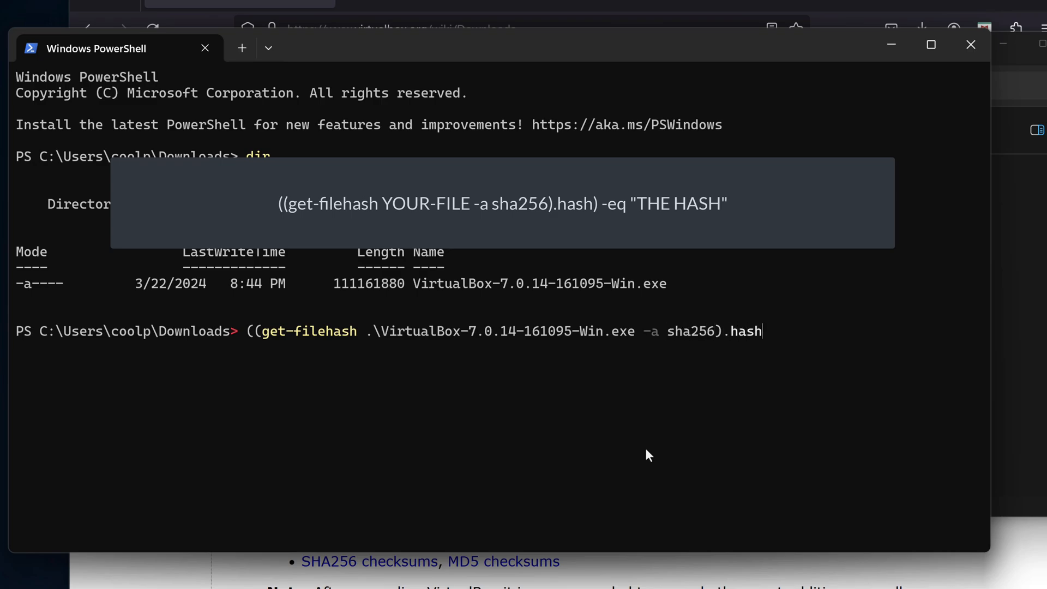
type(")")
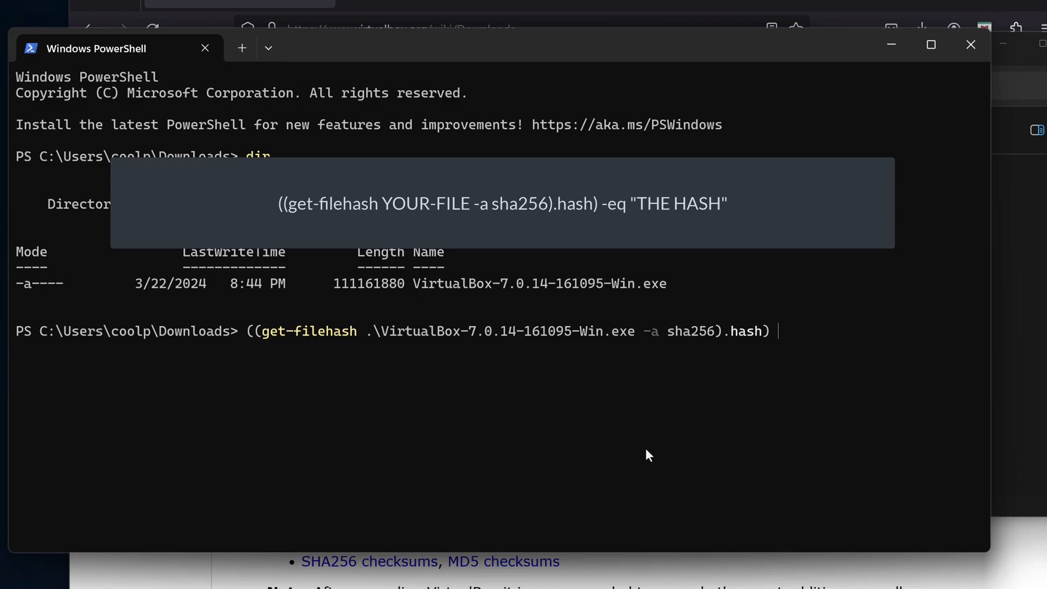
type("-eq")
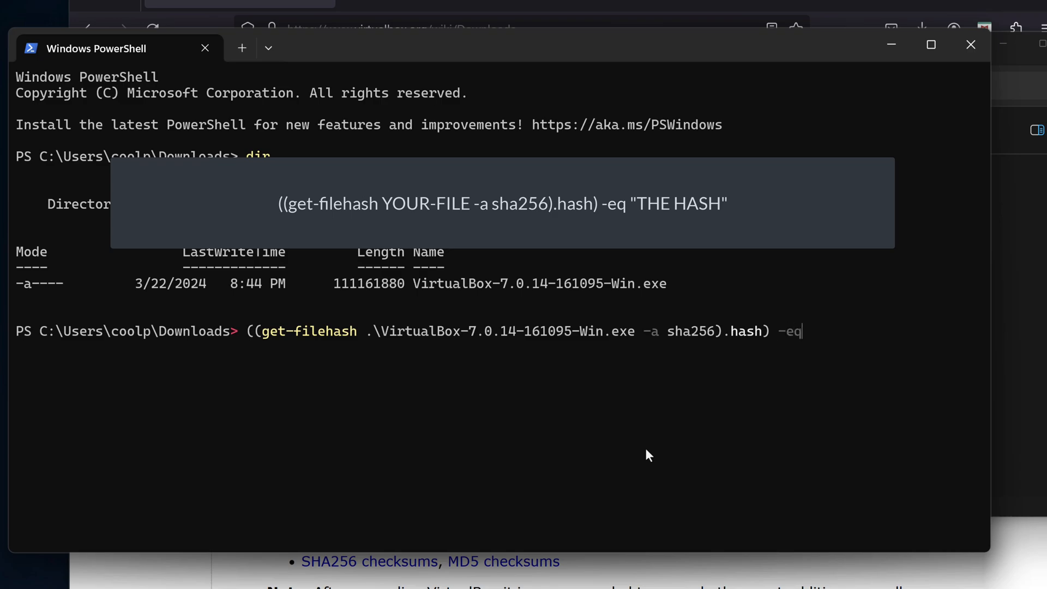
type("\"\"")
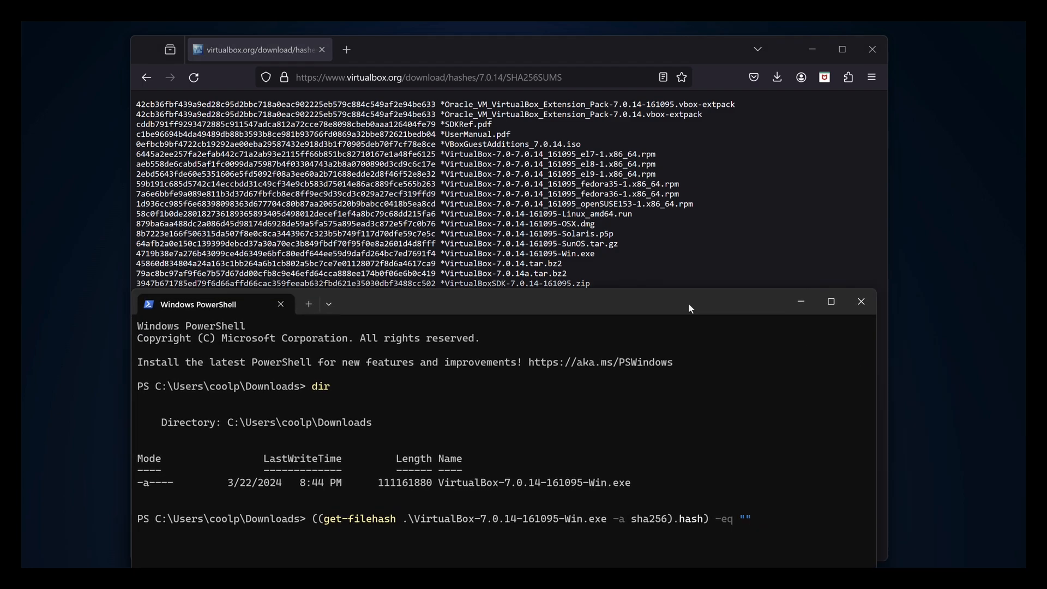
Select the Windows installer's published SHA256 checksum on the checksums page.
left_click_drag(690, 309, 676, 283)
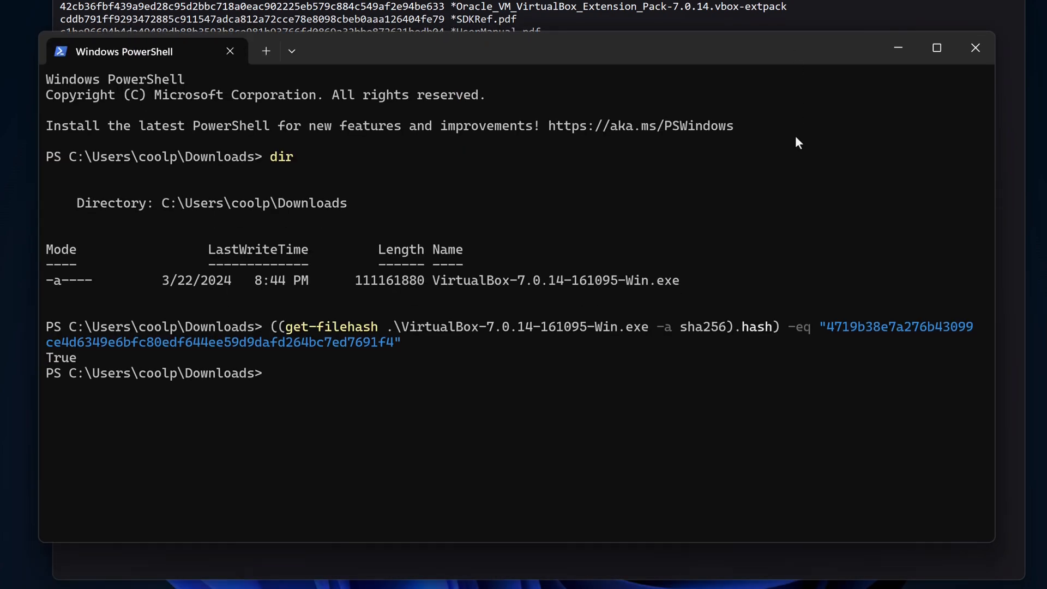
Run VirtualBox-7.0.14-161095-Win.exe and install with defaults, accepting the network warning.
type(".\\VirtualBox-7.0.14-161095-Win.exe")
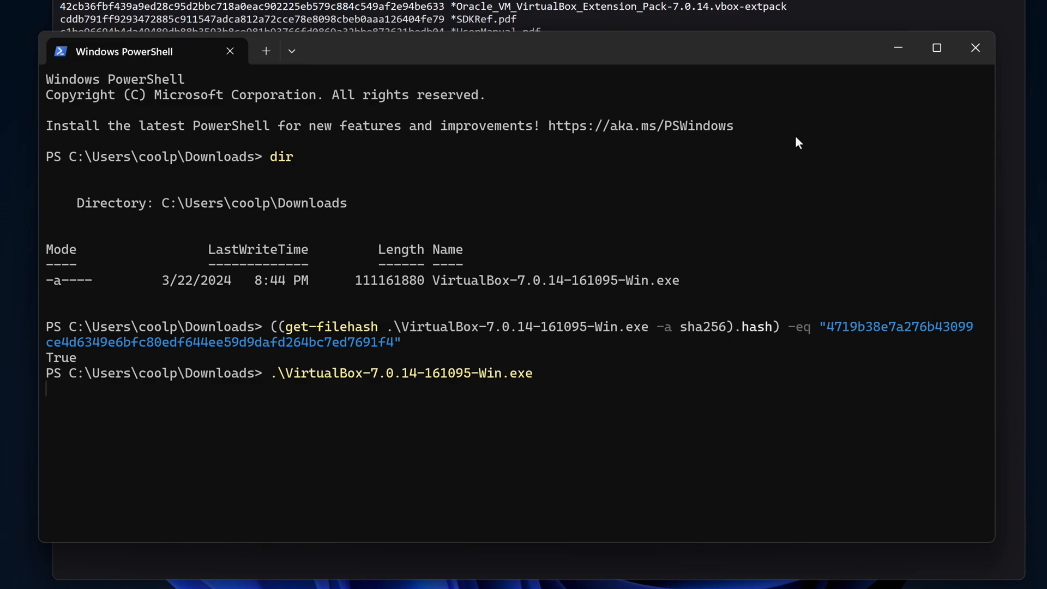
key("Enter")
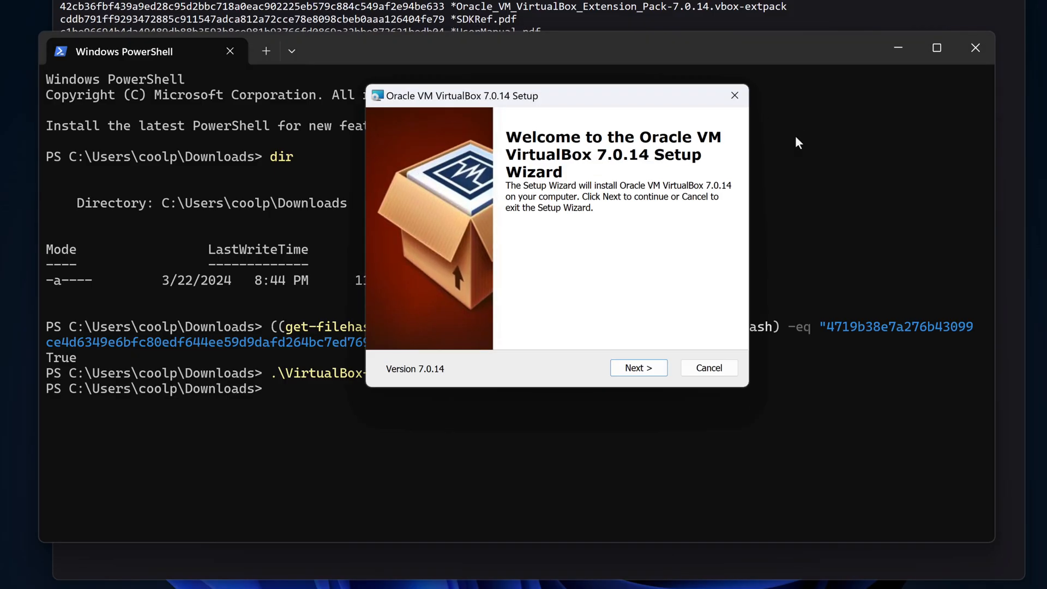
left_click(638, 367)
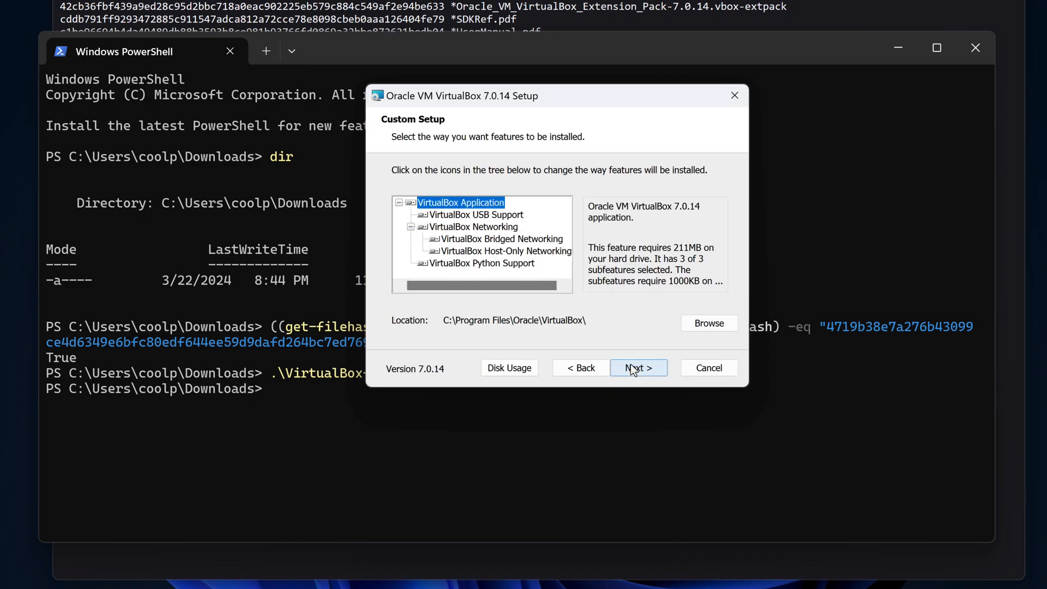
left_click(638, 368)
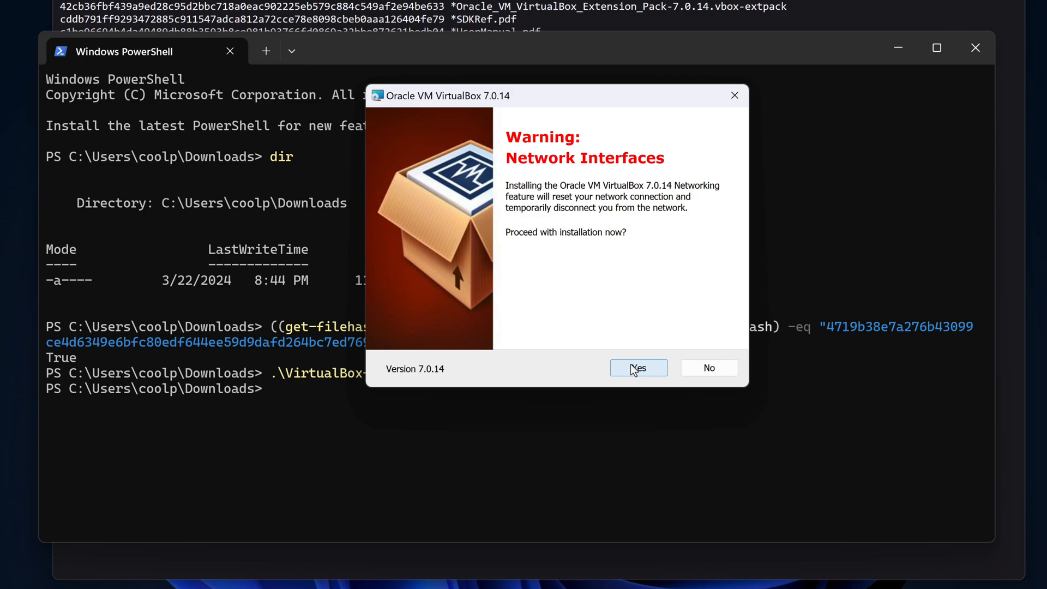
left_click(638, 367)
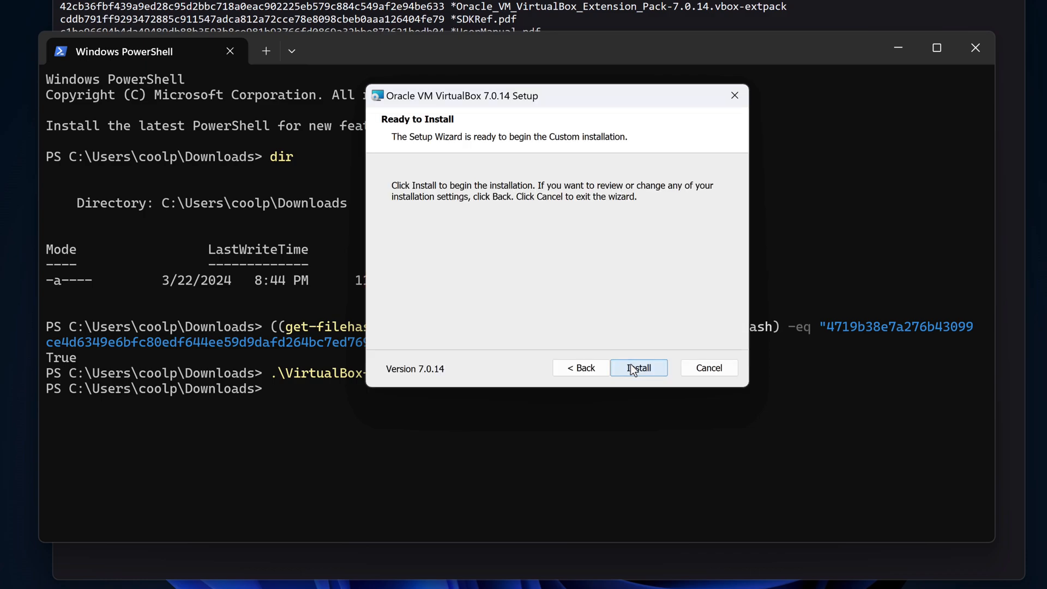
left_click(638, 368)
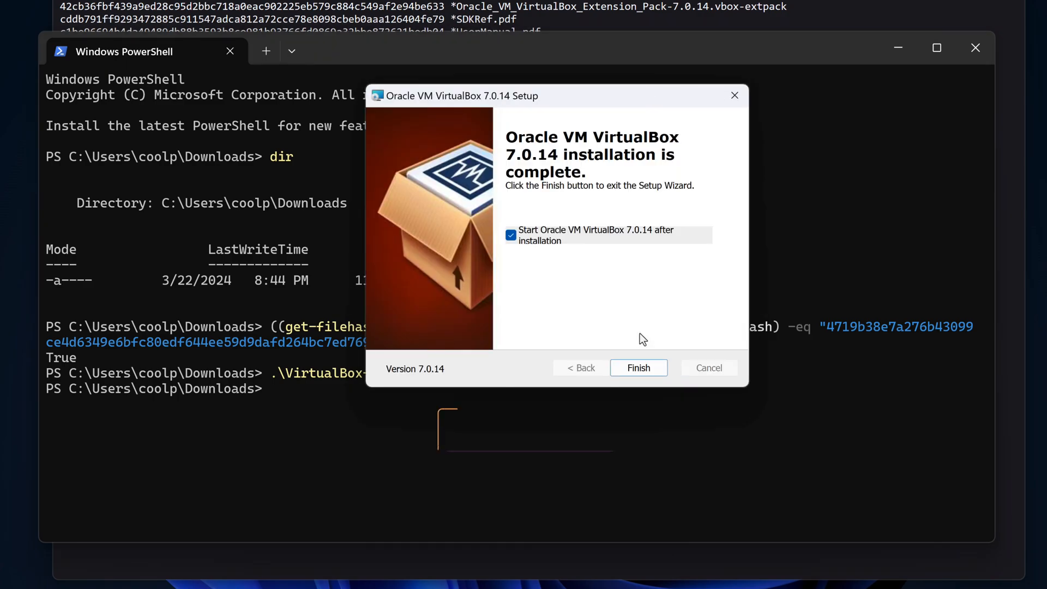
left_click(638, 367)
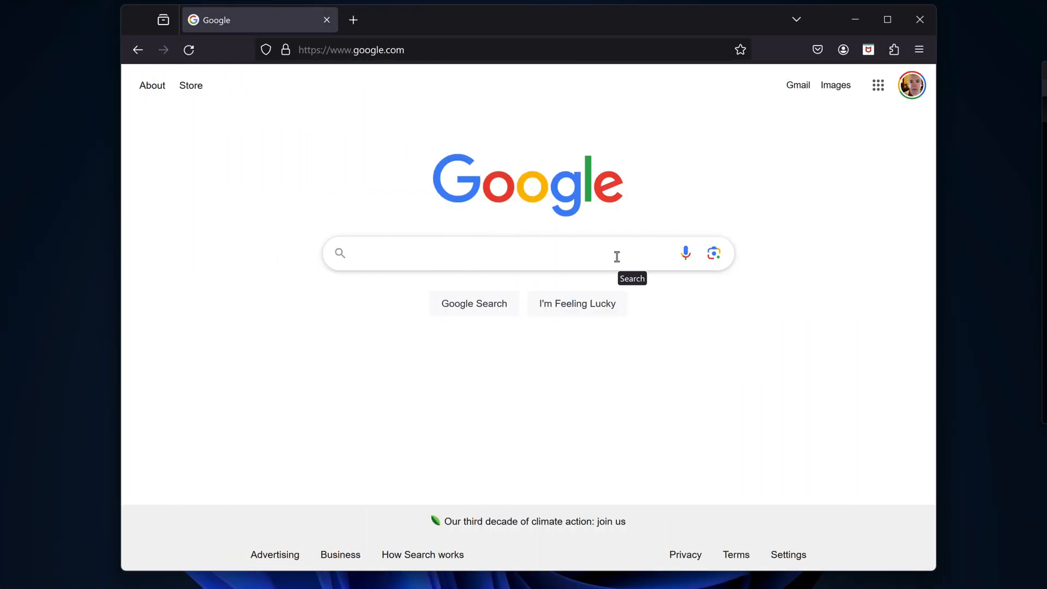
Search for kali, open the Get Kali page, and scroll through platform options.
type("kali linux")
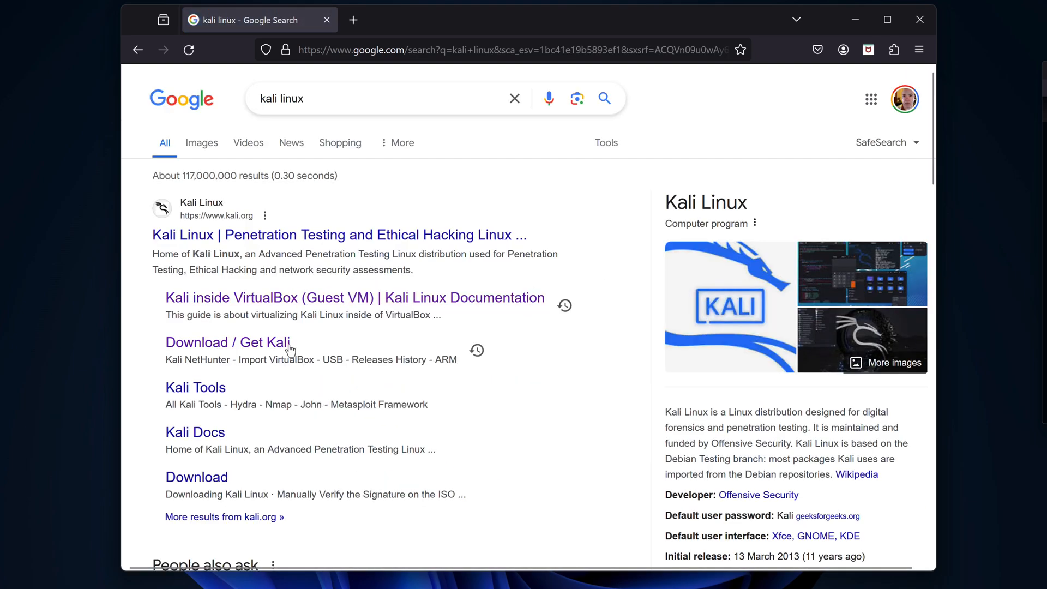
left_click(229, 342)
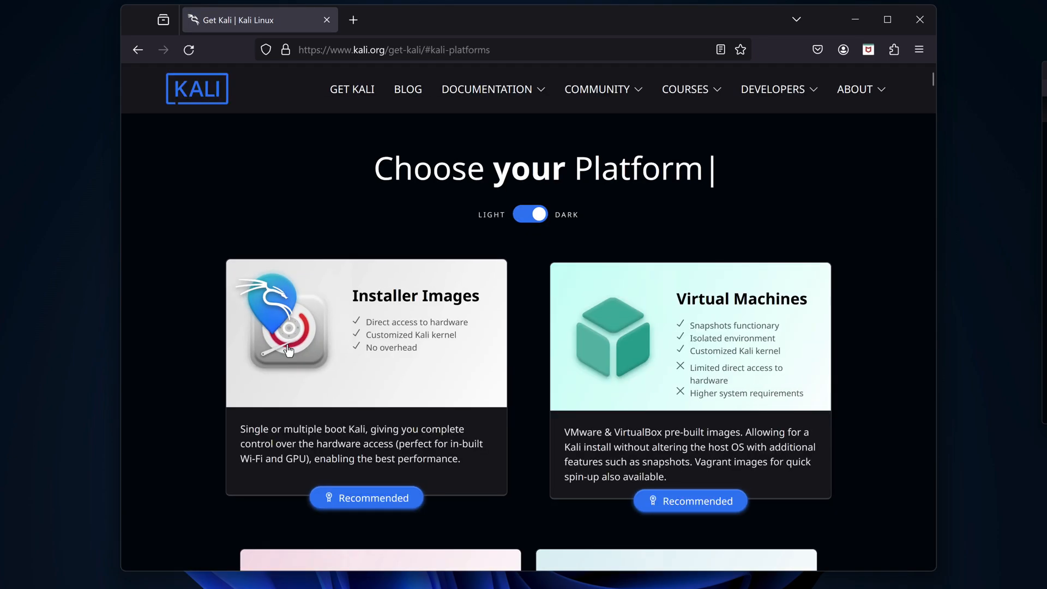
scroll("down", 3)
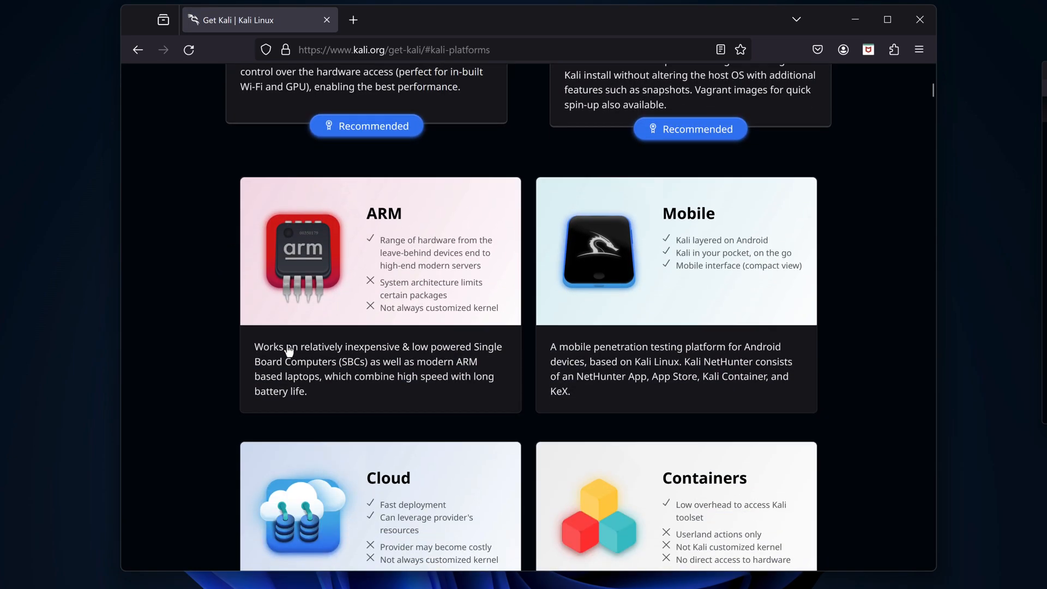
scroll("down", 3)
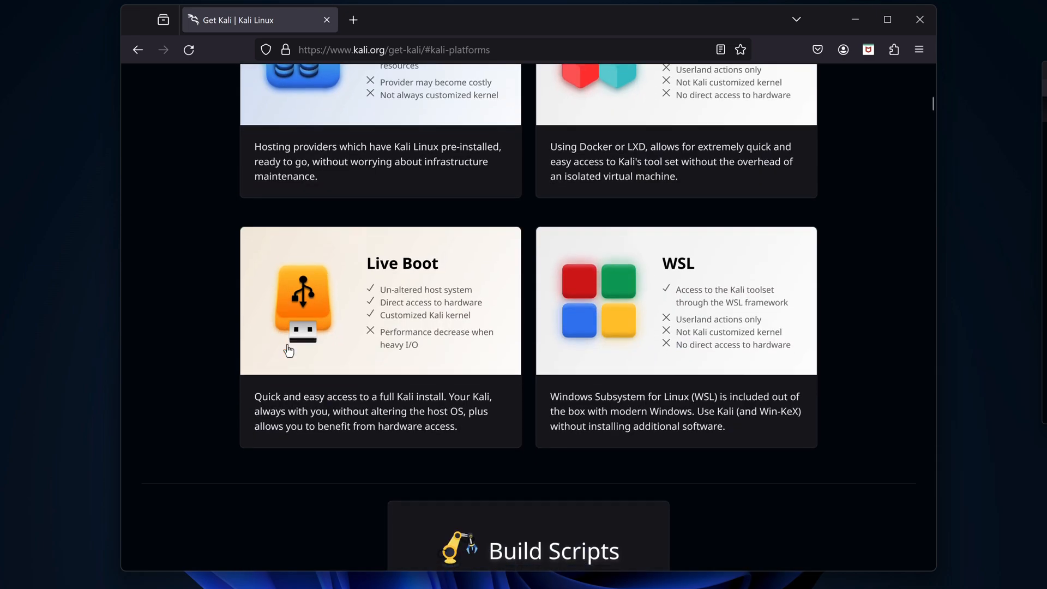
scroll("up", 3)
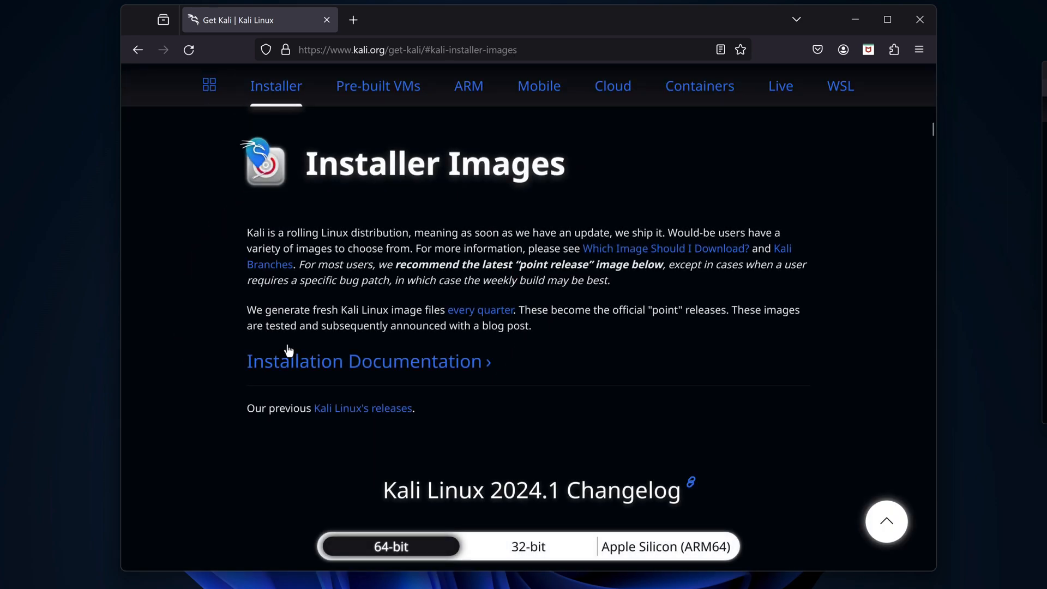
Scroll through the 64-bit Installer, Purple, Weekly, NetInstaller and Everything image cards.
scroll("down", 3)
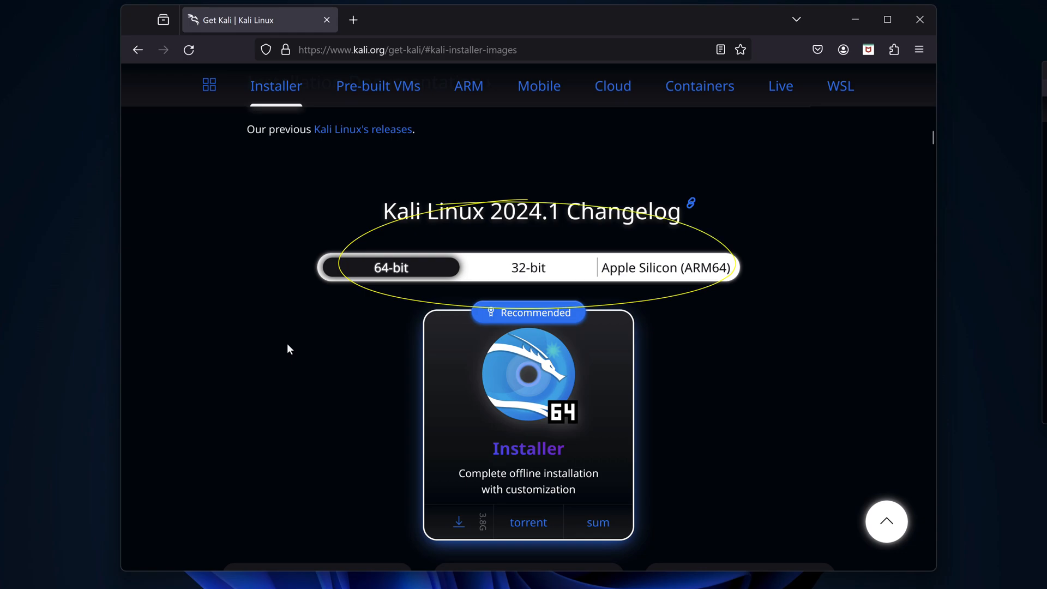
scroll("down", 3)
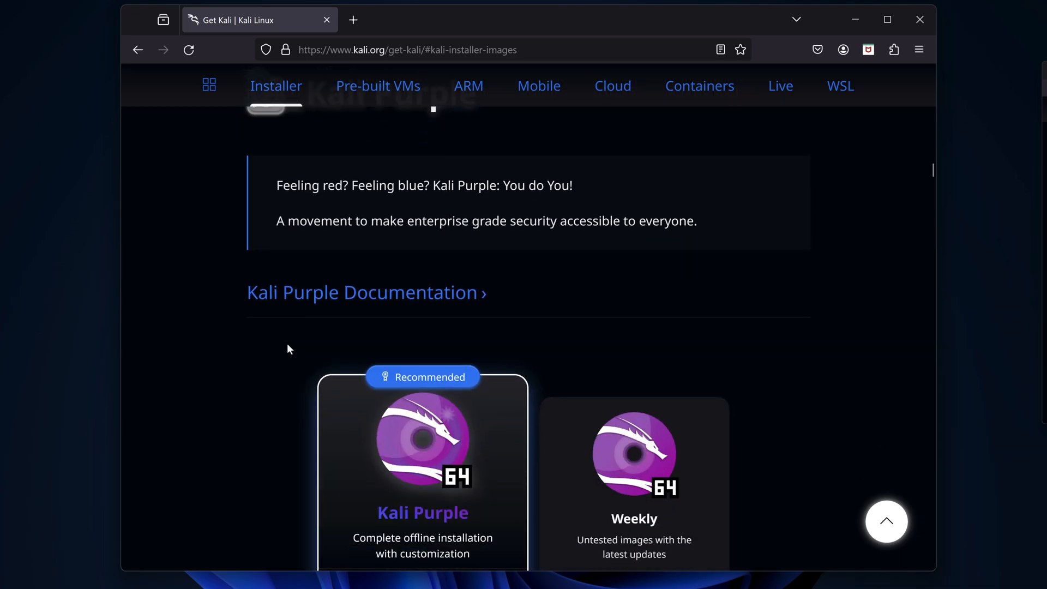
scroll("down", 3)
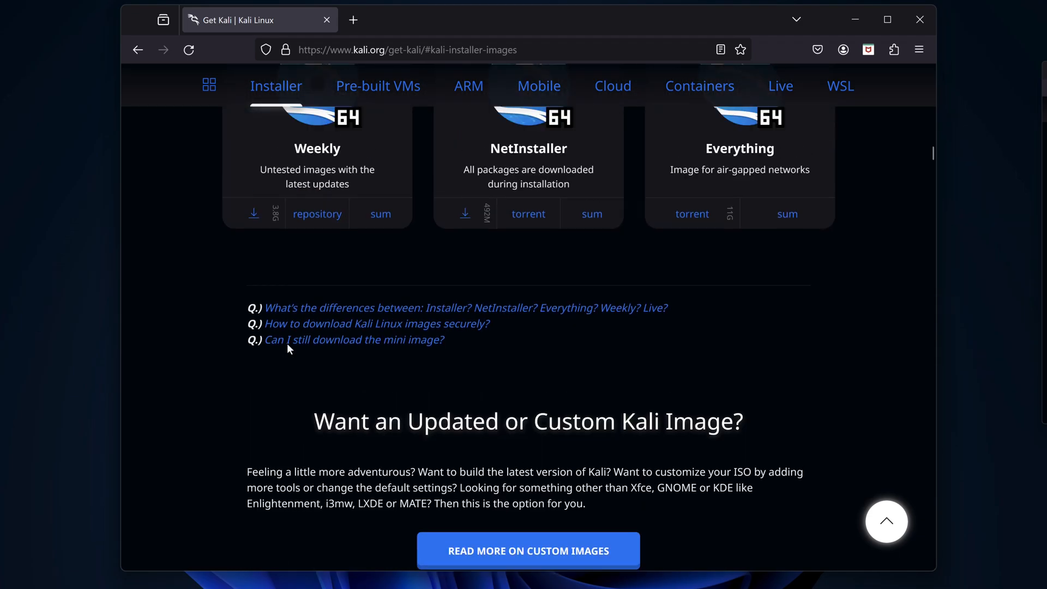
scroll("up", 3)
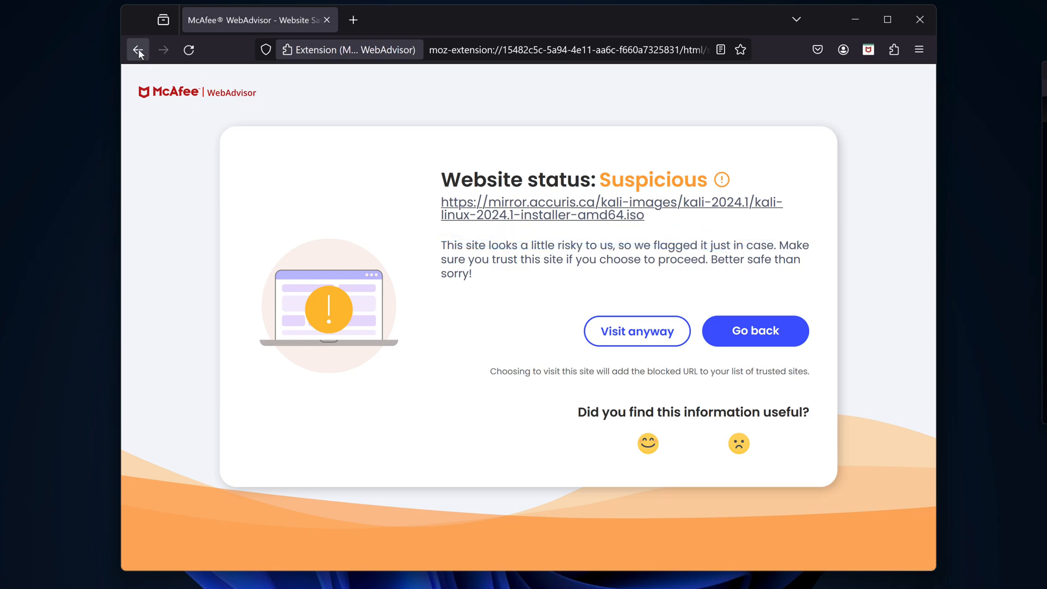
Leave the McAfee warning and download the 64-bit Kali 2024.1 installer ISO.
left_click(755, 331)
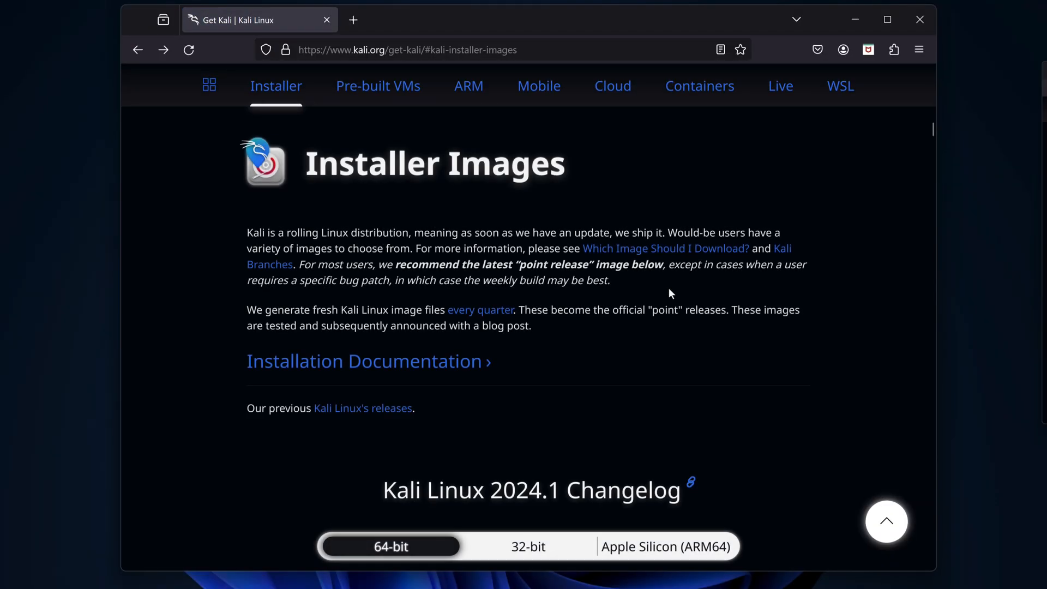
scroll("down", 3)
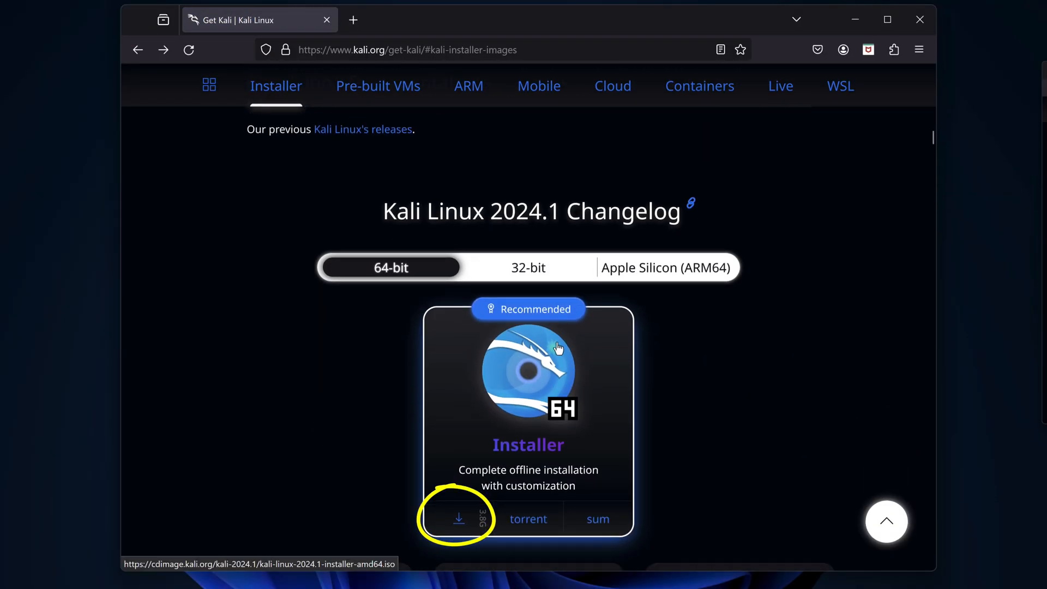
left_click(459, 519)
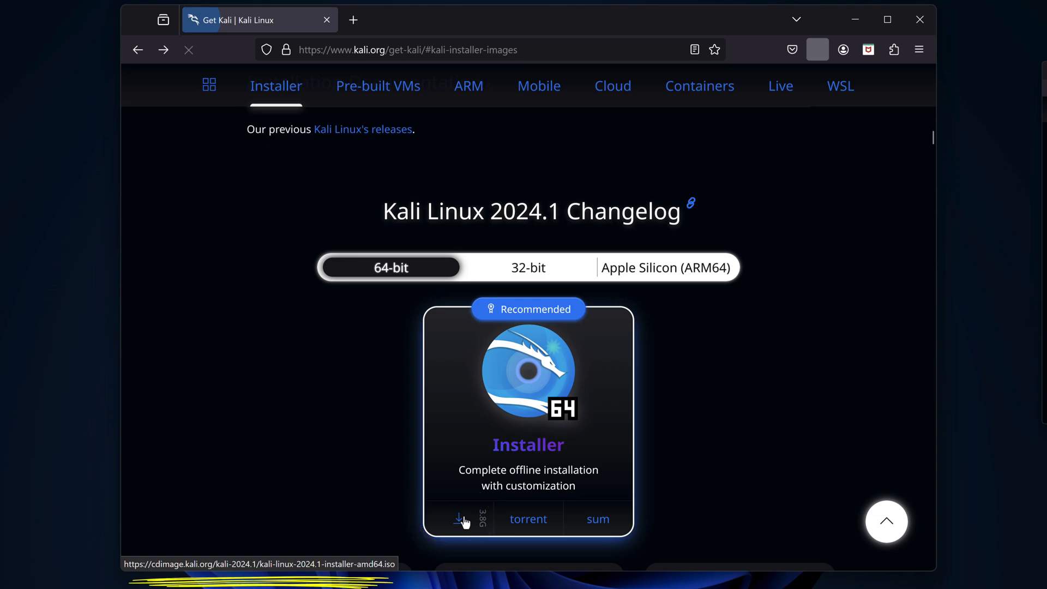
left_click(459, 518)
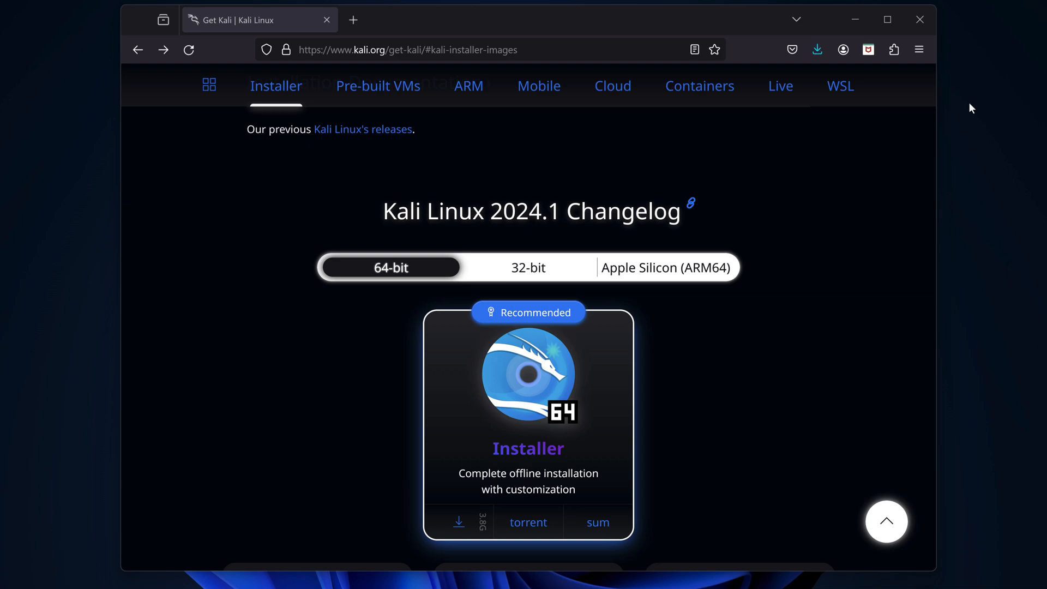
left_click(817, 49)
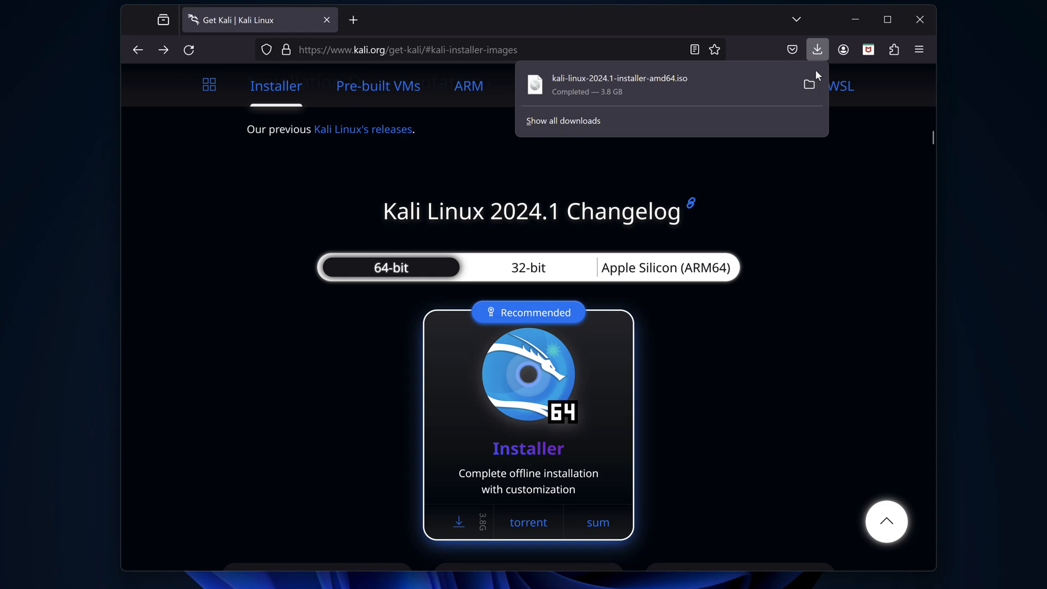
Open a terminal in the ISO's Downloads folder and open the published checksum link.
left_click(808, 84)
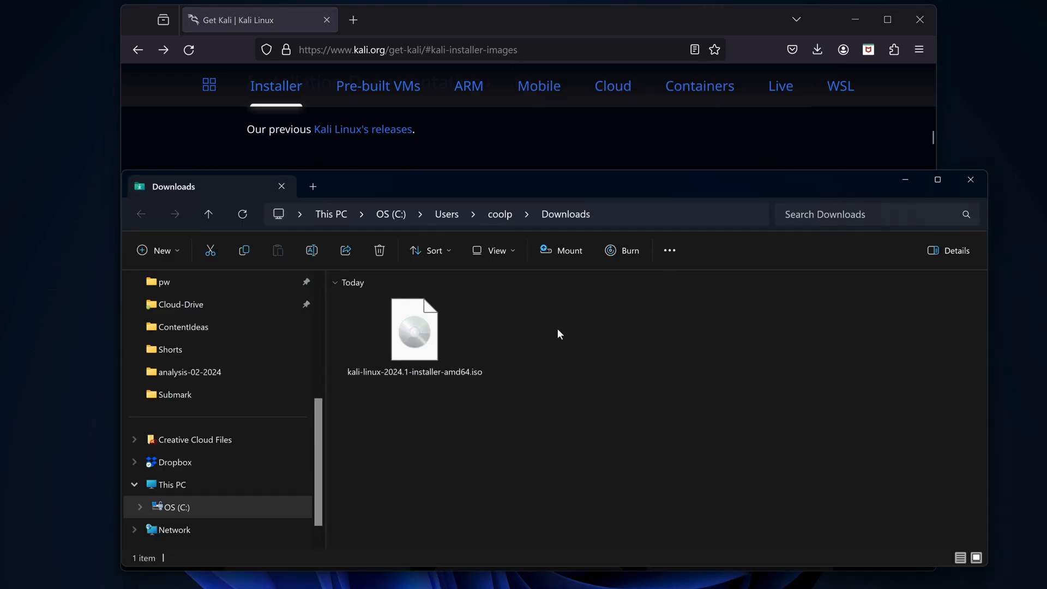
right_click(560, 334)
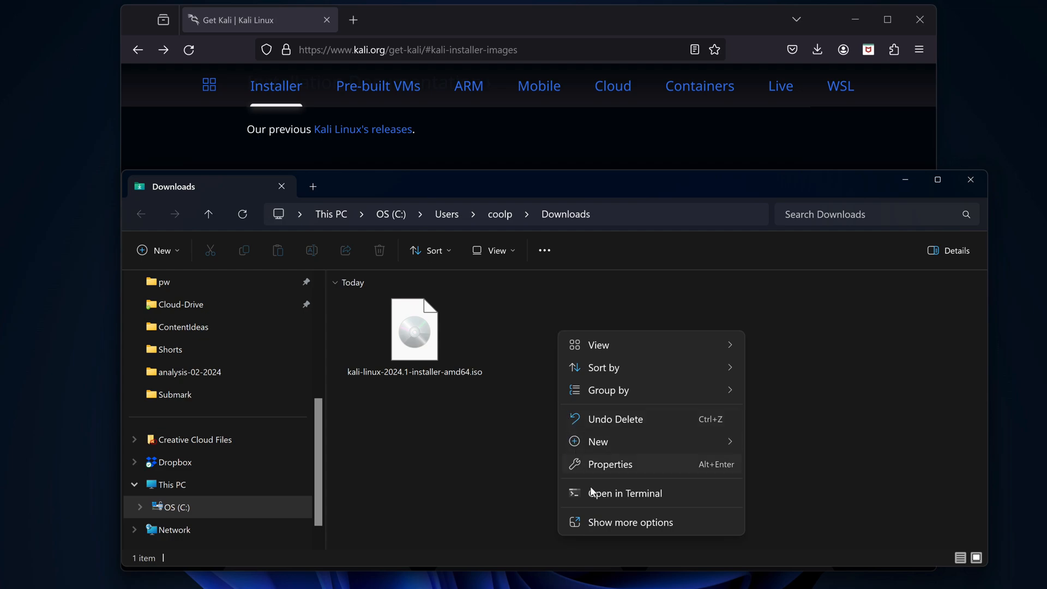
left_click(625, 493)
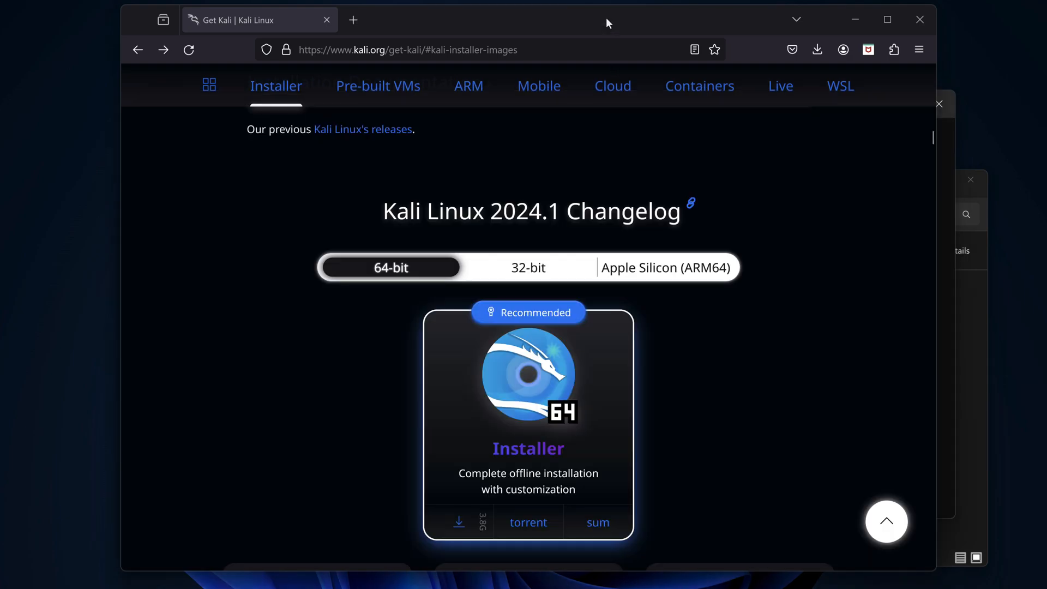
mouse_move(601, 529)
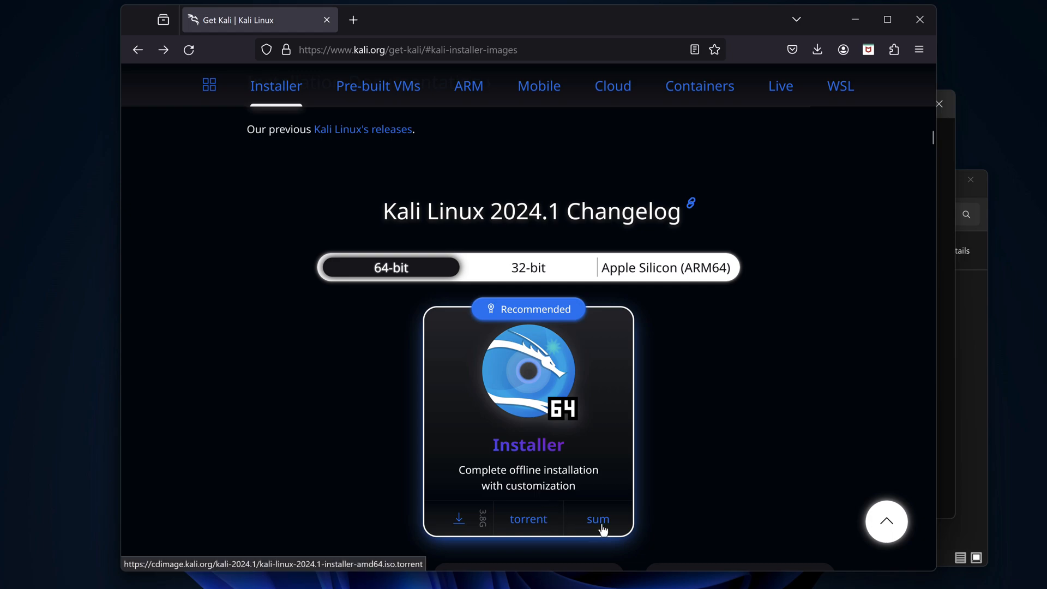
left_click(598, 519)
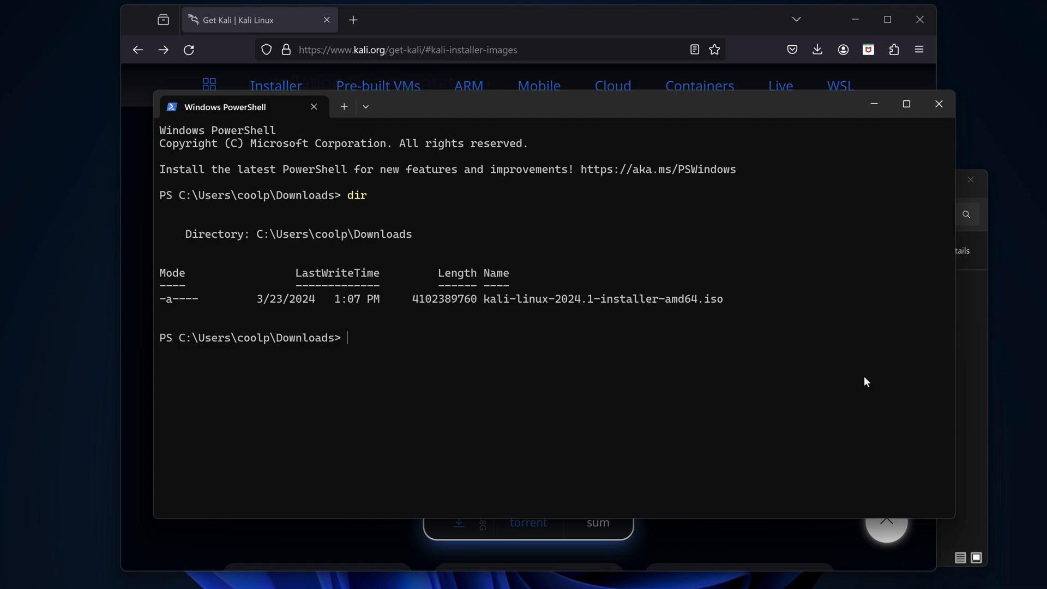
Compare kali-linux-2024.1-installer-amd64.iso's SHA256 hash with the published checksum, get True, and launch VirtualBox.
type("((get-fil")
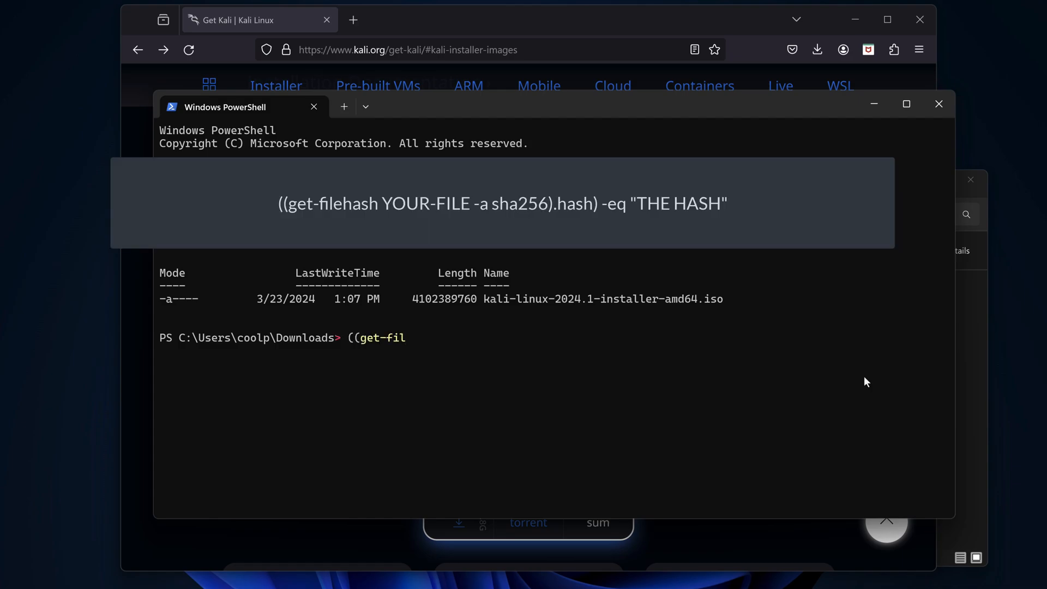
type("ehash")
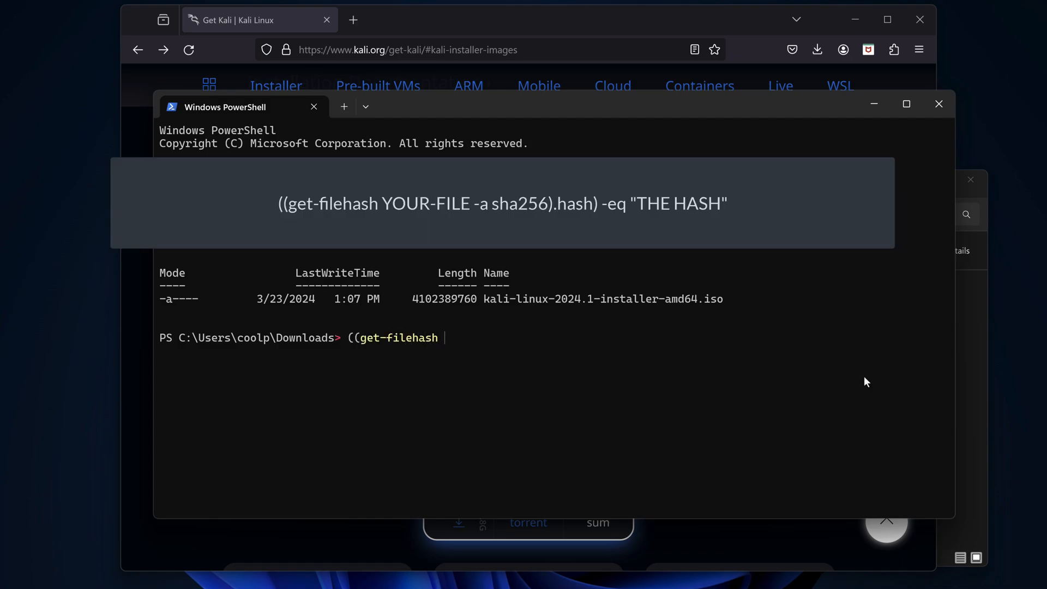
type(".\\kali-linux-2024.1-installer-amd64.iso")
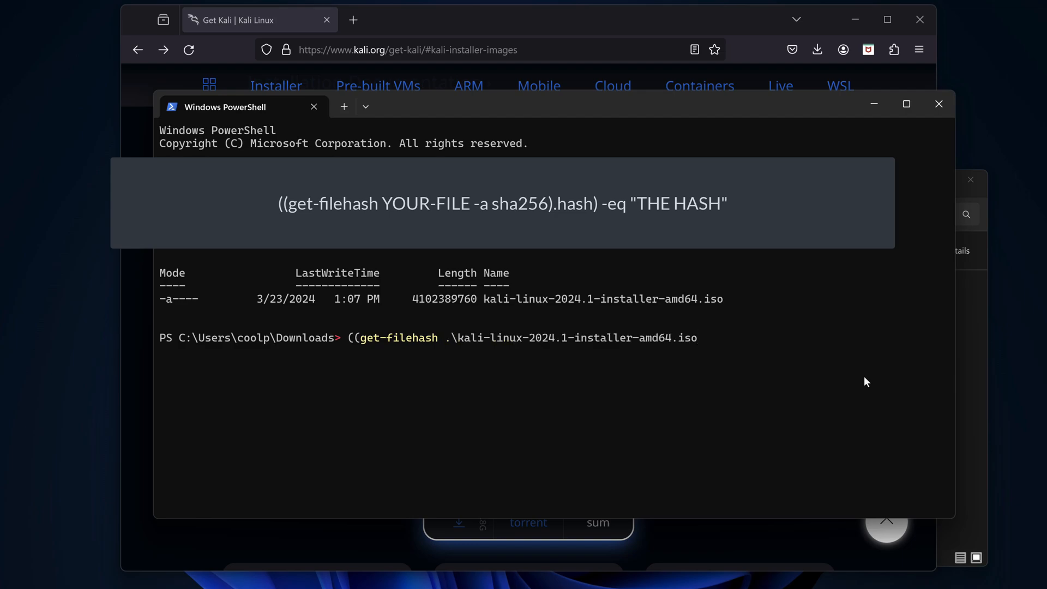
type("-a")
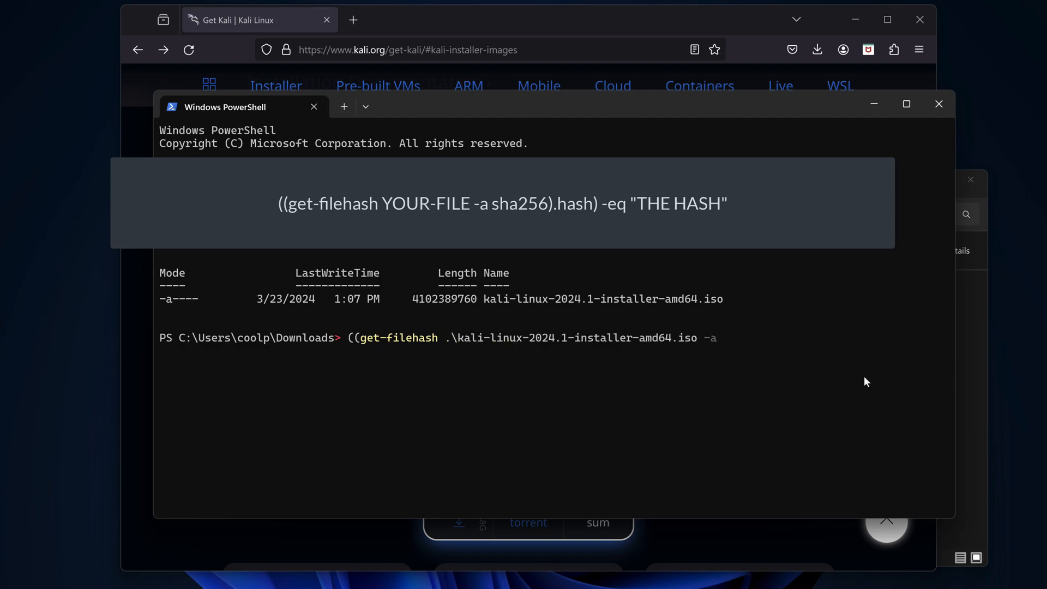
type("sha256")
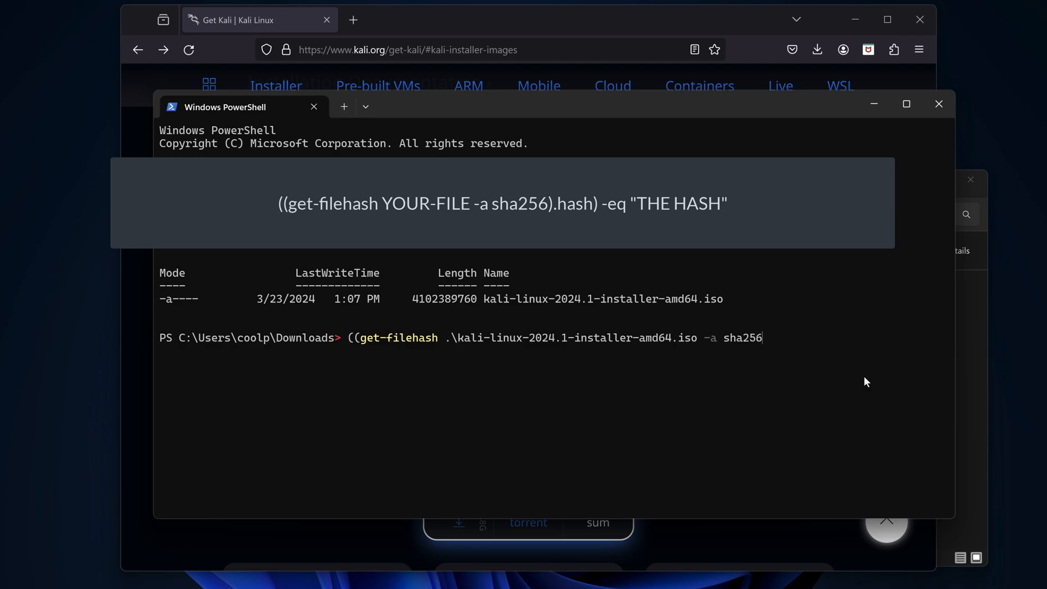
type(").hash) -")
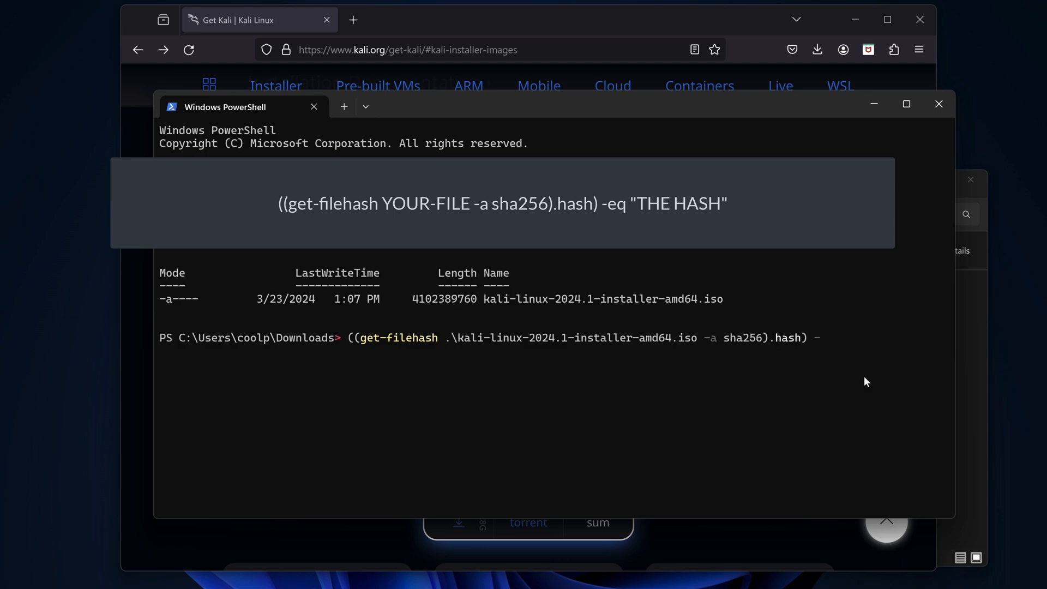
type("eq \"\"")
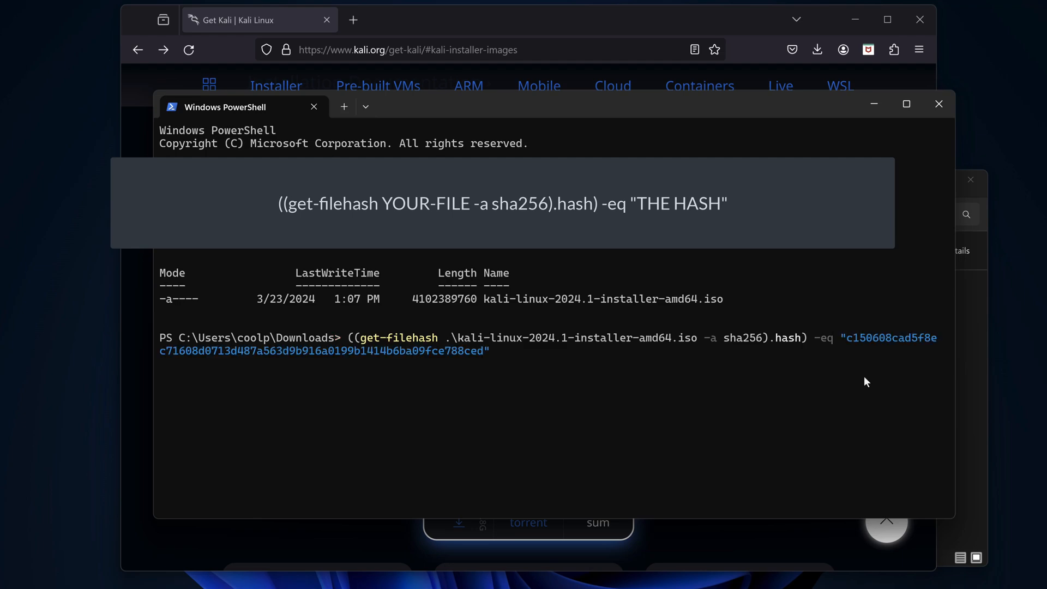
key("Enter")
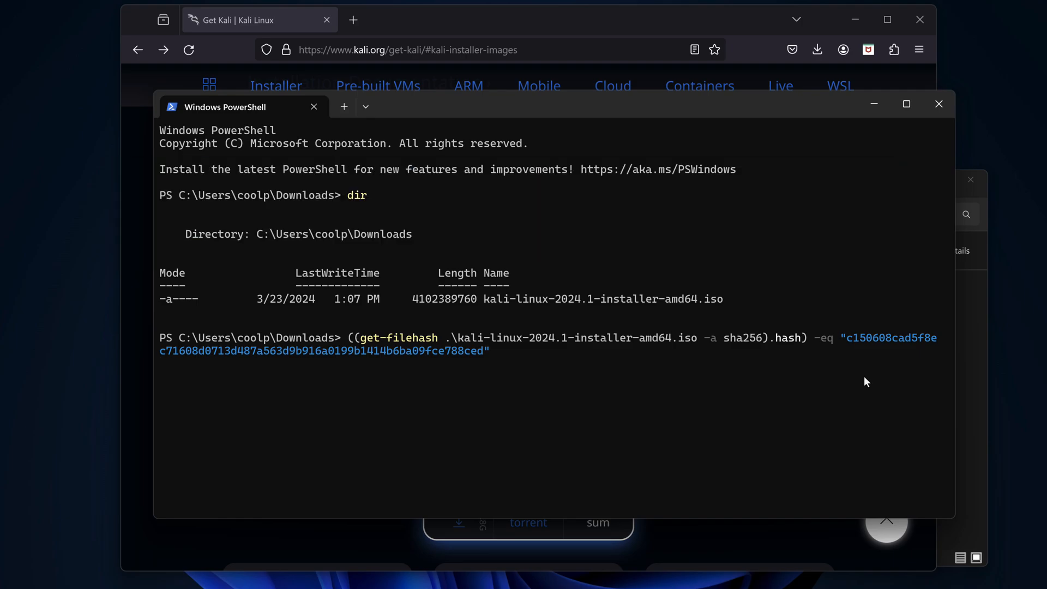
key("Enter")
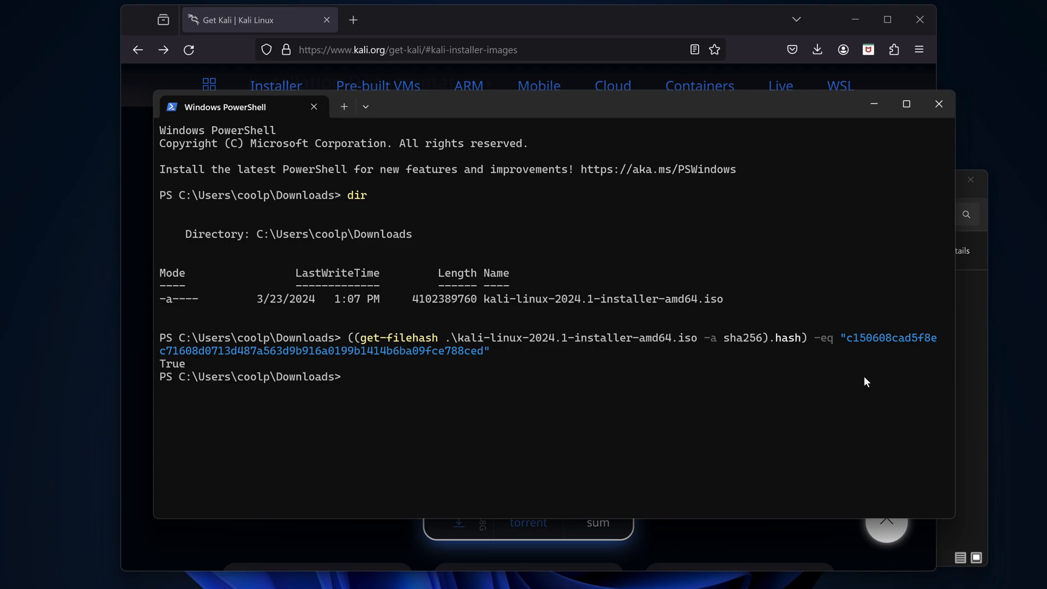
left_click(32, 578)
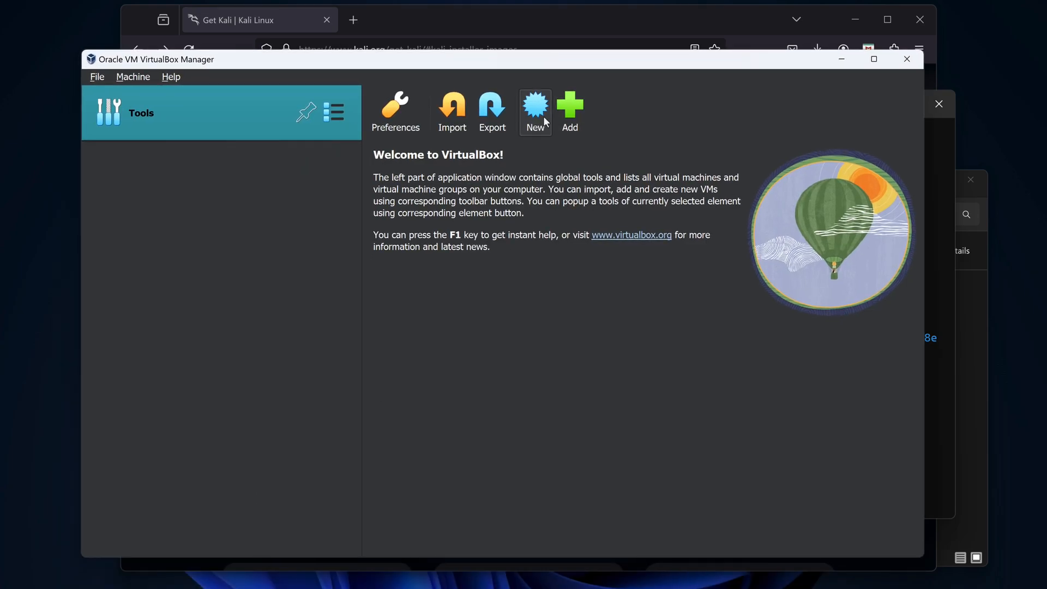
Start a new virtual machine named KaliBox using the downloaded Kali installer ISO.
left_click(535, 102)
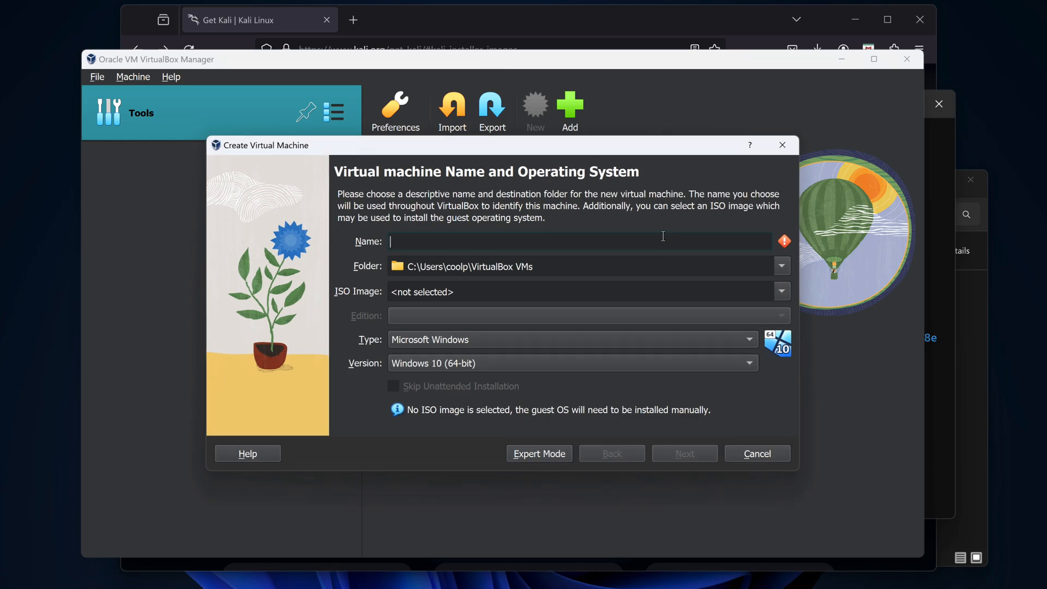
type("K")
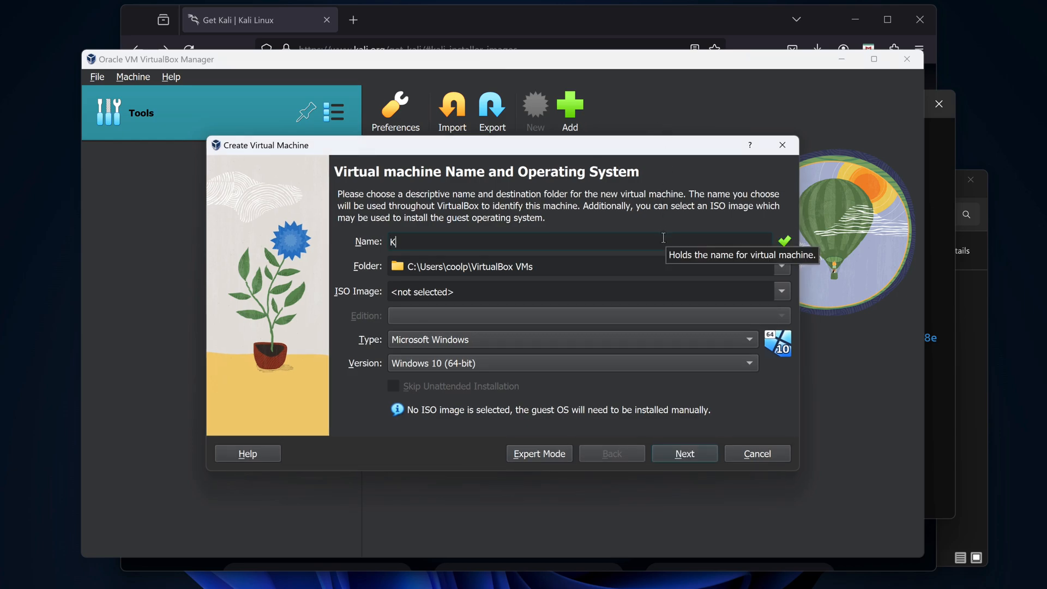
type("ali")
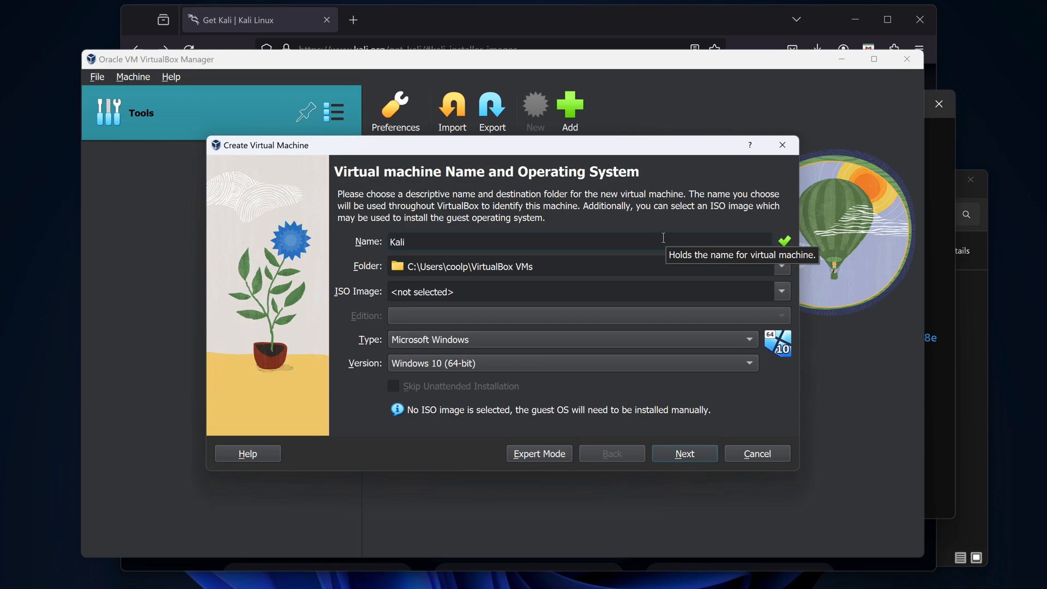
type("Box")
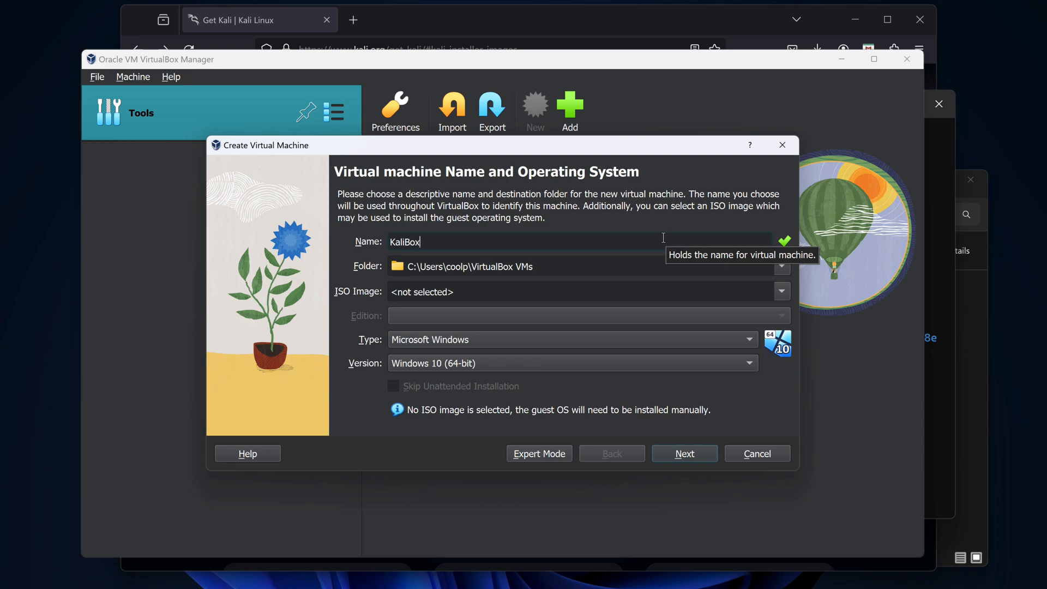
mouse_move(767, 286)
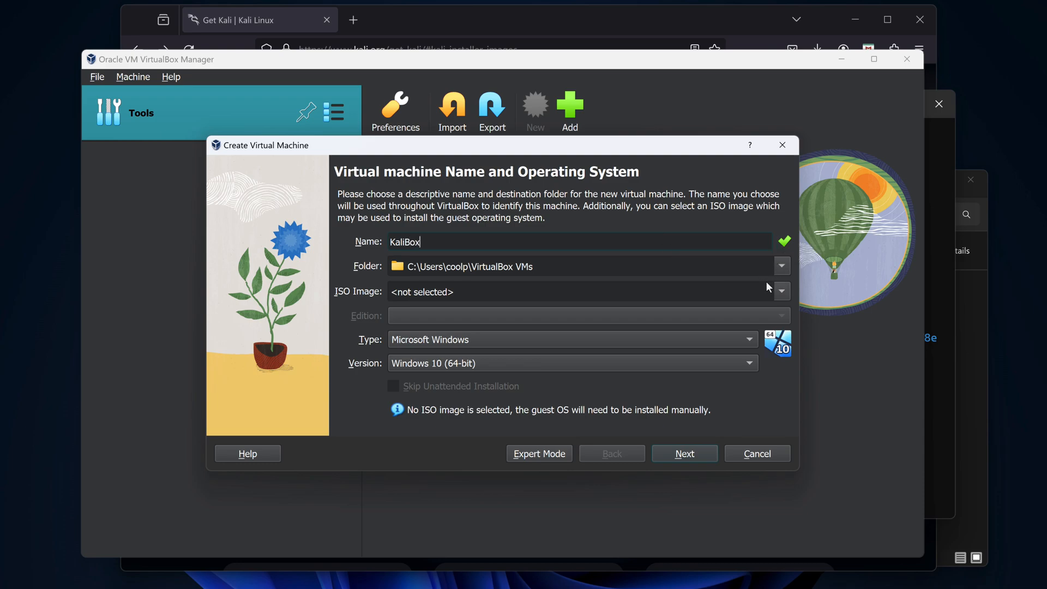
left_click(781, 292)
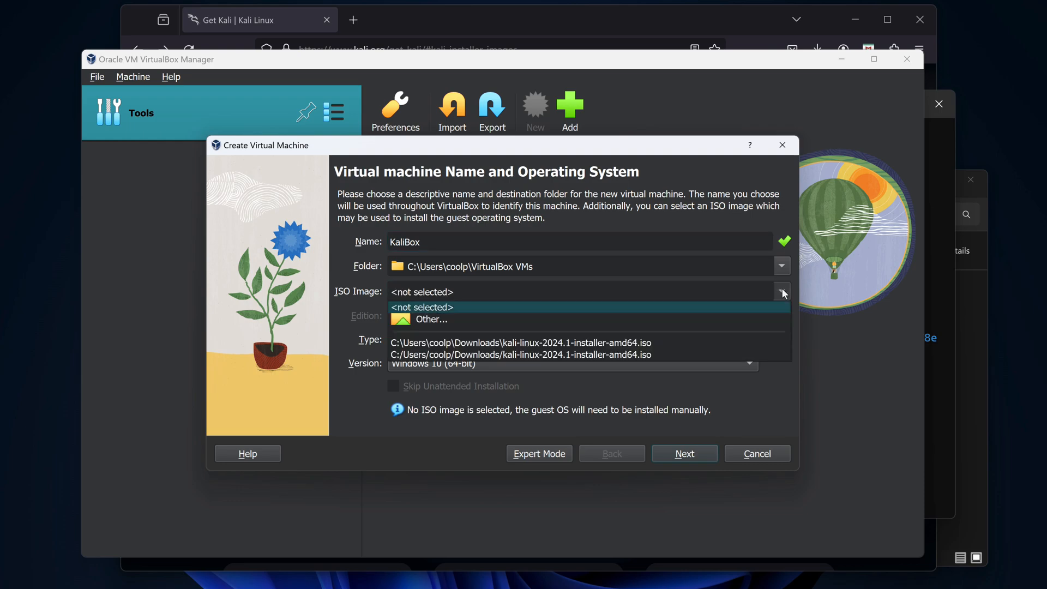
left_click(431, 319)
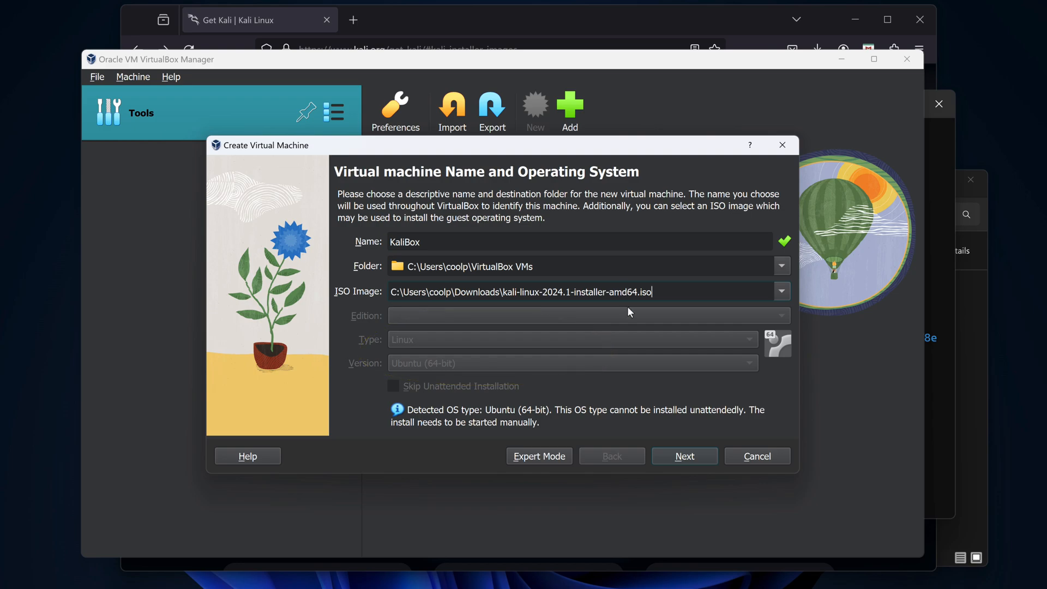
left_click(685, 455)
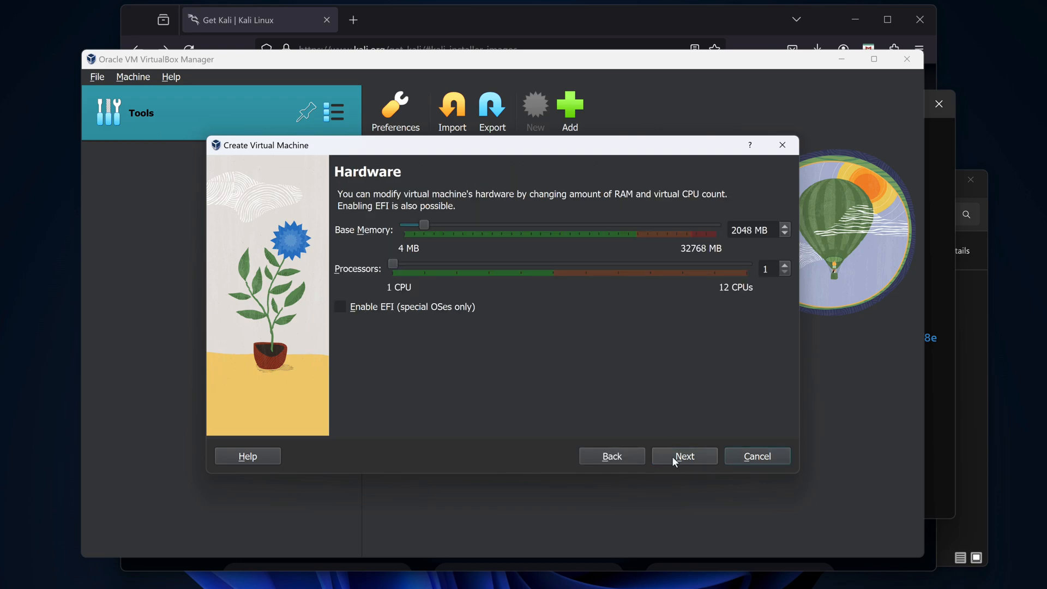
Give KaliBox 4096 MB memory, 2 processors and a 40 GB virtual disk.
left_click(744, 230)
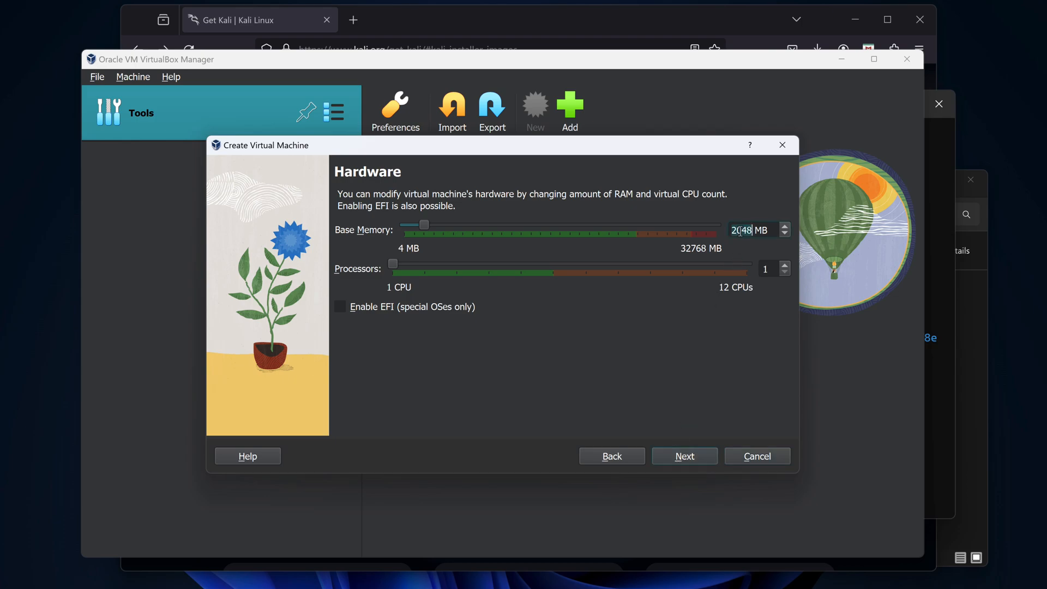
left_click_drag(424, 225, 444, 224)
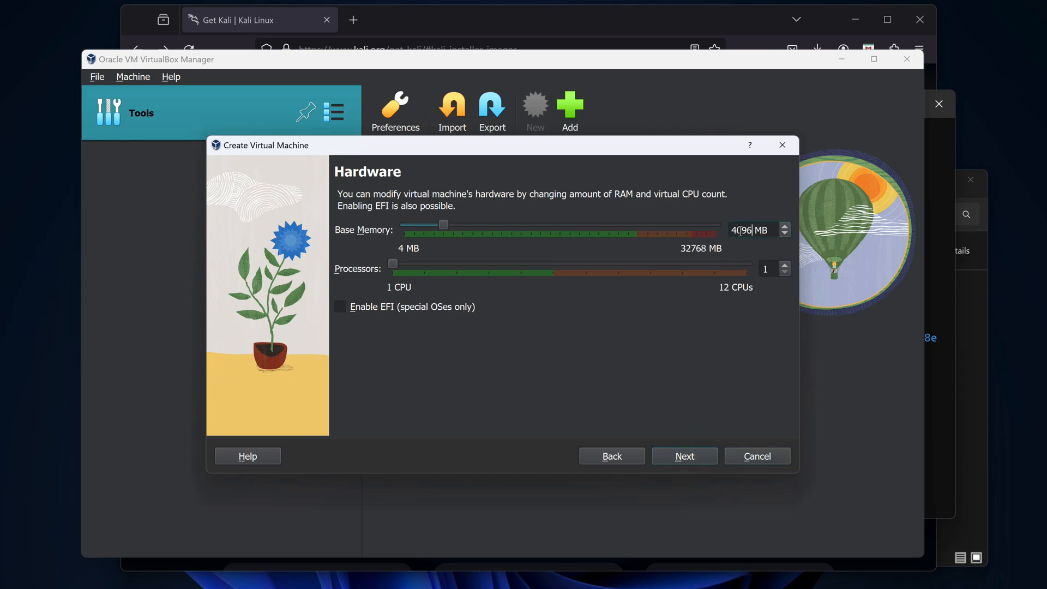
left_click(784, 264)
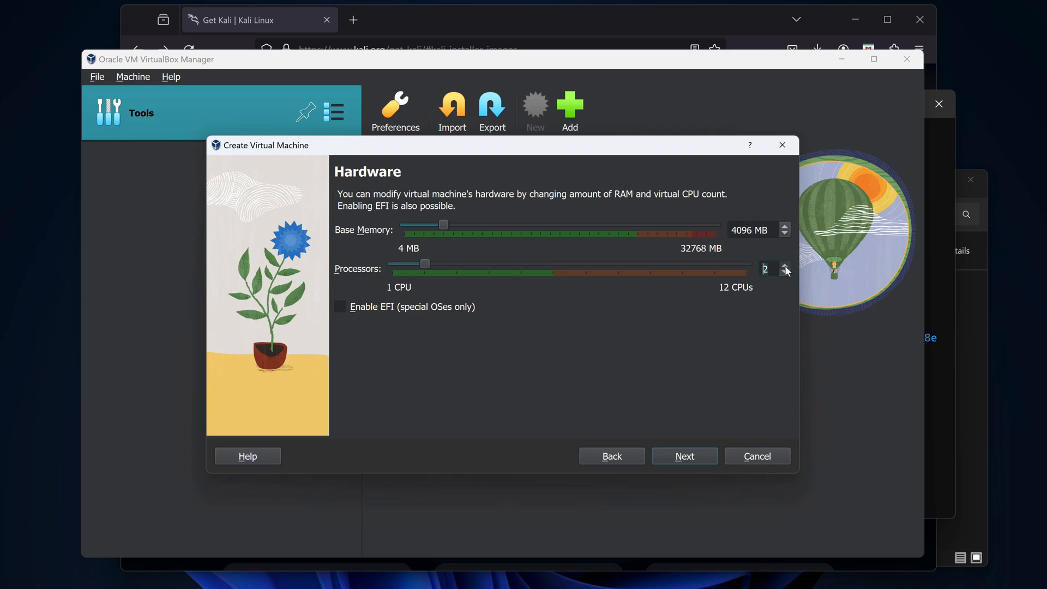
mouse_move(700, 469)
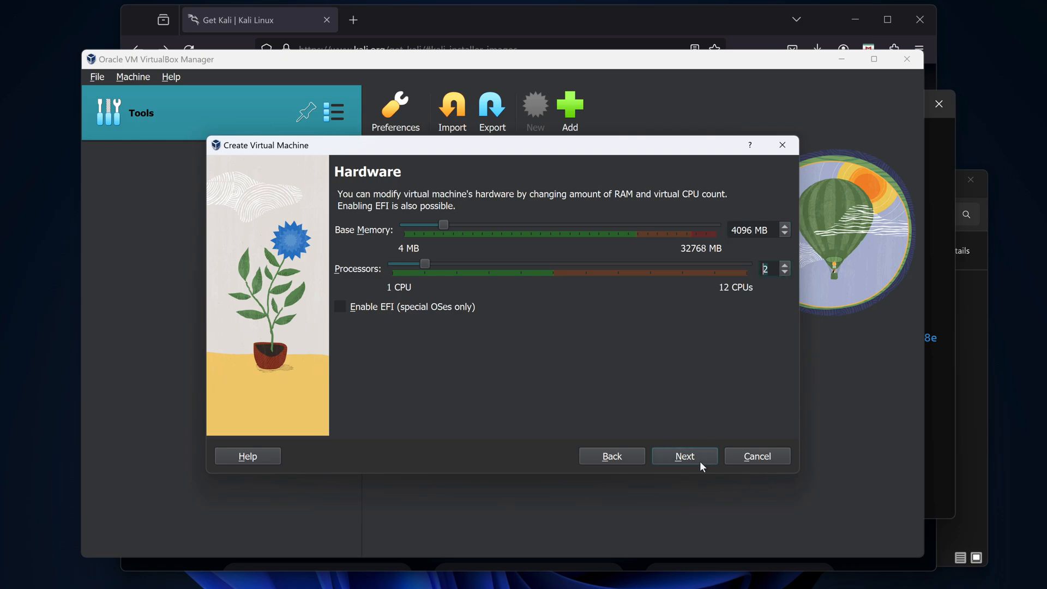
left_click(685, 456)
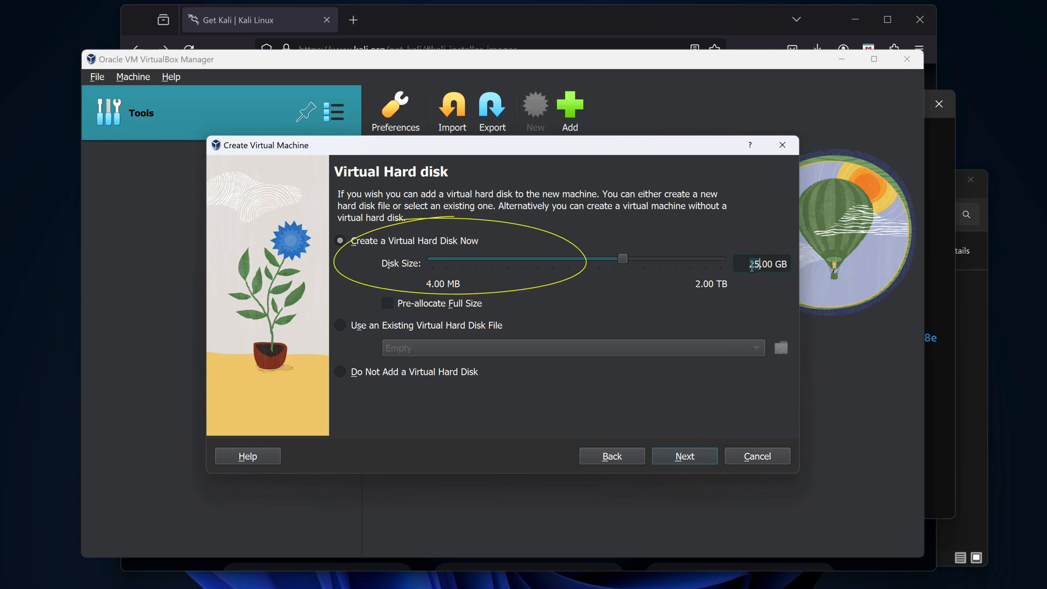
left_click_drag(622, 259, 633, 258)
type("40")
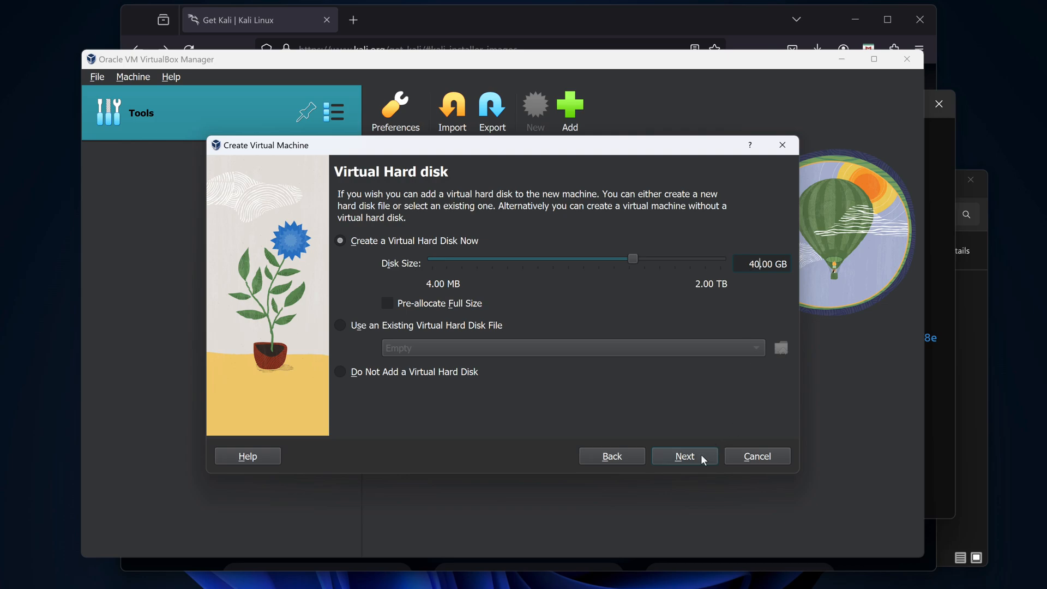
left_click(684, 456)
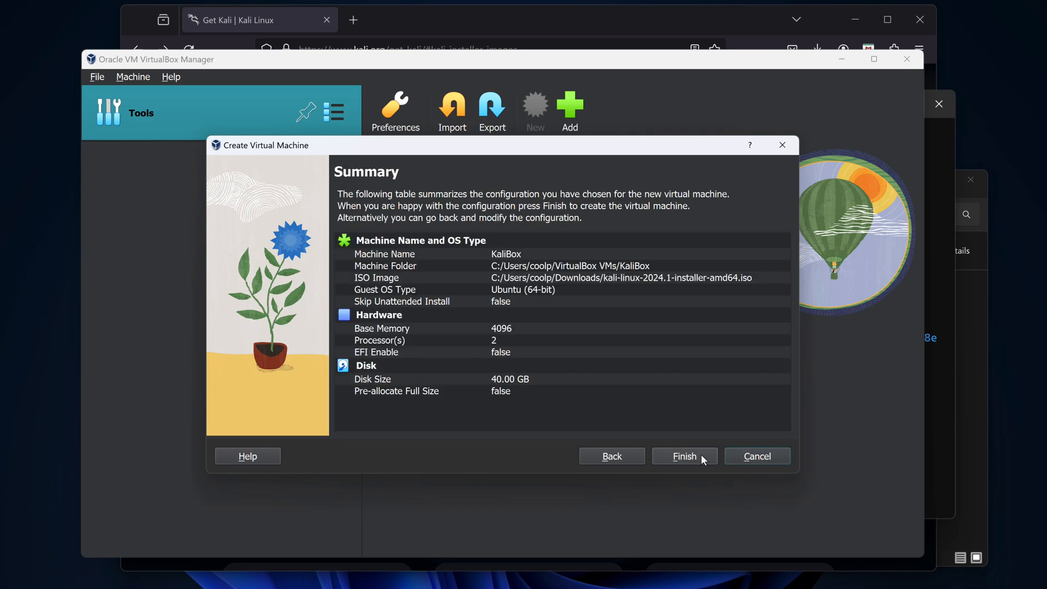
Finish creating KaliBox and set Shared Clipboard and Drag'n'Drop to Bidirectional.
left_click(684, 456)
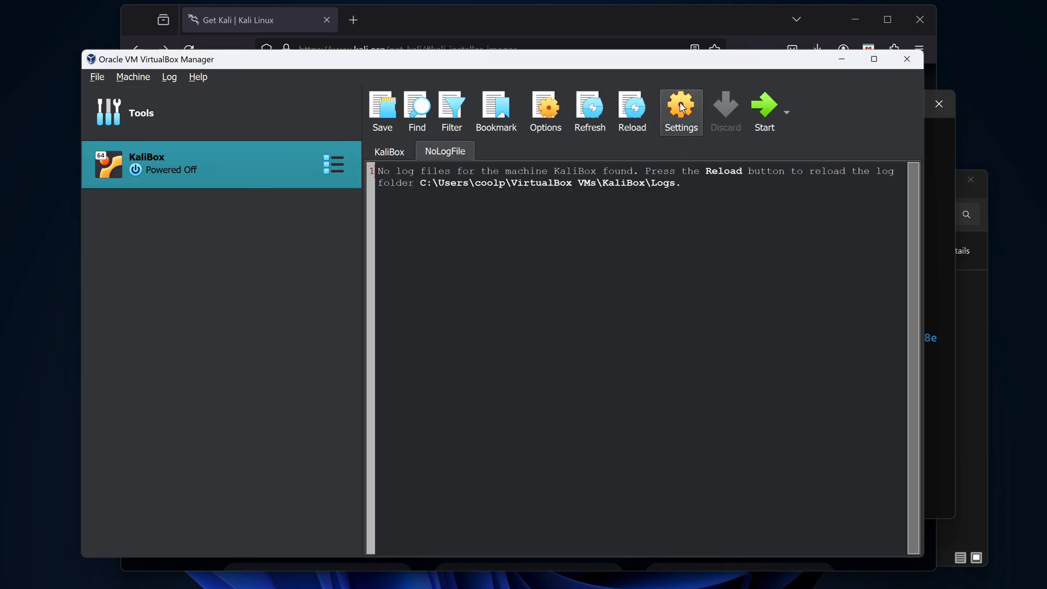
left_click(680, 107)
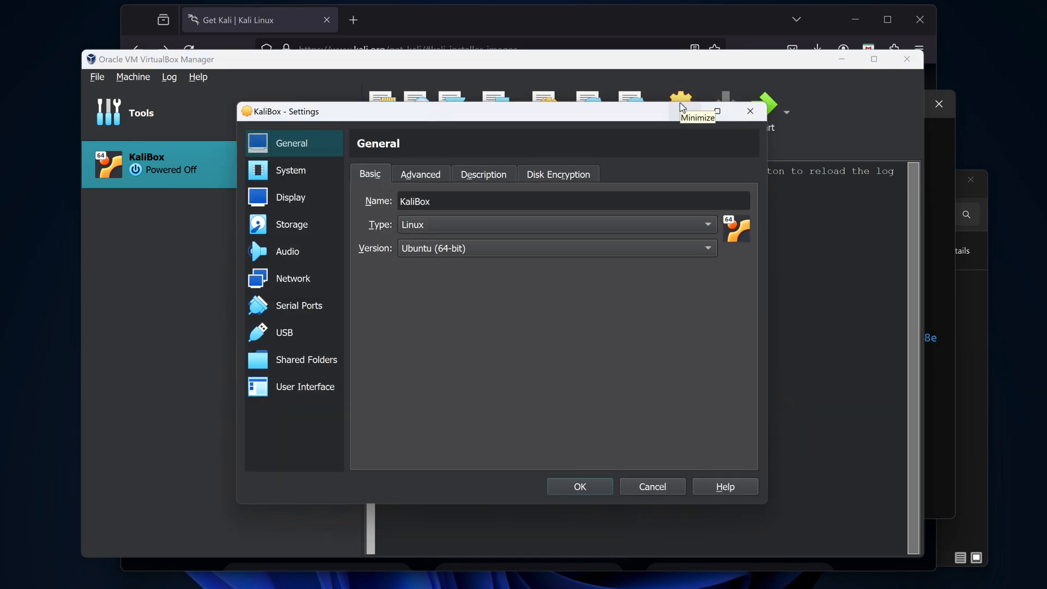
left_click(420, 174)
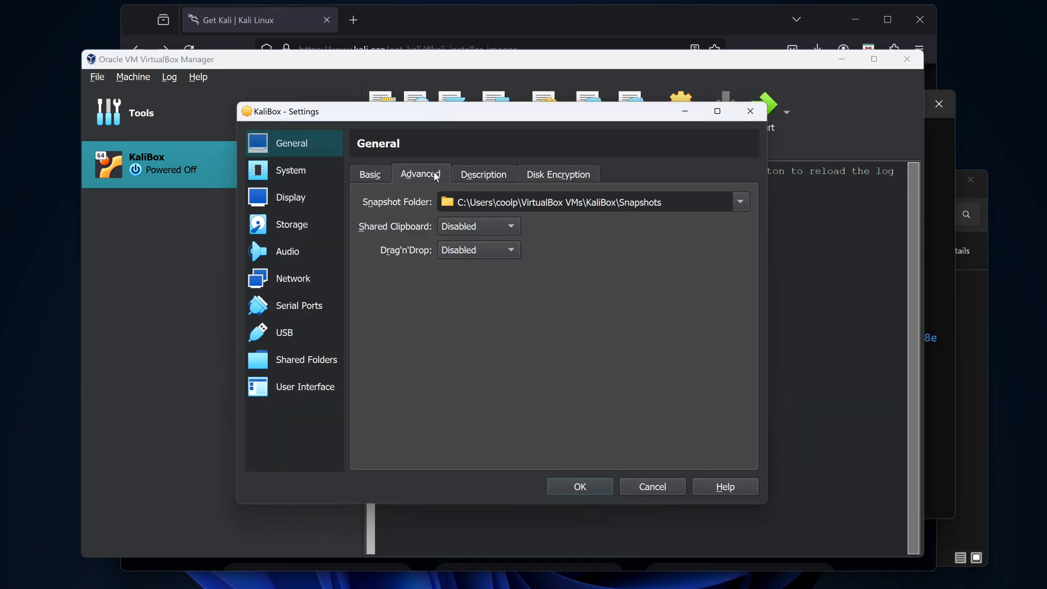
left_click(503, 226)
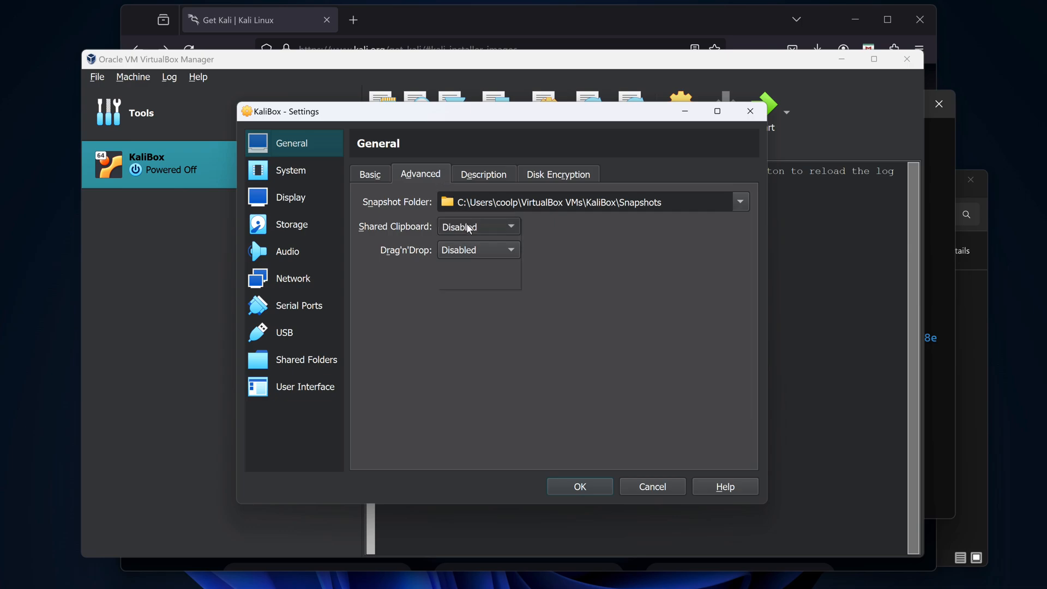
left_click(479, 250)
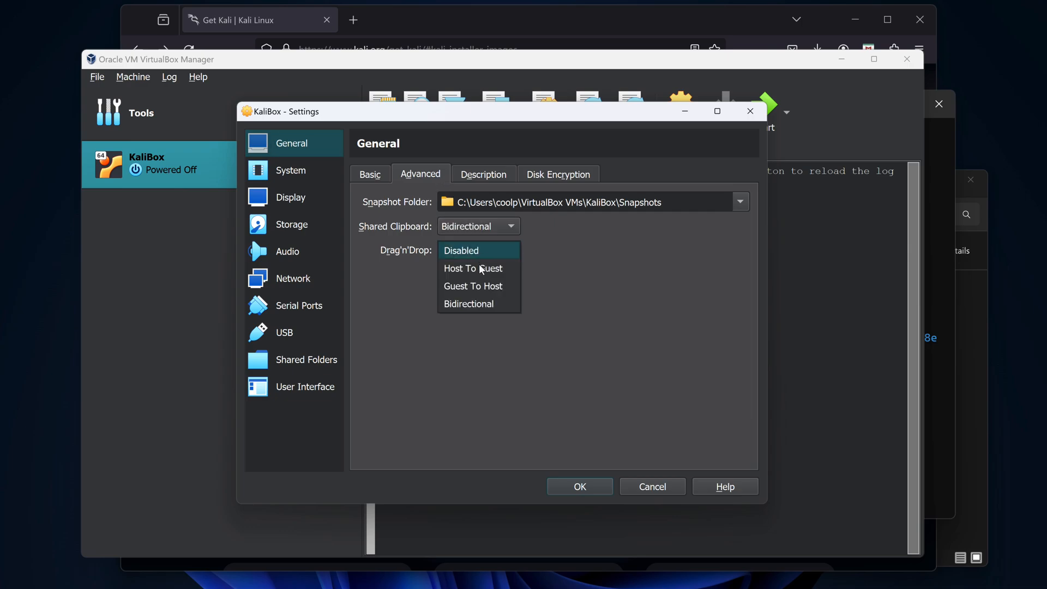
left_click(468, 303)
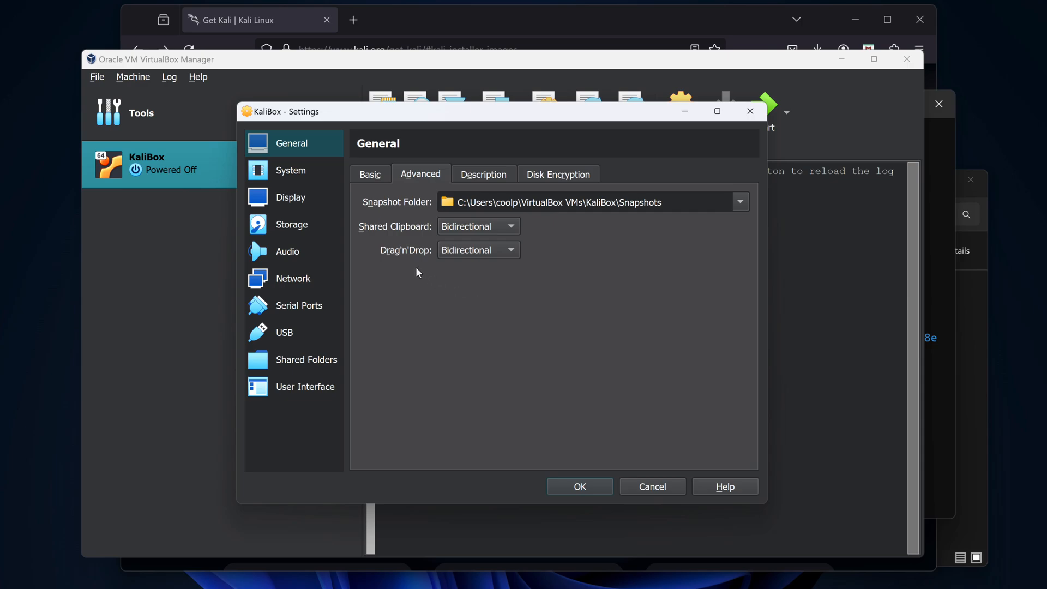
left_click(290, 170)
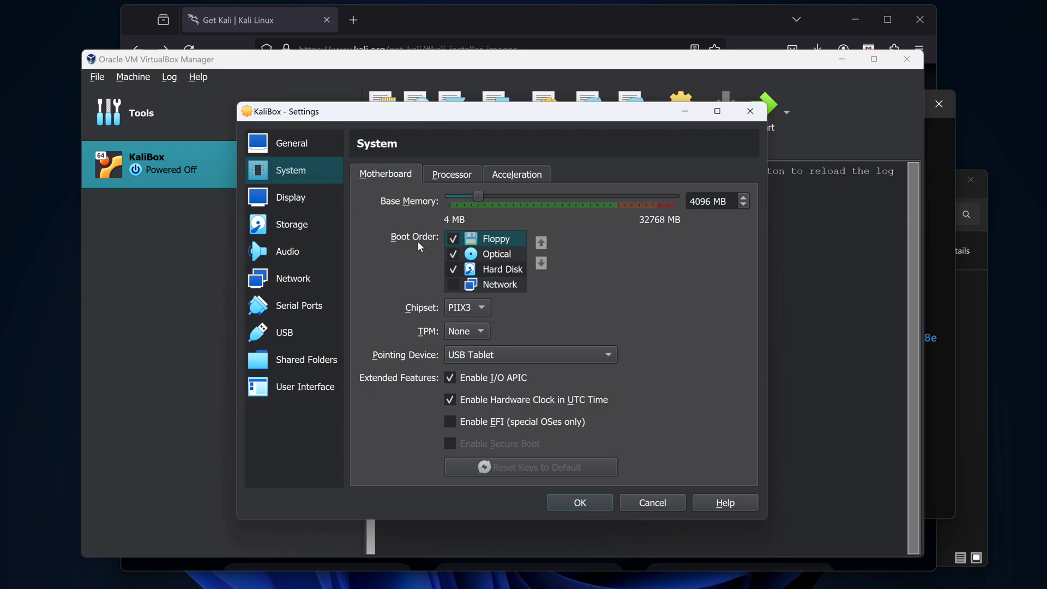
Uncheck Floppy in KaliBox's boot order and enable PAE/NX for the processor.
left_click(452, 239)
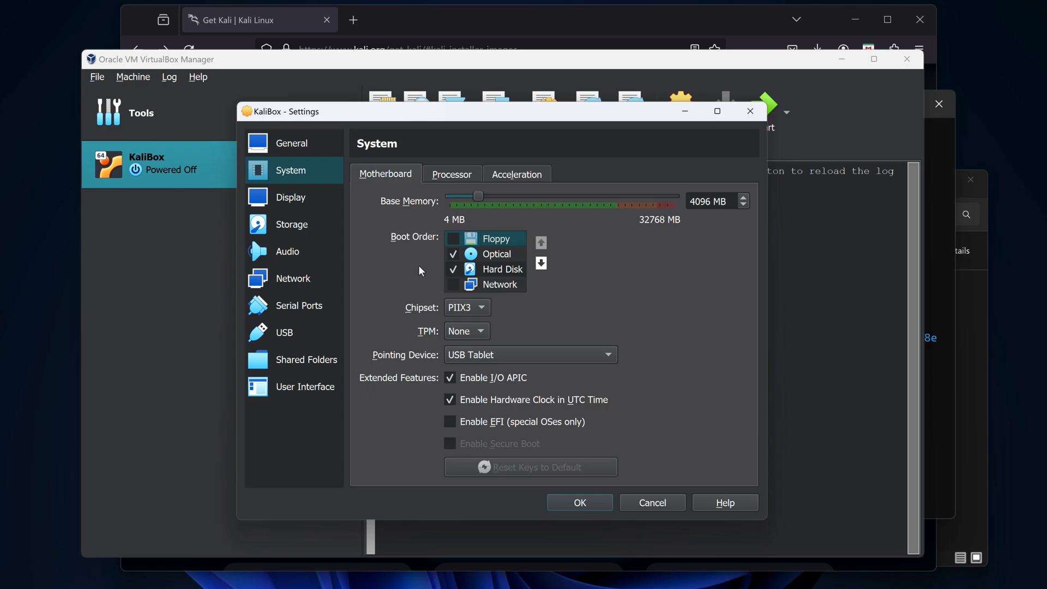
left_click(452, 173)
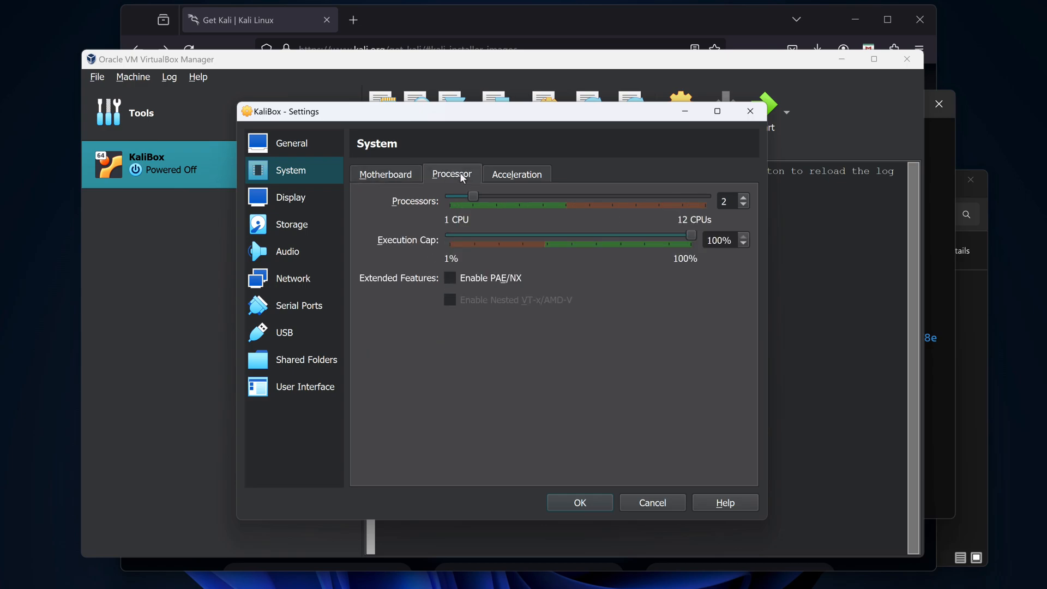
left_click(450, 278)
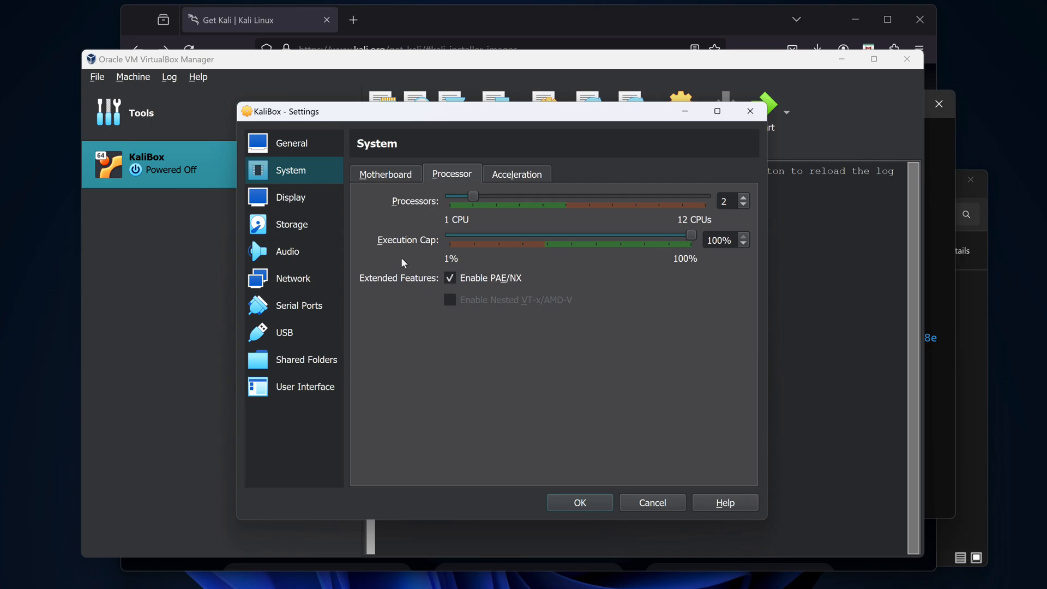
mouse_move(299, 215)
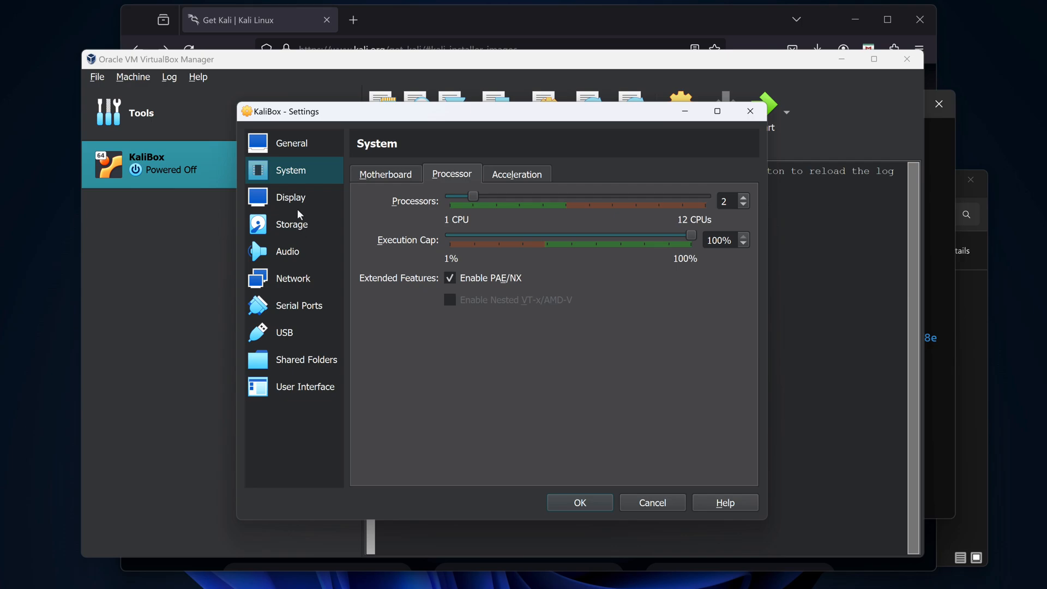
Raise KaliBox's video memory to 128 MB and save the settings.
left_click(291, 197)
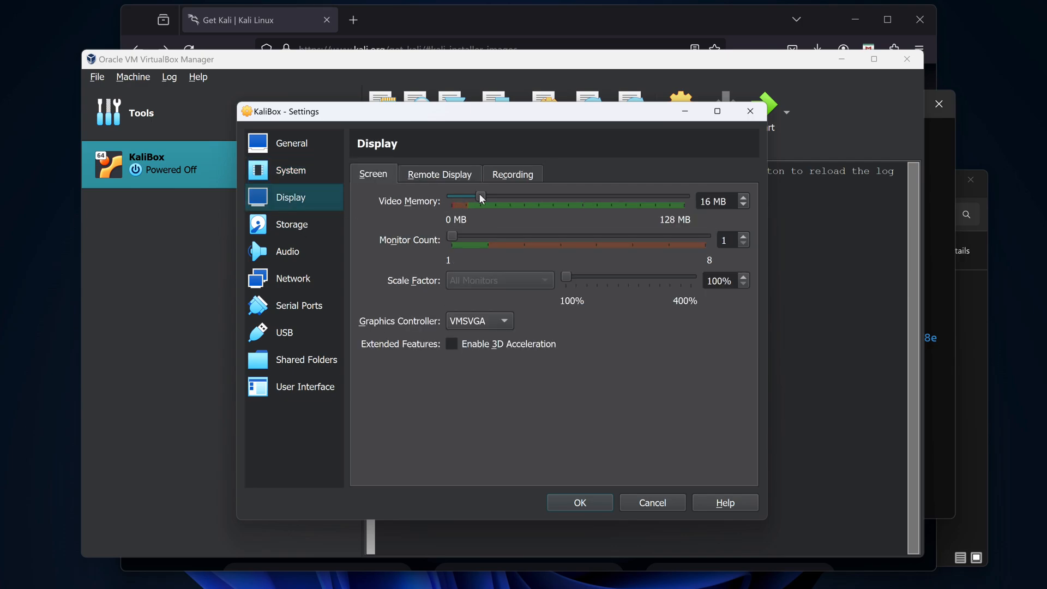
left_click_drag(479, 196, 684, 196)
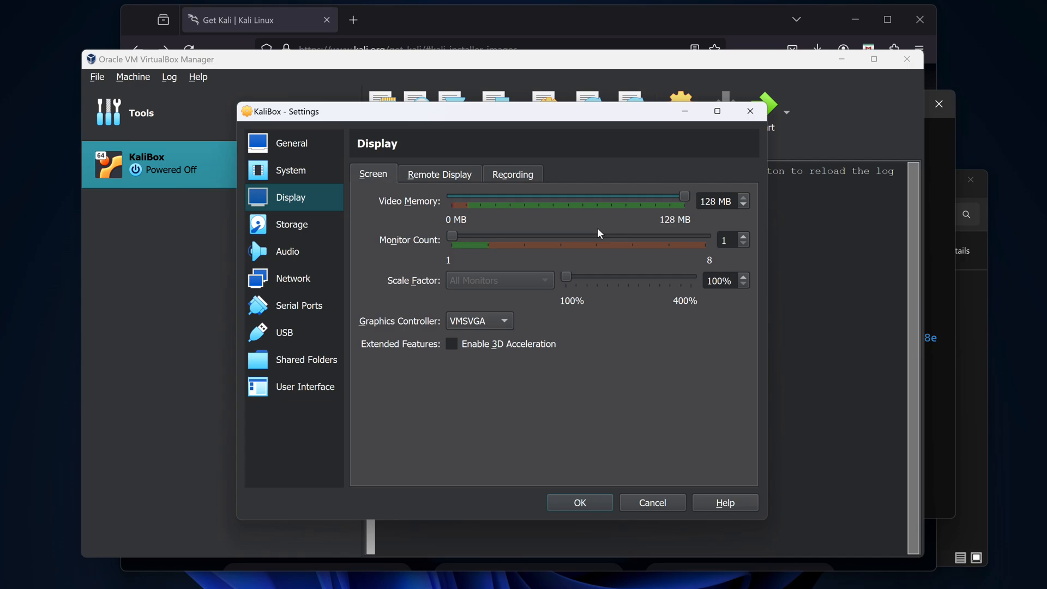
left_click(292, 224)
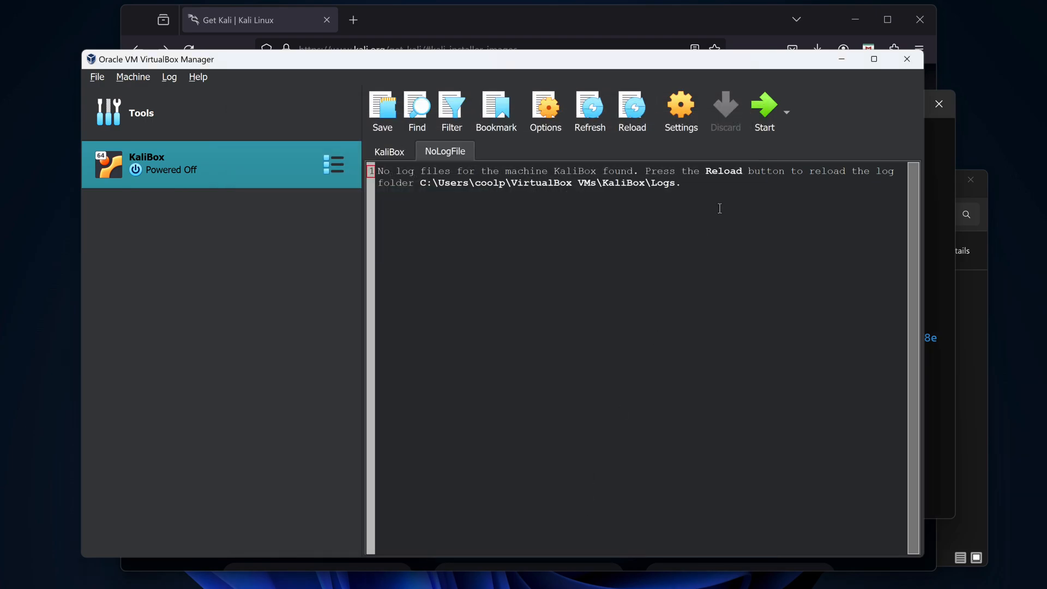
left_click(764, 104)
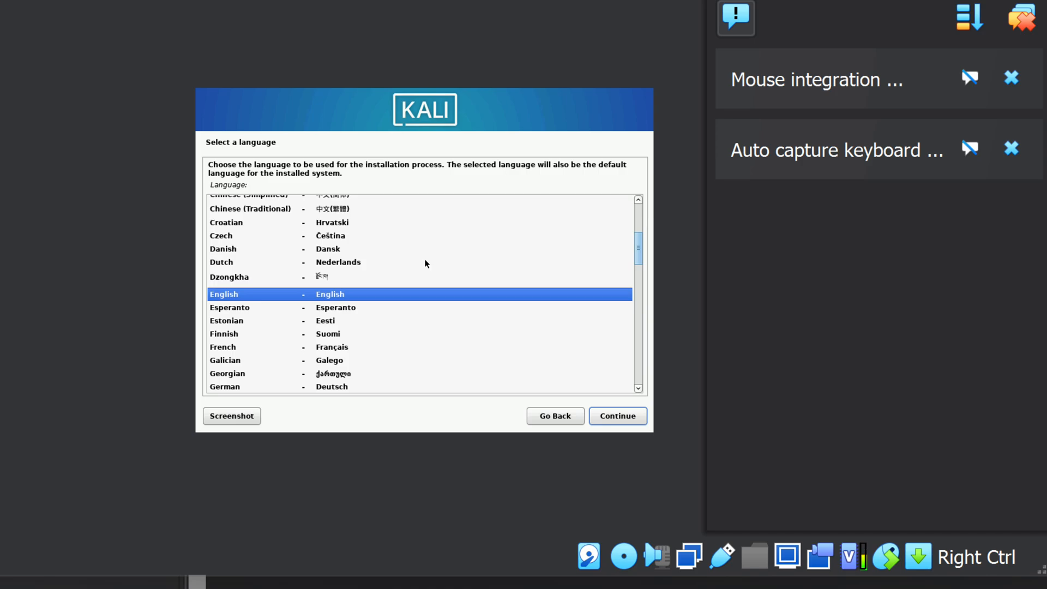
Accept English language, United States location, American English keymap and the kali hostname.
left_click(617, 415)
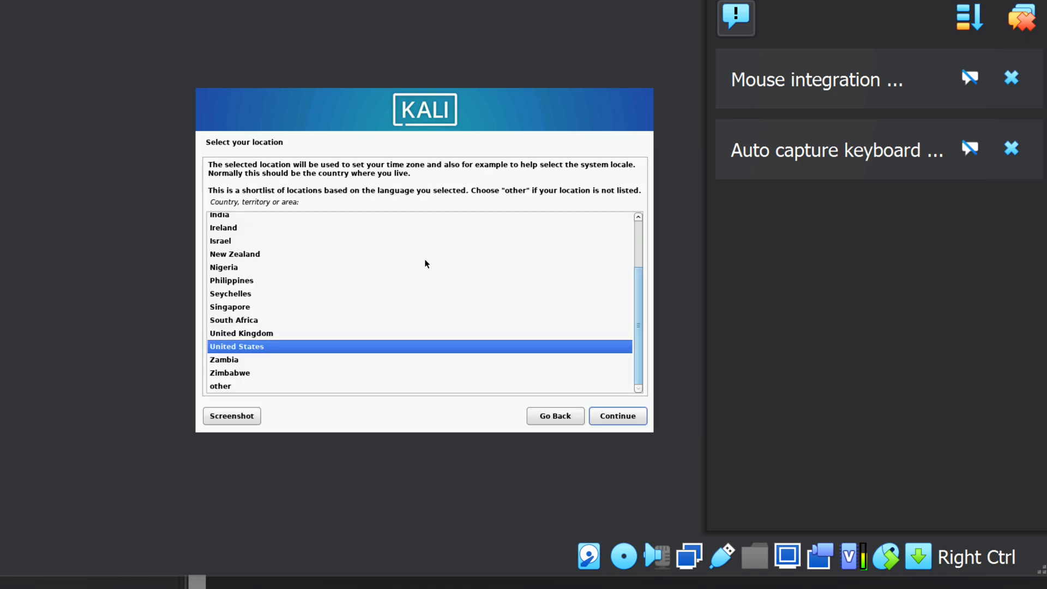
left_click(617, 415)
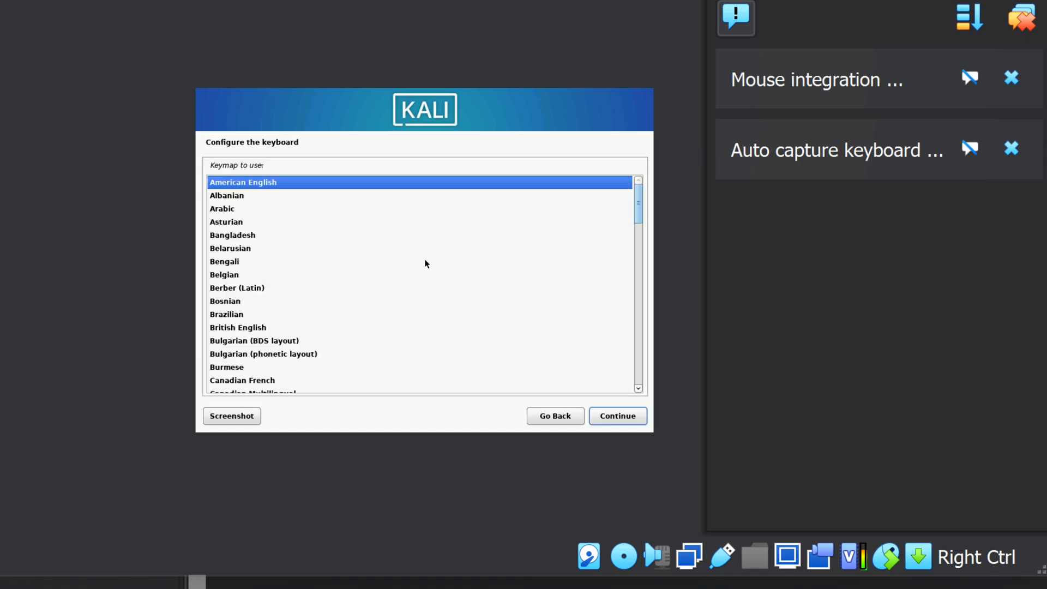
left_click(618, 415)
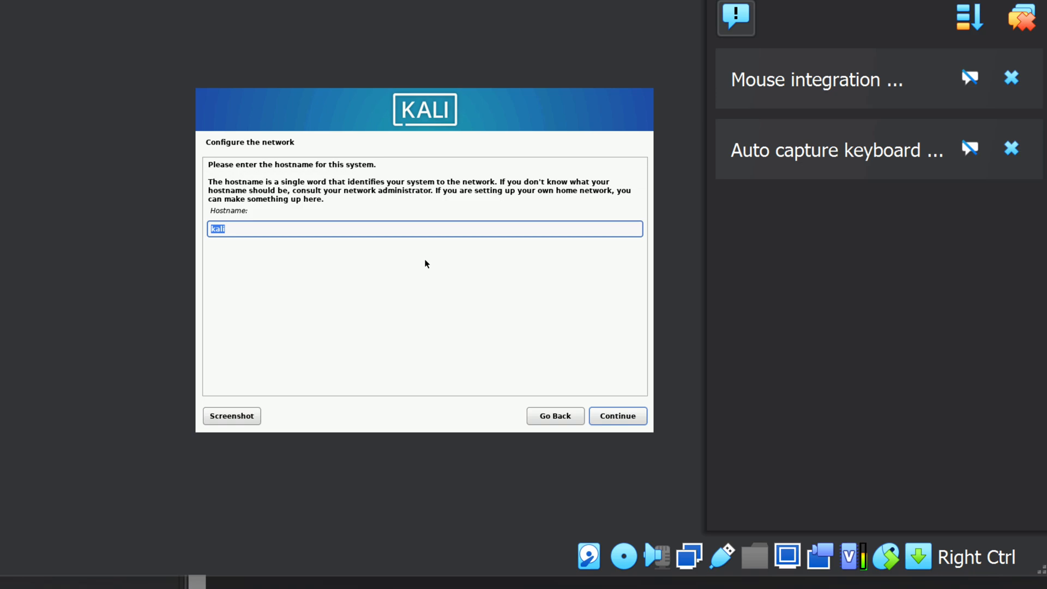
left_click(617, 416)
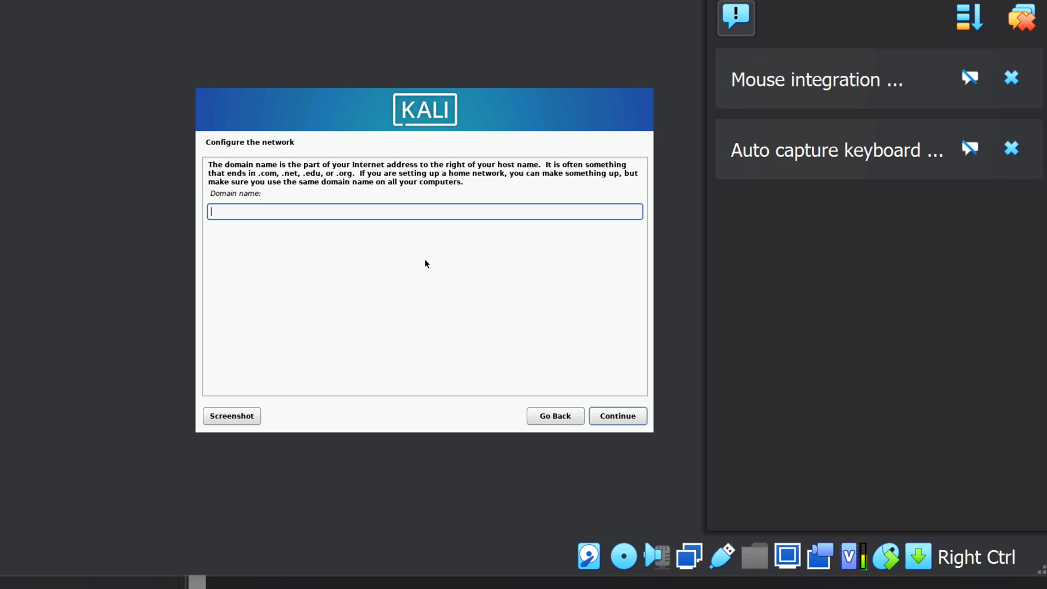
Confirm the new user's name and password, and accept Eastern time zone.
left_click(617, 415)
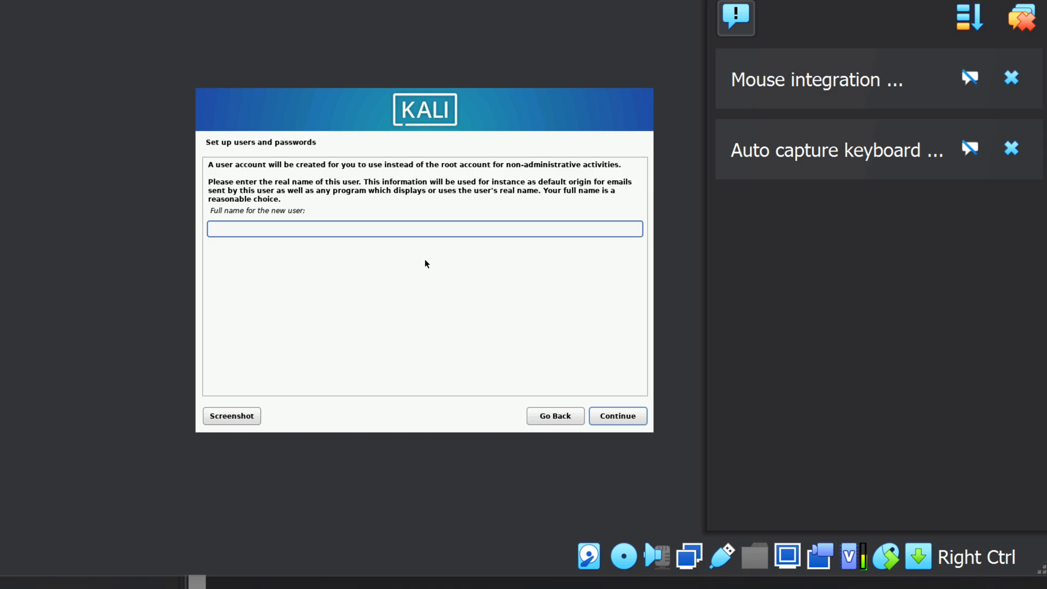
left_click(617, 415)
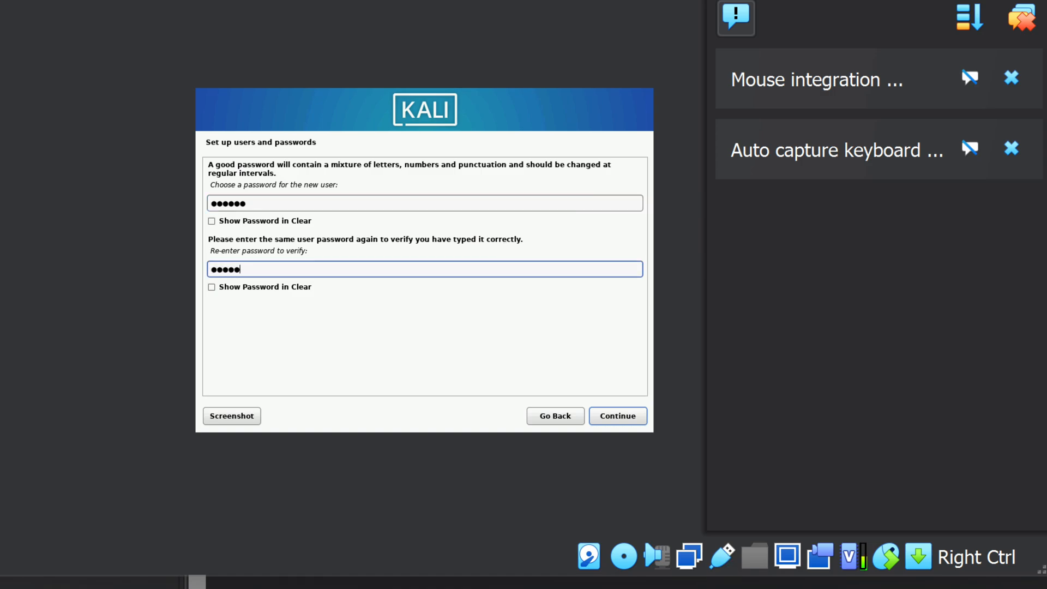
left_click(618, 415)
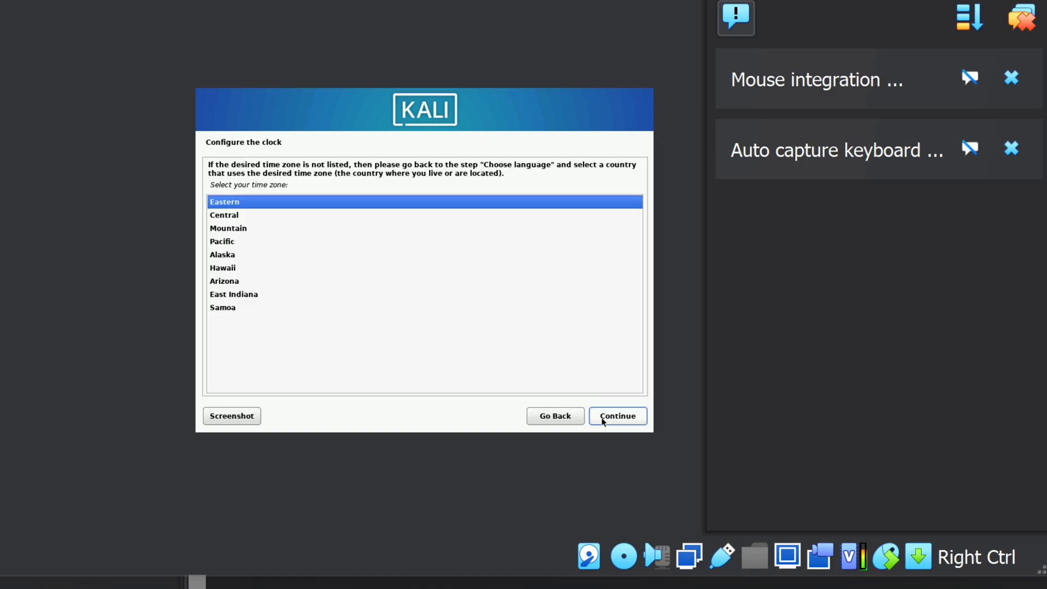
left_click(617, 415)
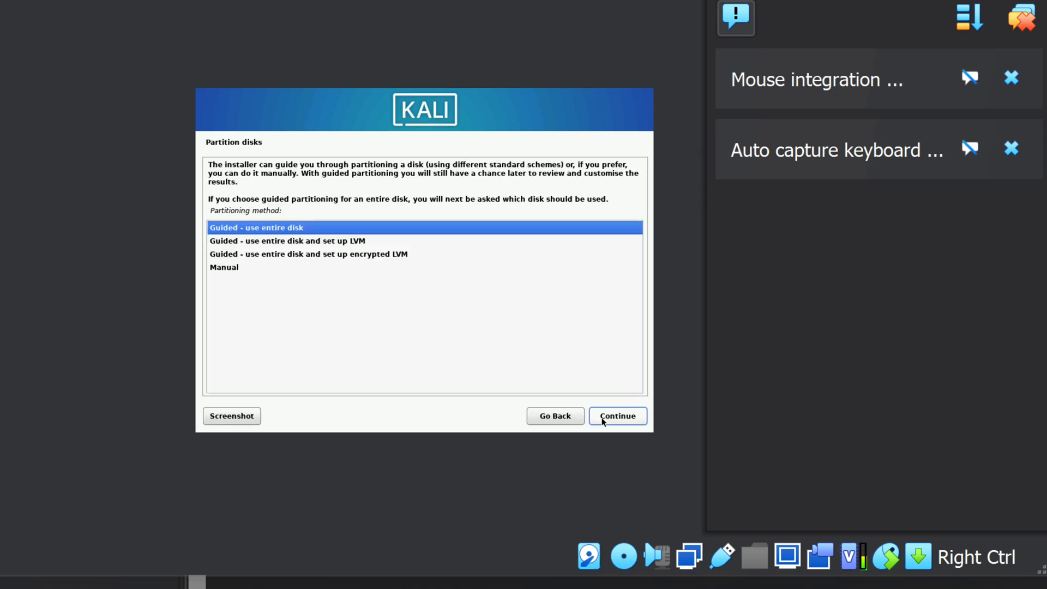
Guided-partition the entire 42.9 GB VBOX disk as one partition and write the changes.
left_click(617, 416)
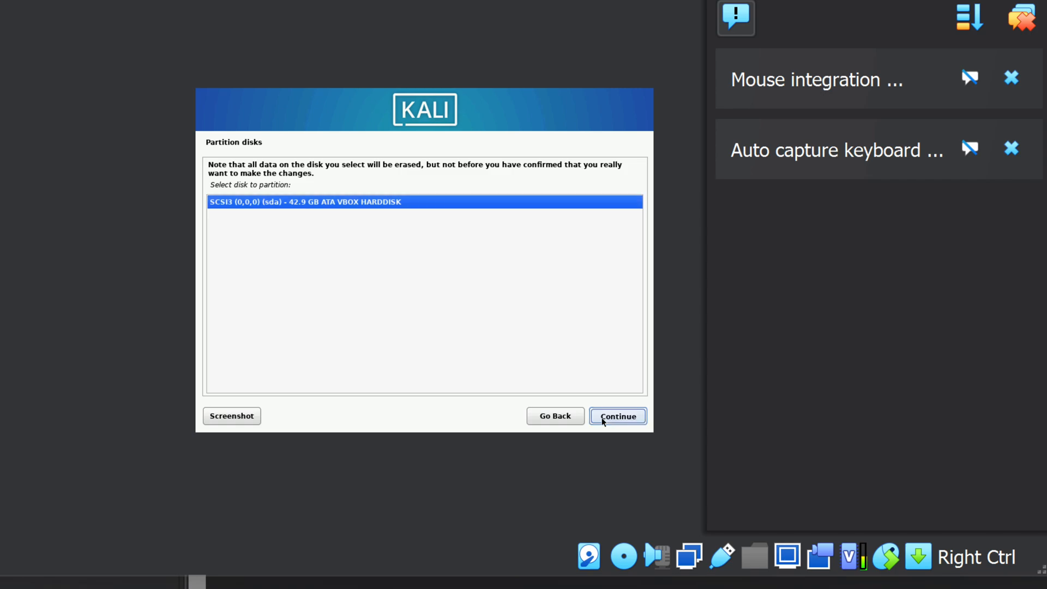
left_click(617, 415)
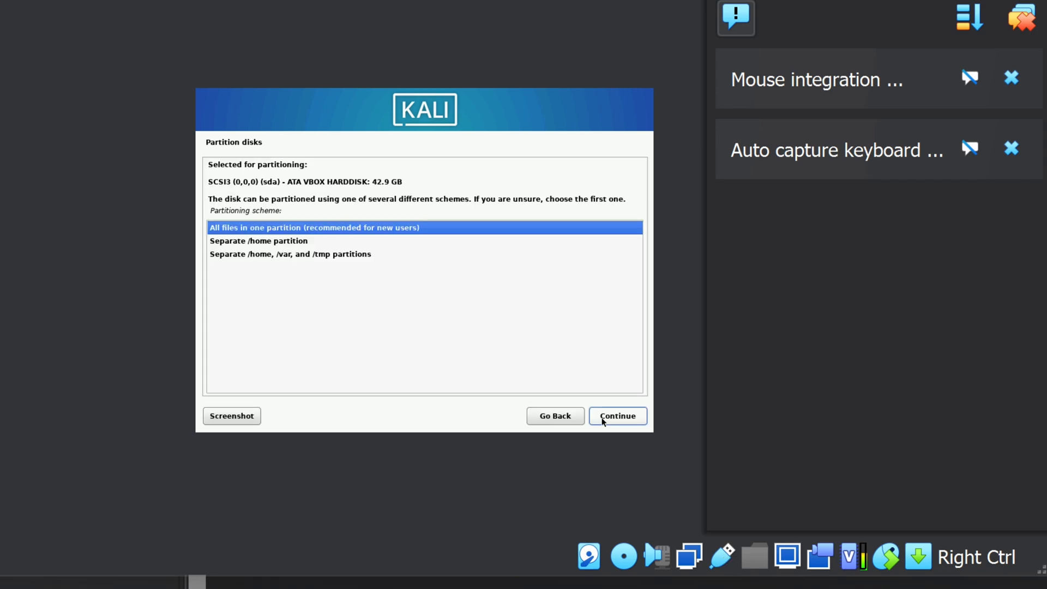
left_click(617, 416)
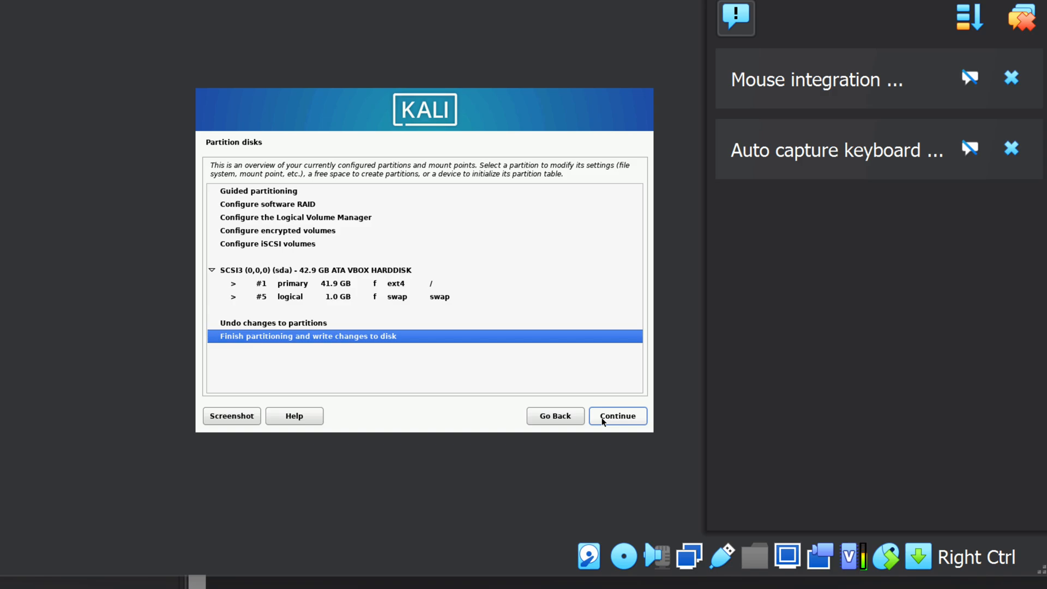
left_click(618, 415)
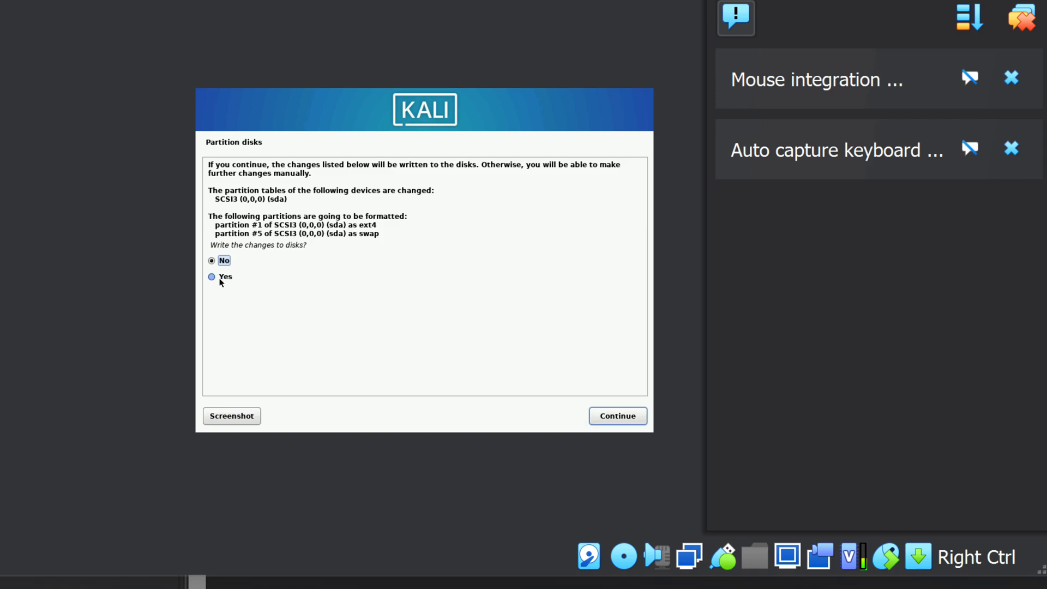
left_click(212, 277)
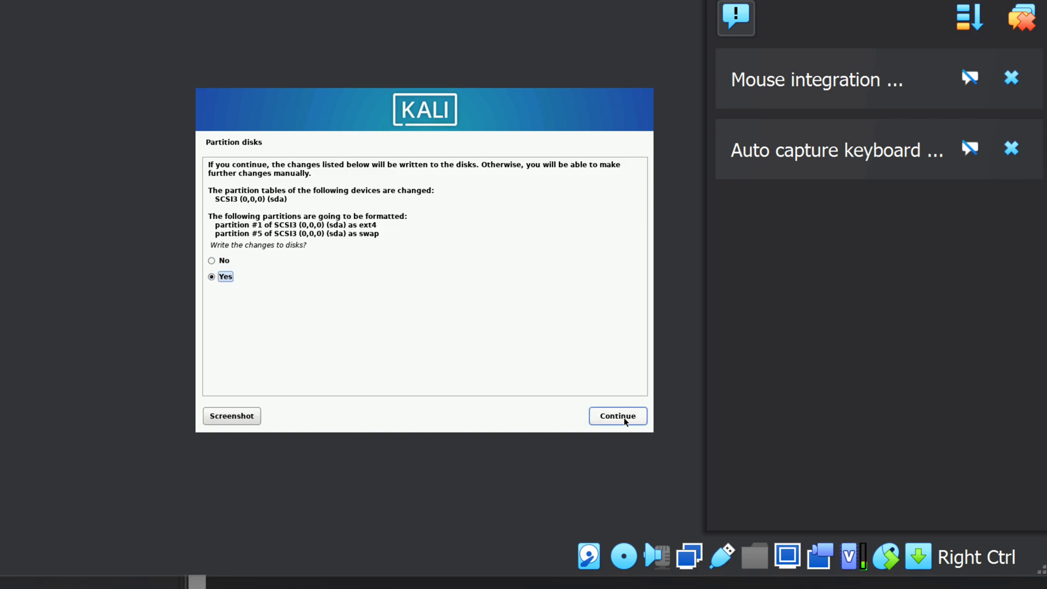
left_click(618, 415)
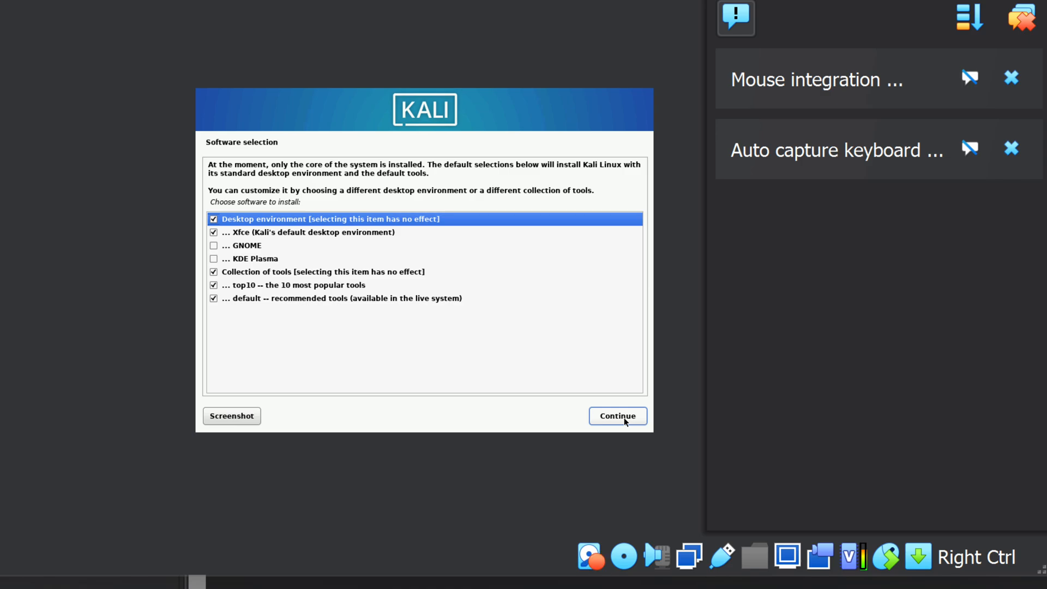
Keep the default software selection and install the GRUB boot loader to /dev/sda.
left_click(617, 415)
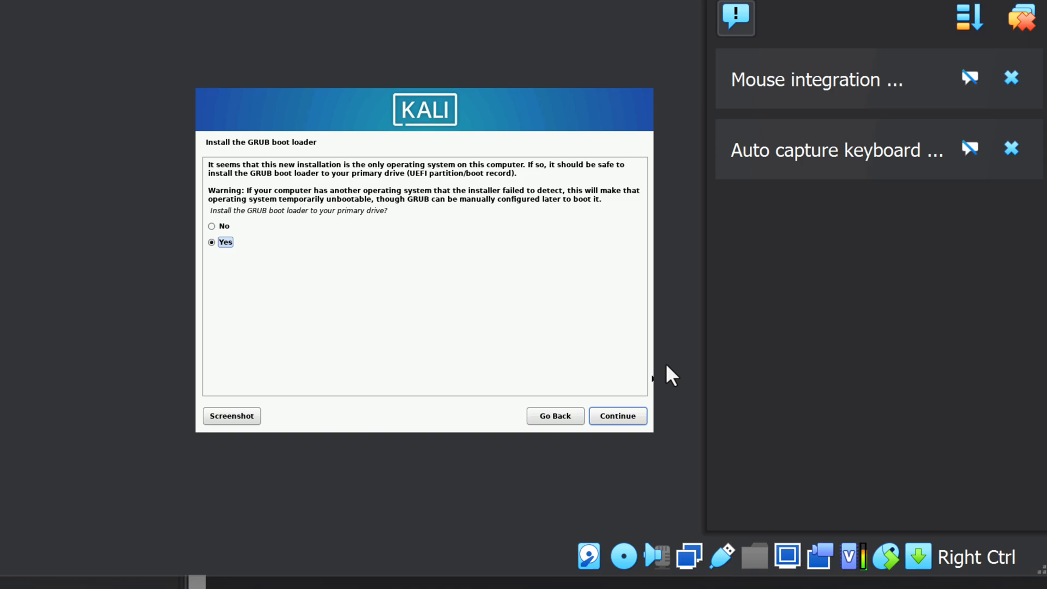
left_click(617, 416)
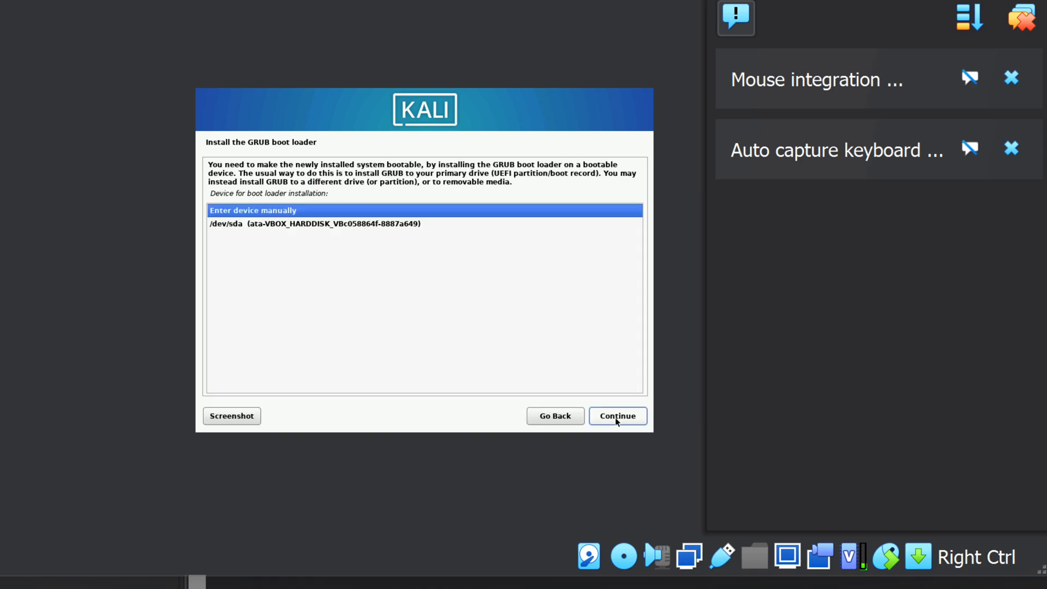
left_click(314, 223)
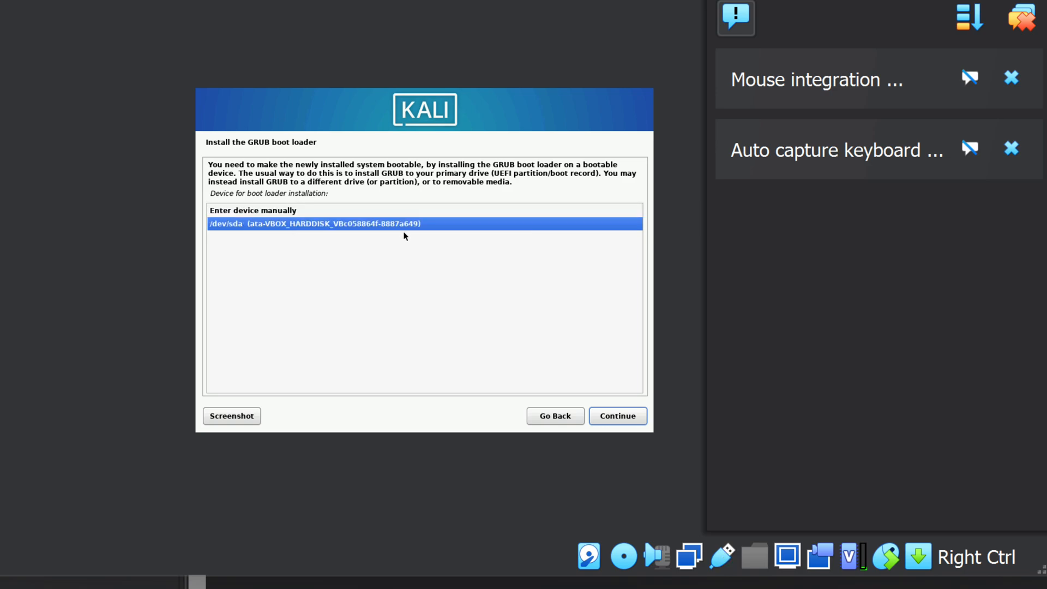
left_click(617, 415)
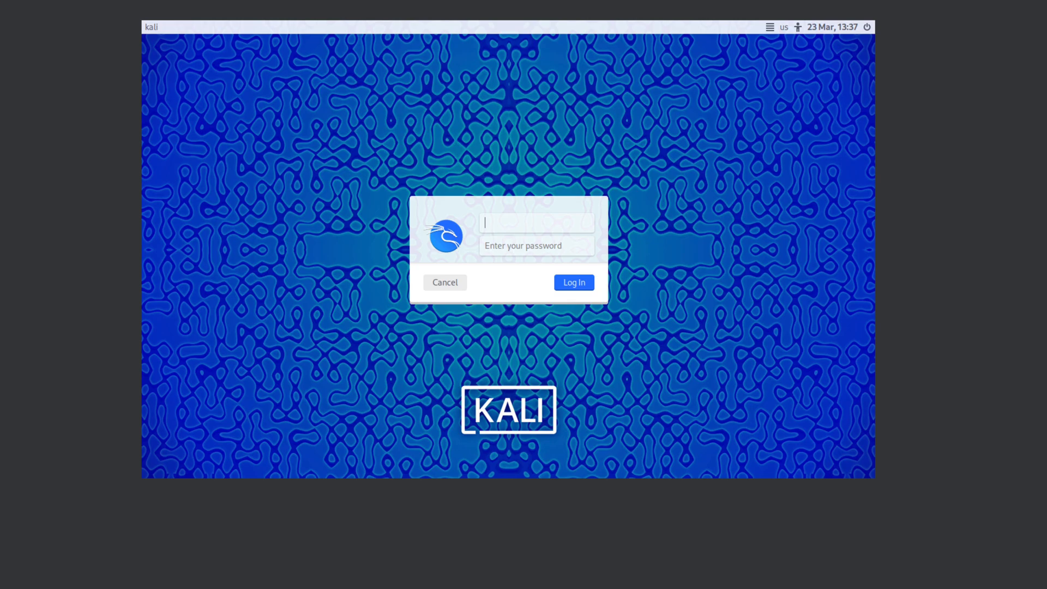
Log in to Kali as bria and scale the guest display to 200%.
left_click(44, 15)
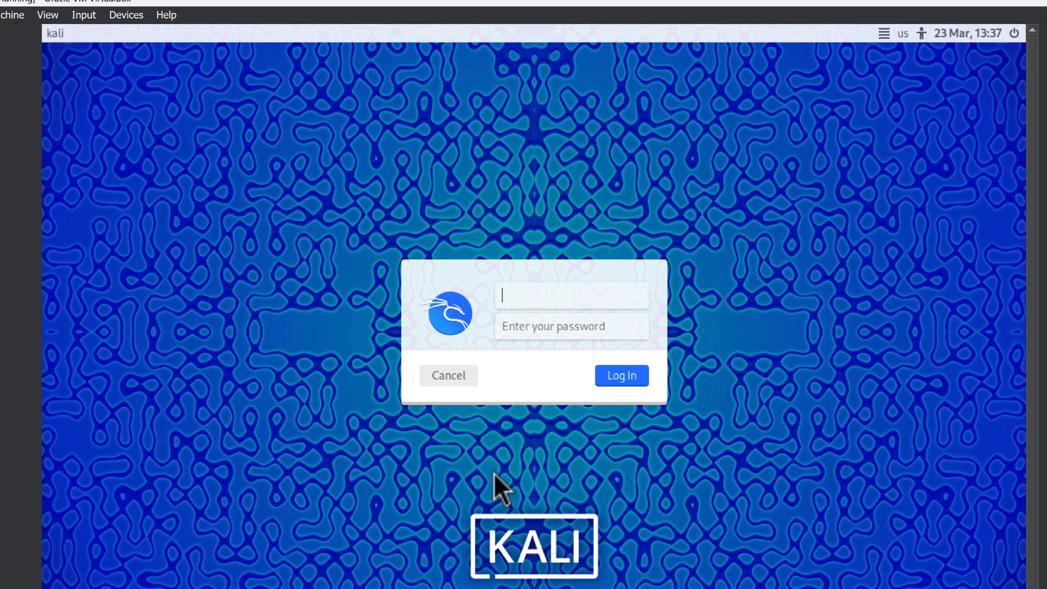
type("brian")
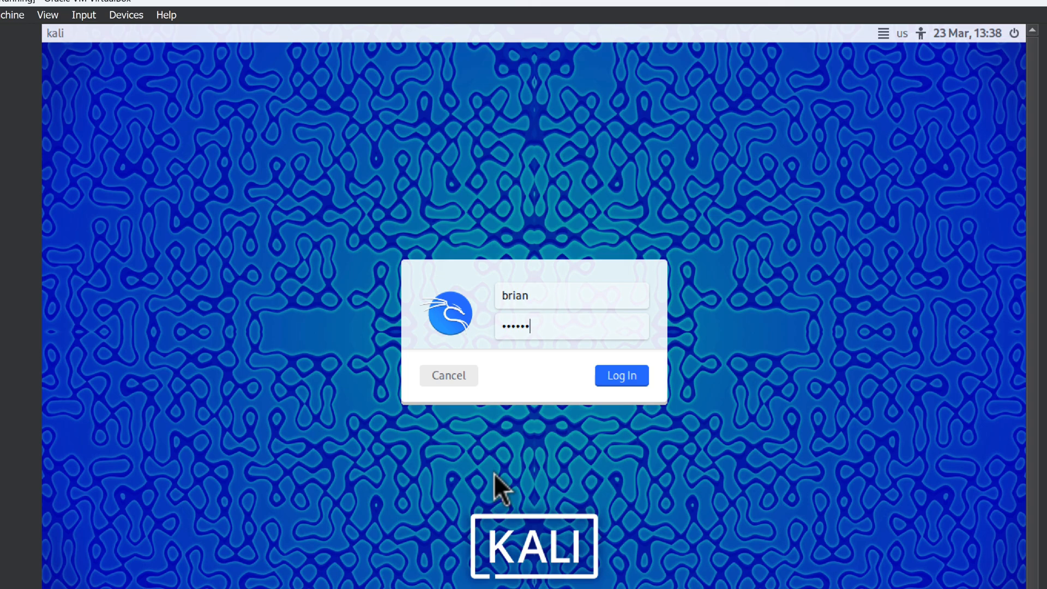
left_click(620, 375)
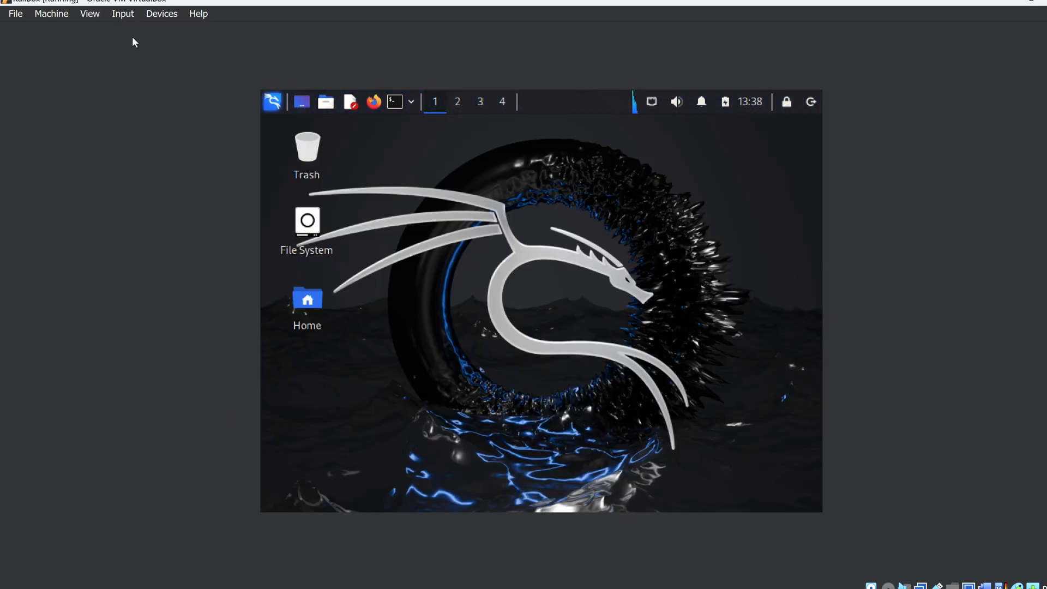
left_click(89, 13)
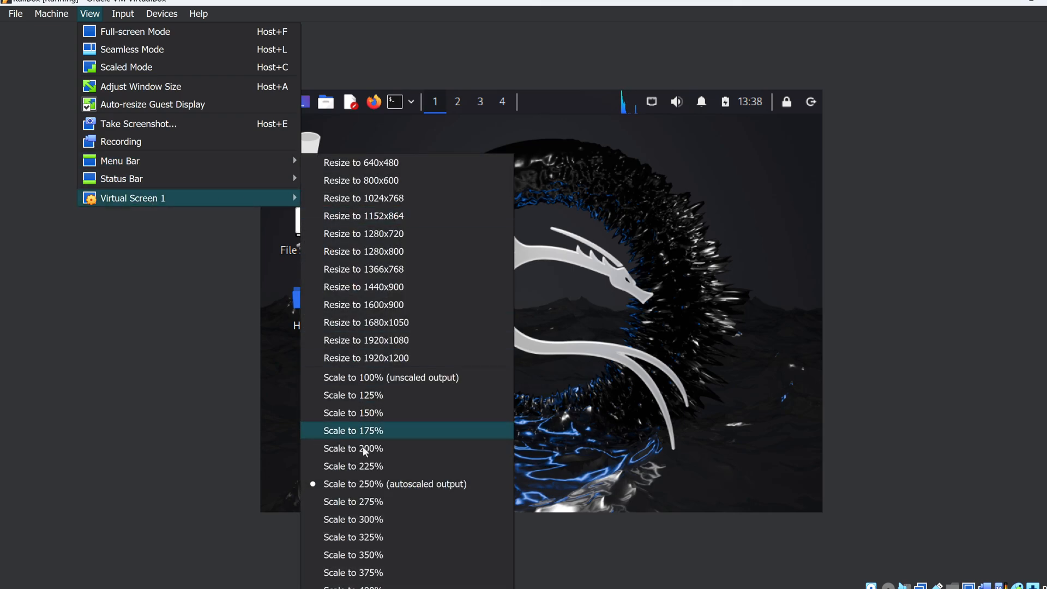
left_click(353, 431)
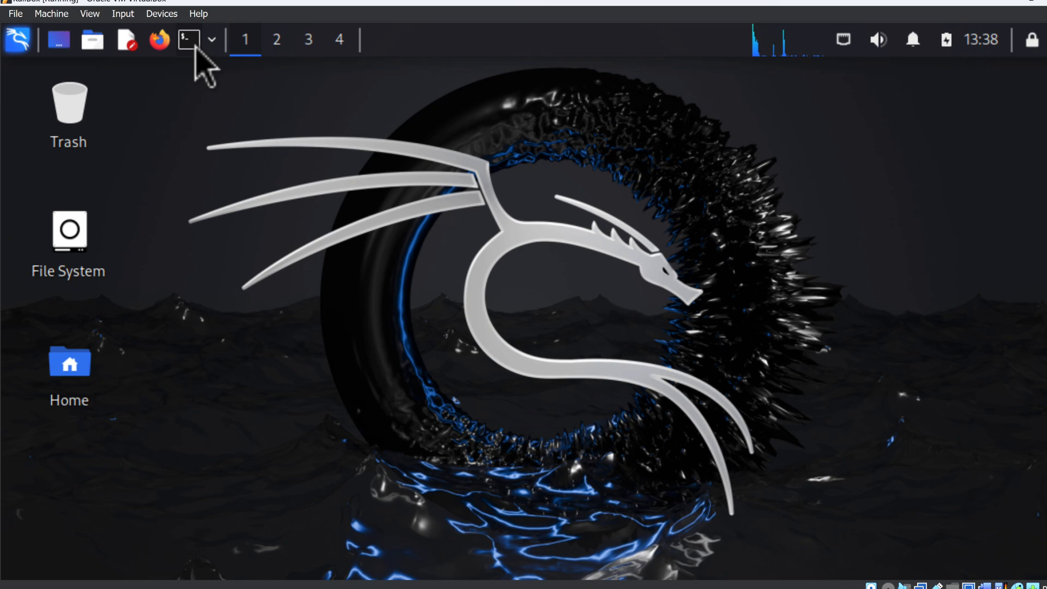
In a new terminal, run uname -a to show kernel 6.6.9-amd64, then begin typing cat /.
left_click(189, 40)
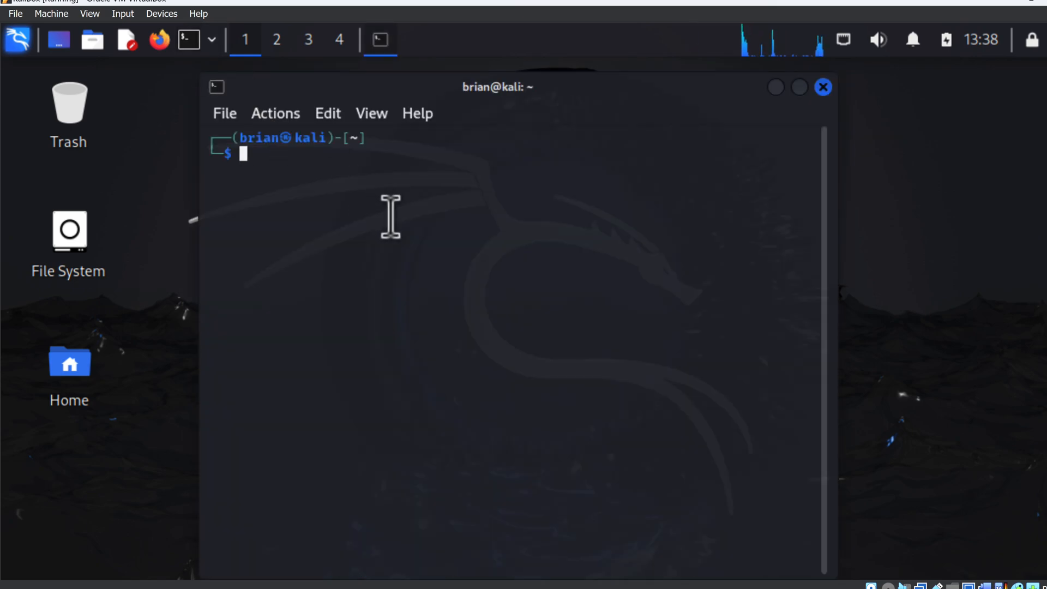
type("uname -a")
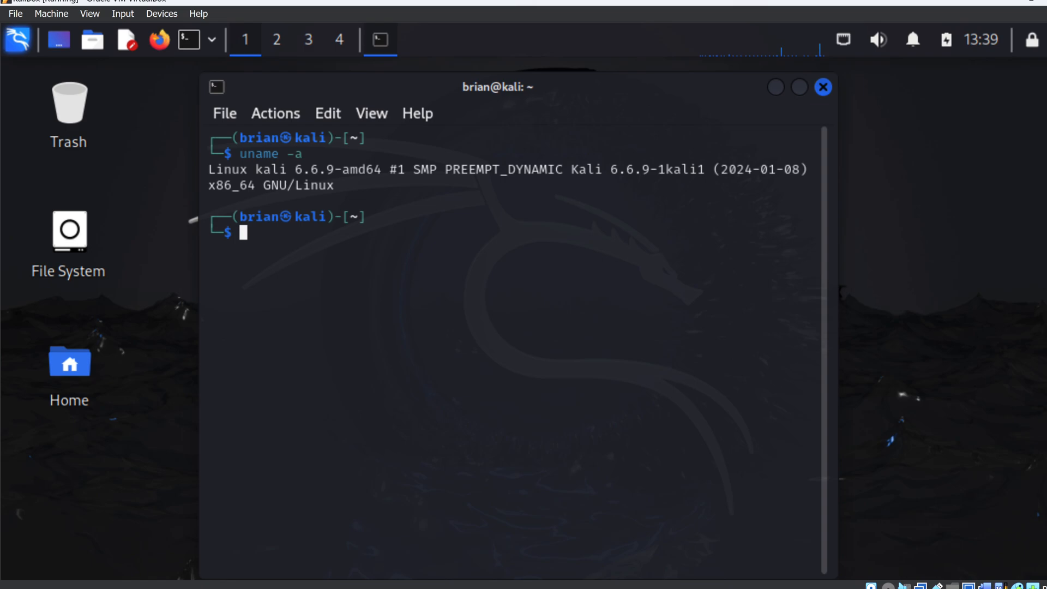
type("cat /")
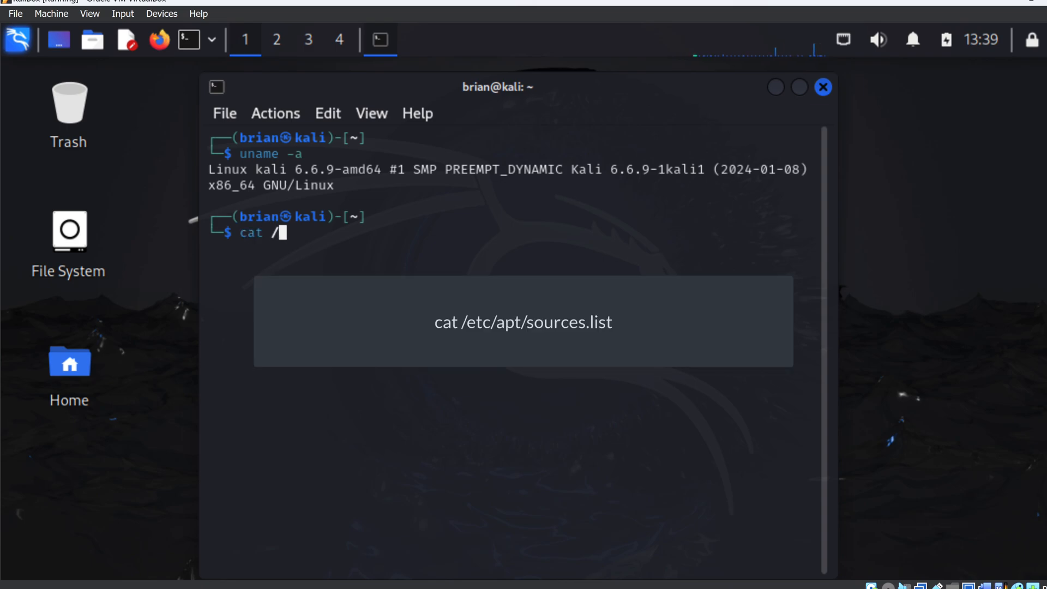
Print /etc/apt/sources.list with cat, showing the kali-rolling main contrib non-free line.
type("etc/apt/")
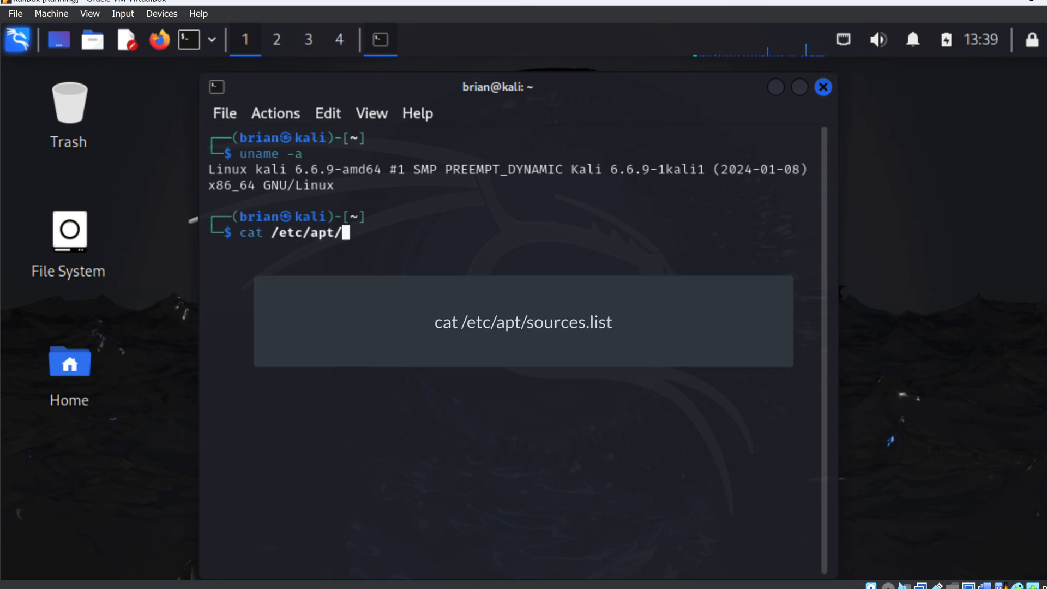
type("sources.list")
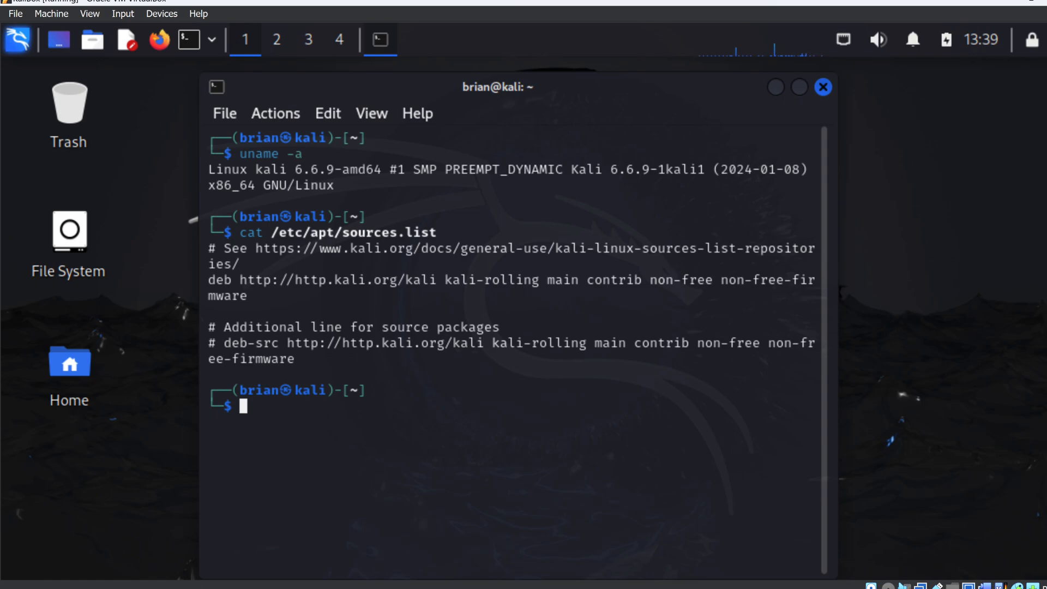
Run sudo apt update with the password, then sudo apt full-upgrade -y on 476 packages.
type("sudo")
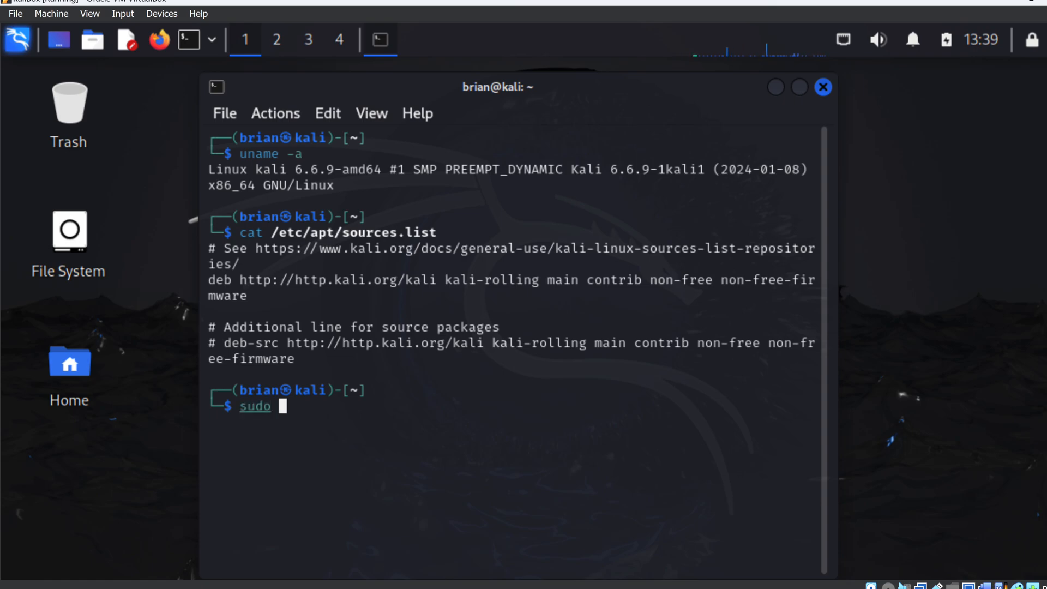
type("apt update")
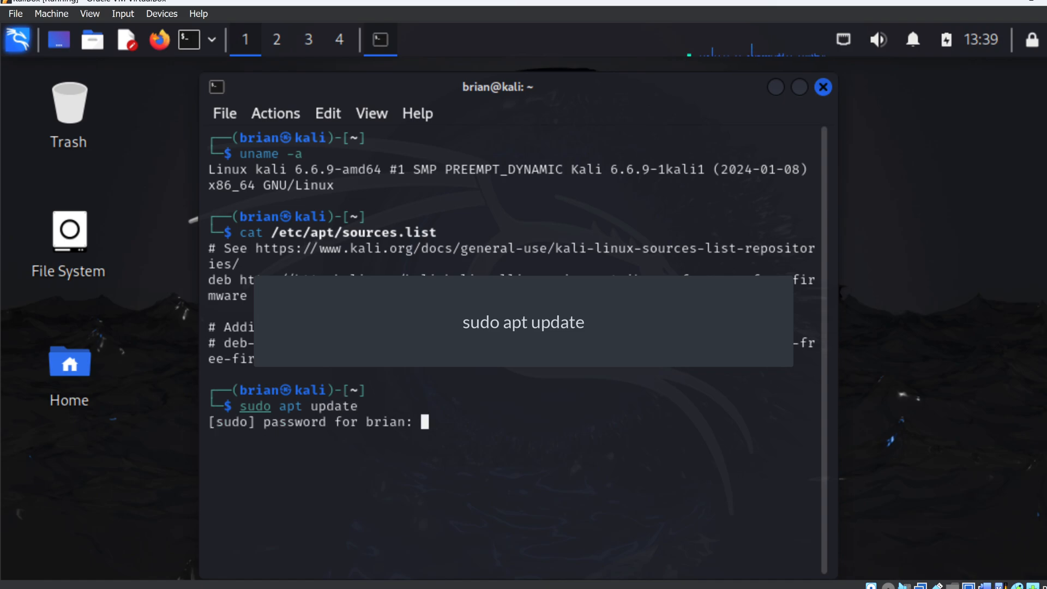
key("Return")
type("sudo apt full-up")
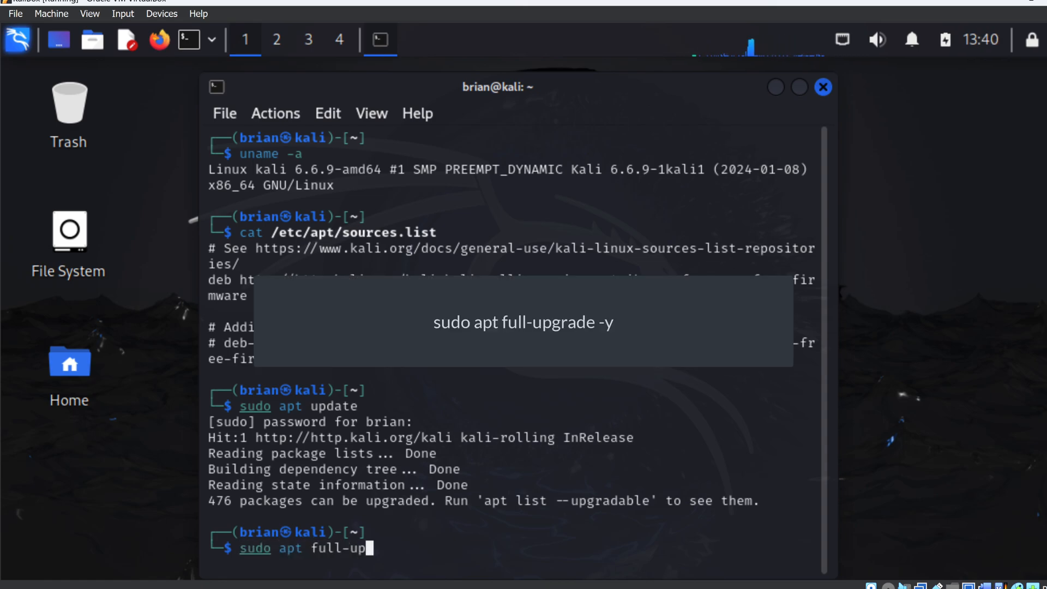
key("Return")
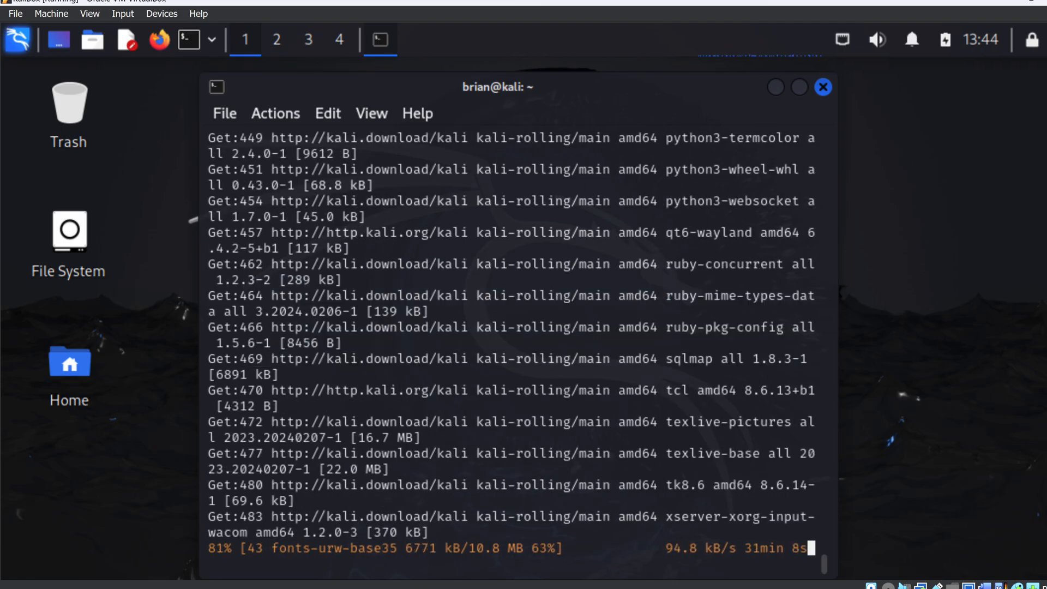